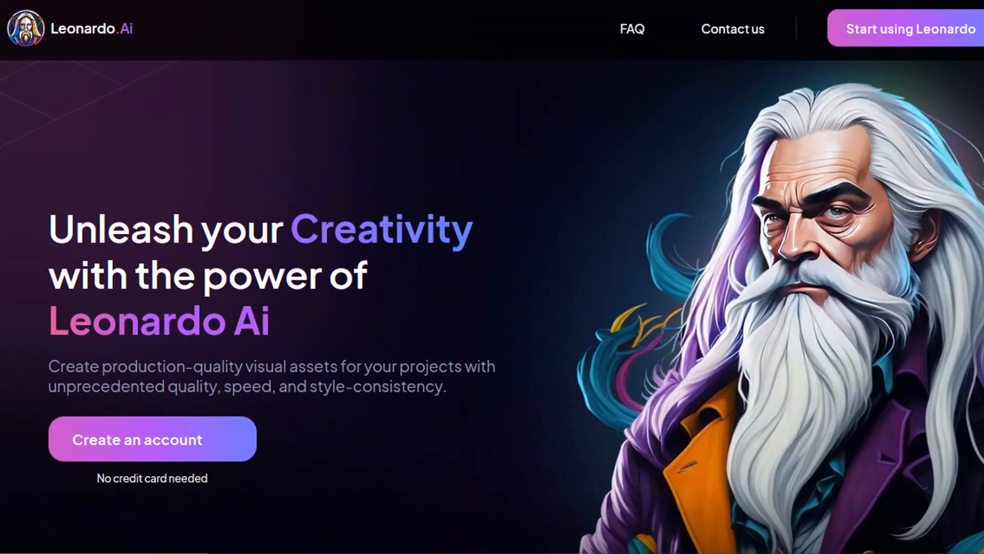
# - Switch to the Amazon tab and scroll through the kdp coloring books results
pyautogui.click(720, 17)
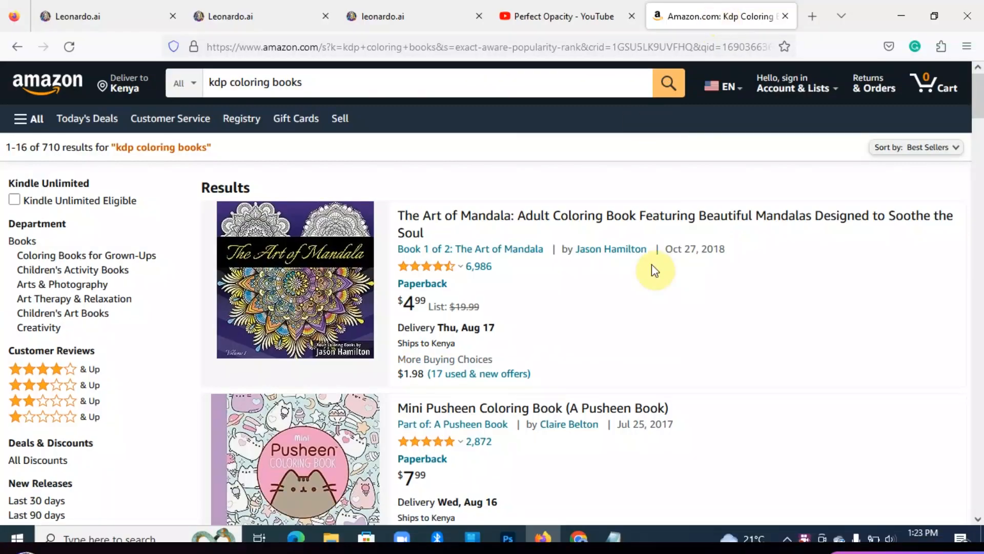
pyautogui.moveTo(809, 404)
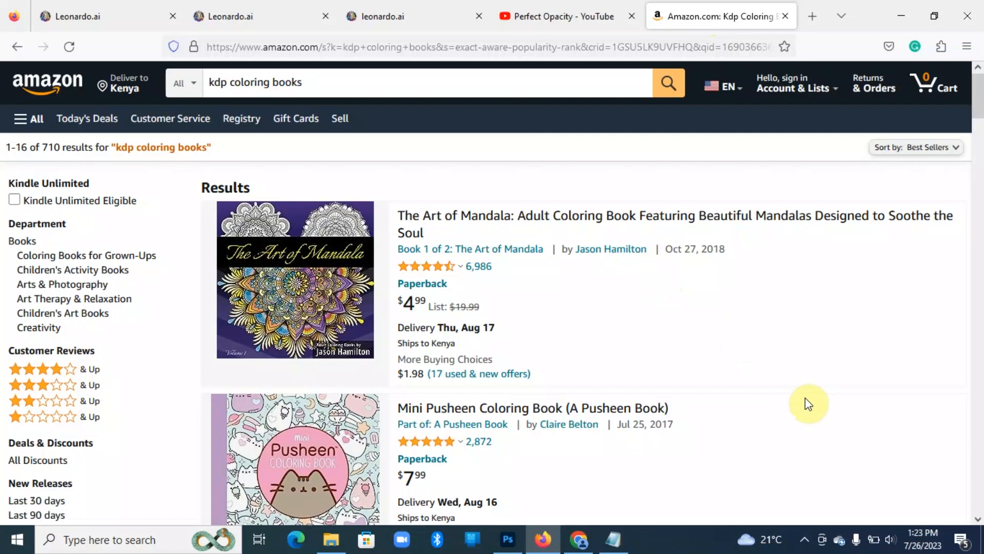
pyautogui.moveTo(936, 226)
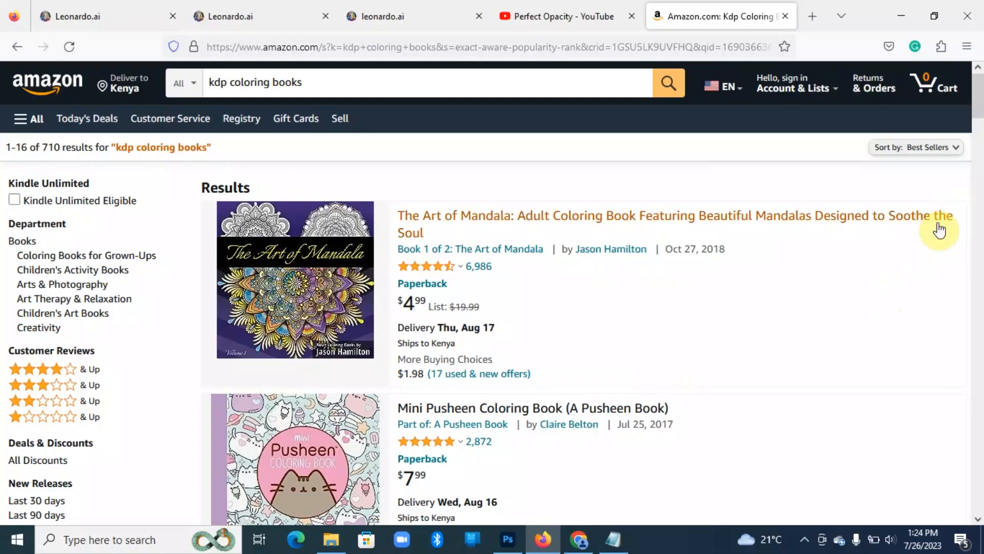
pyautogui.scroll(-3)
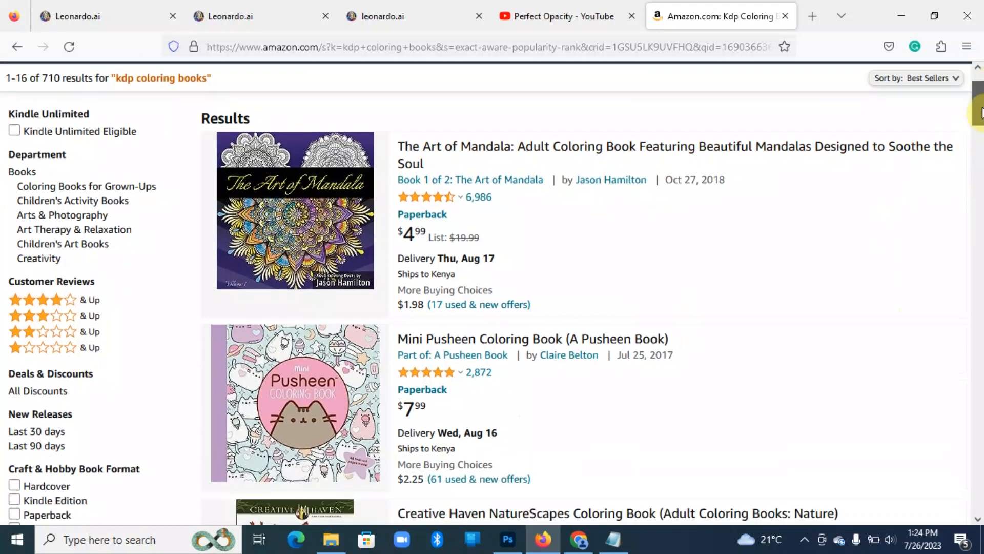
pyautogui.scroll(-3)
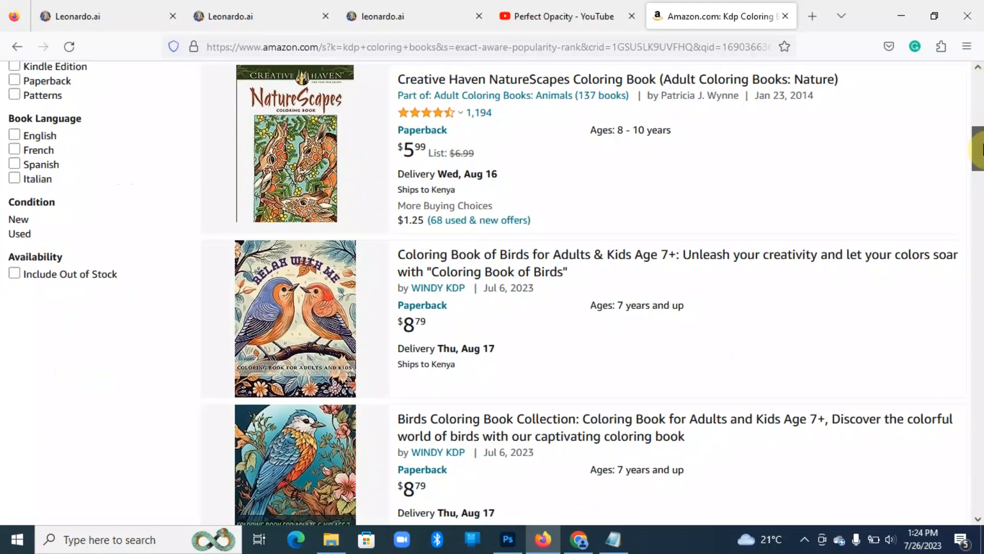
pyautogui.scroll(3)
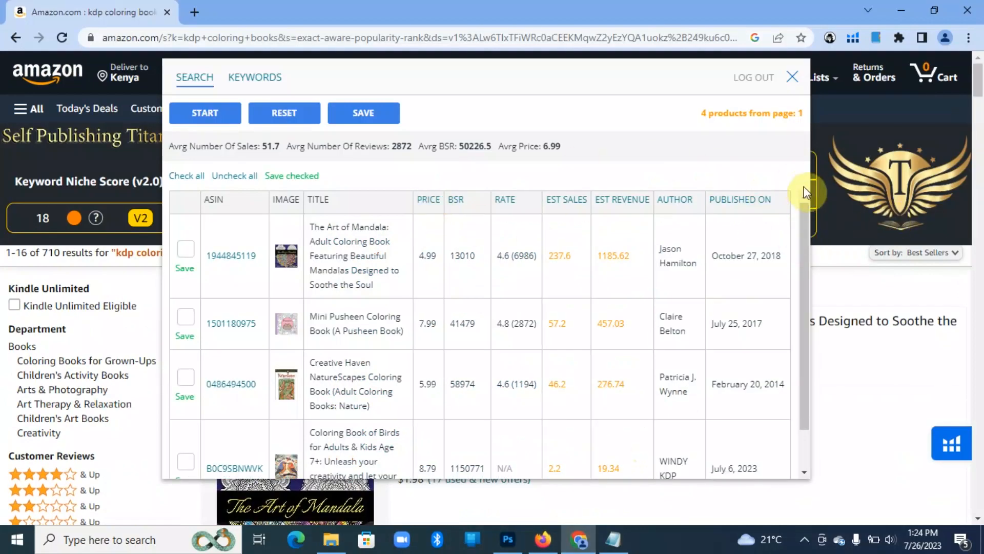
pyautogui.moveTo(567, 234)
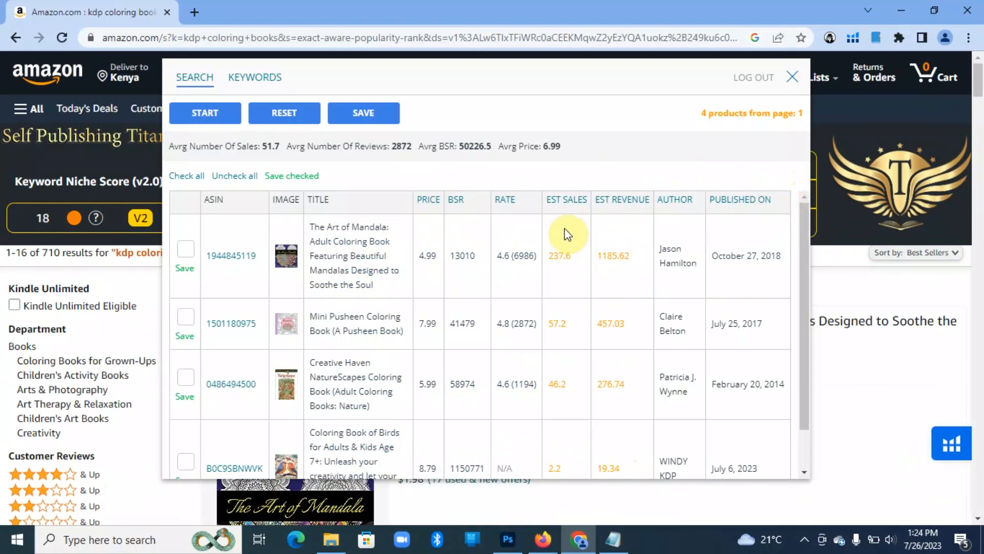
pyautogui.moveTo(678, 264)
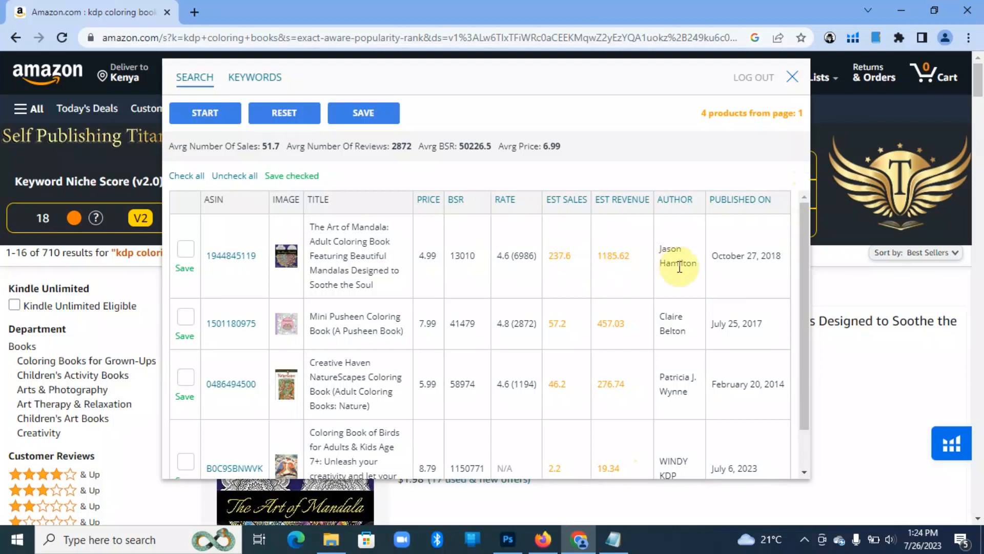
pyautogui.moveTo(806, 233)
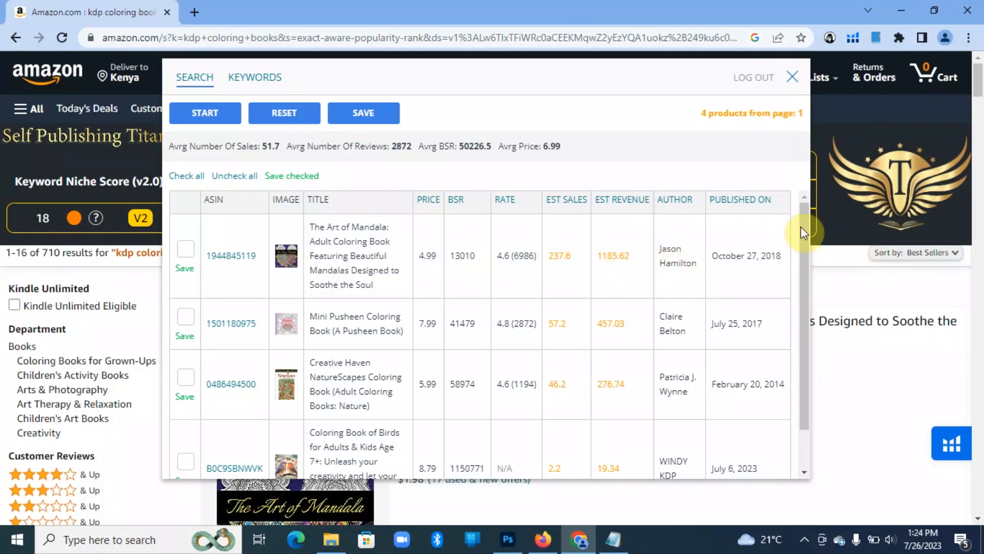
# - Scroll down the KDP Spy table of estimated sales and revenue for the top books
pyautogui.scroll(-3)
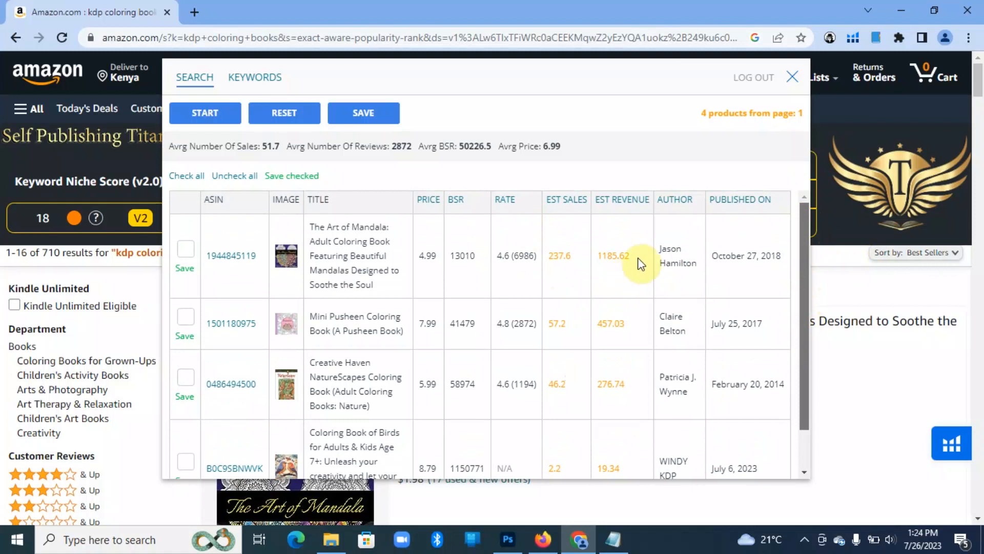
pyautogui.moveTo(618, 283)
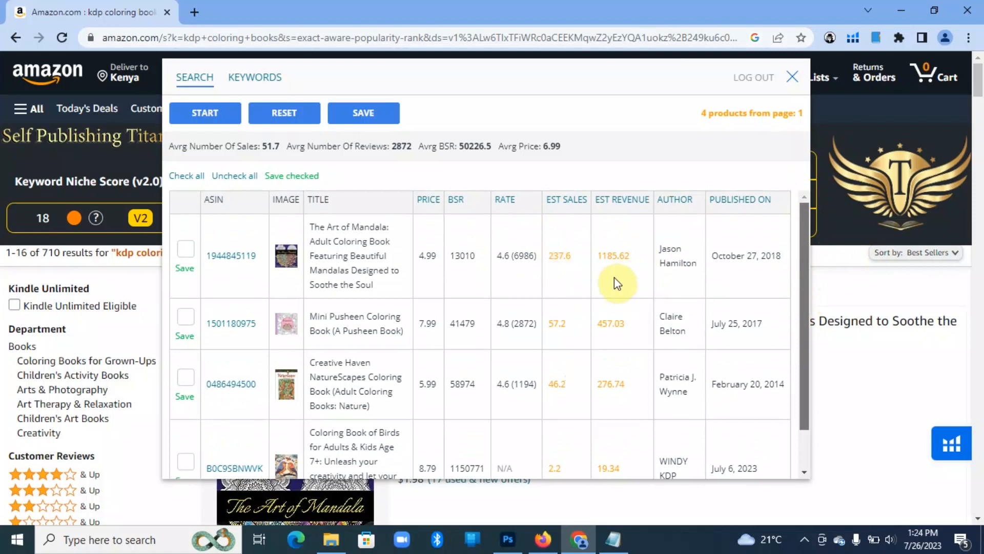
pyautogui.moveTo(609, 349)
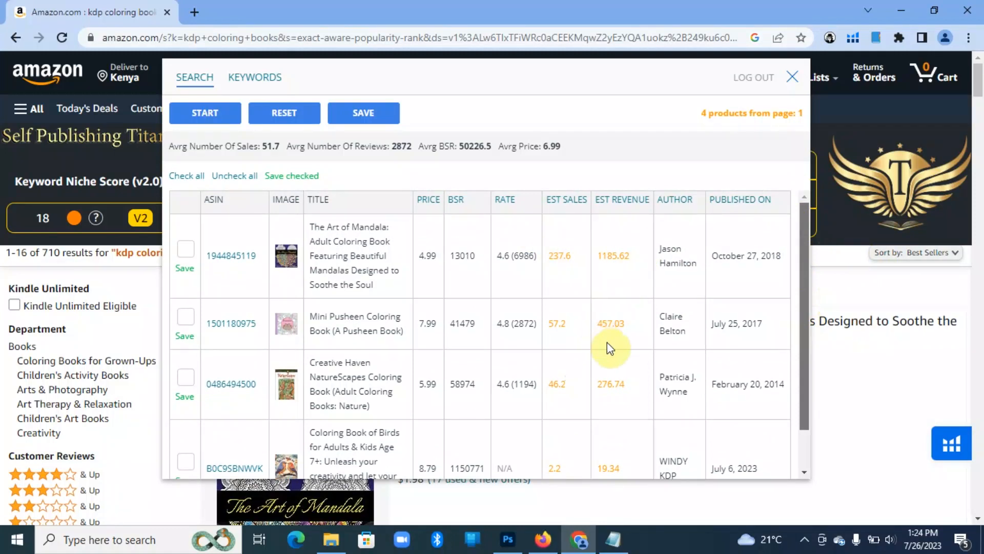
pyautogui.moveTo(612, 388)
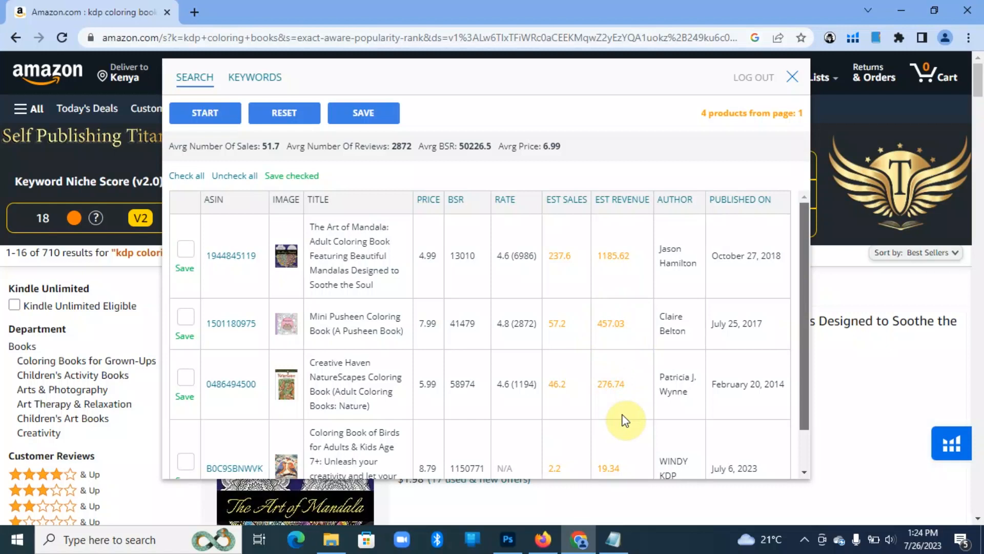
pyautogui.moveTo(565, 543)
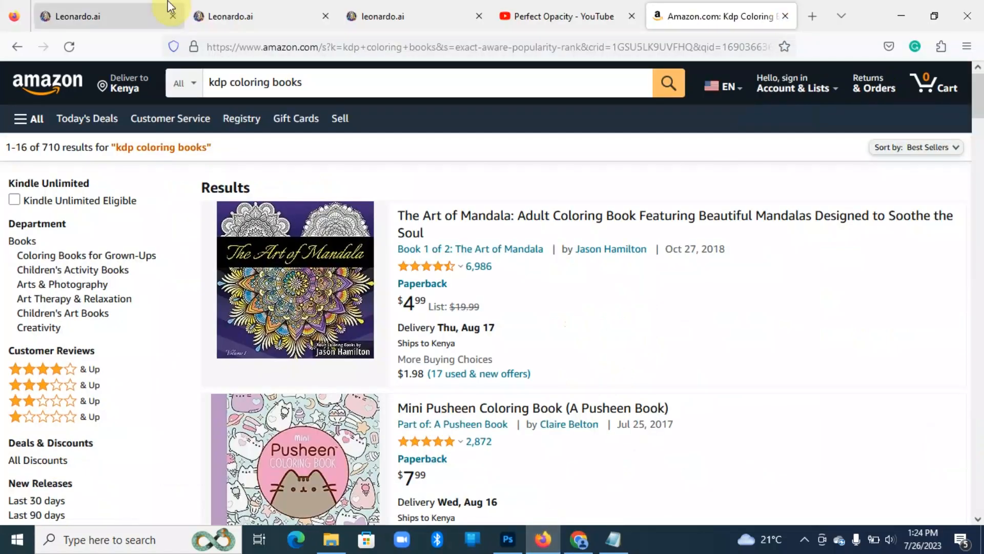
pyautogui.click(94, 16)
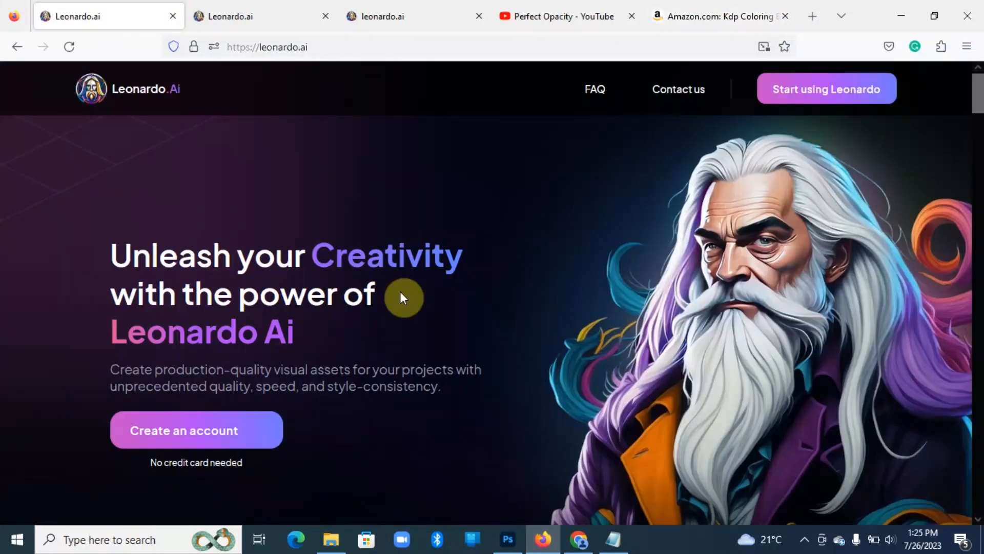
pyautogui.moveTo(538, 257)
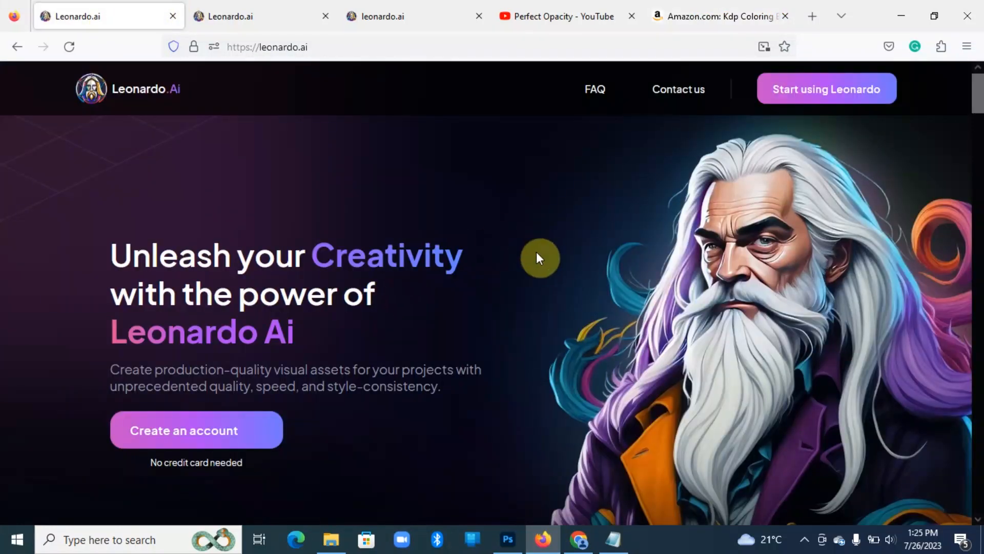
pyautogui.click(195, 429)
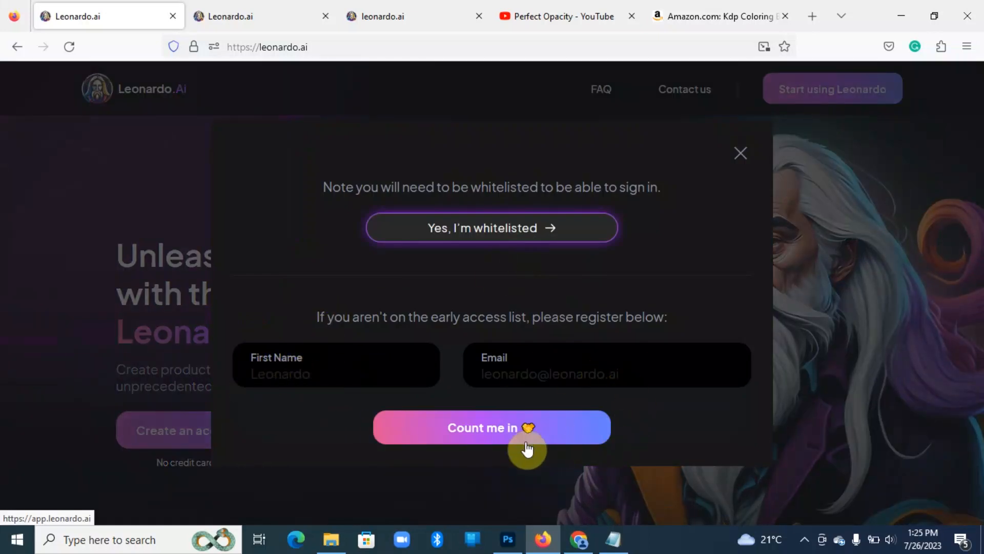
pyautogui.moveTo(287, 440)
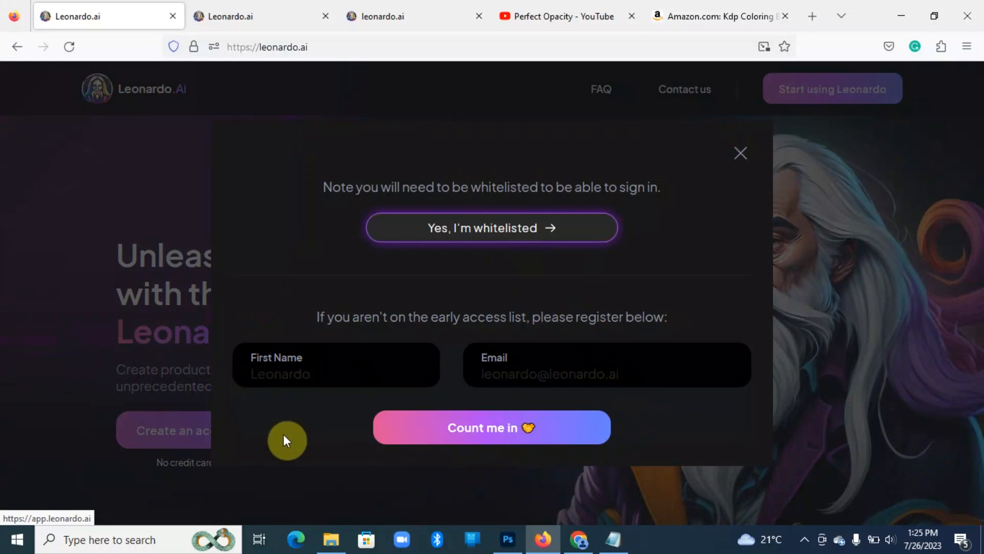
pyautogui.moveTo(741, 154)
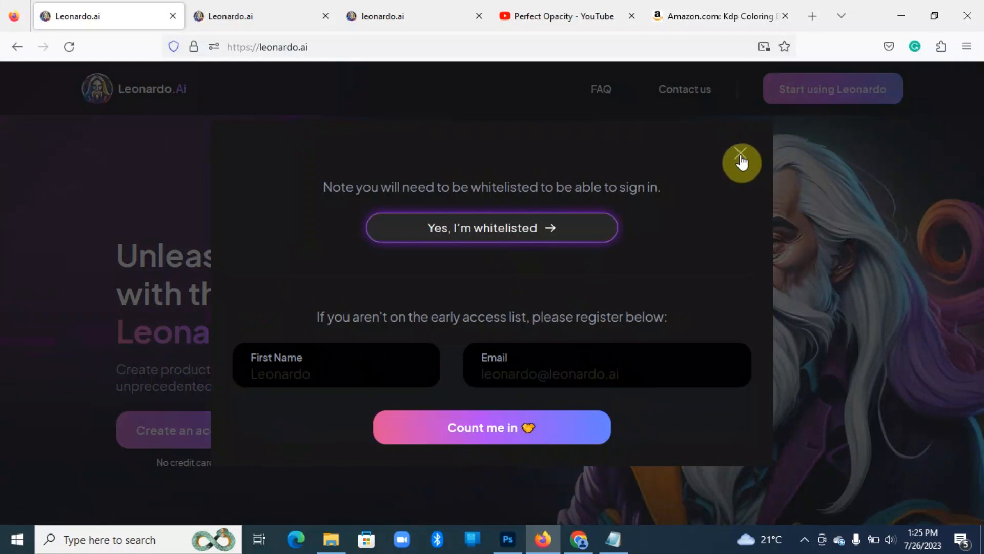
pyautogui.click(741, 153)
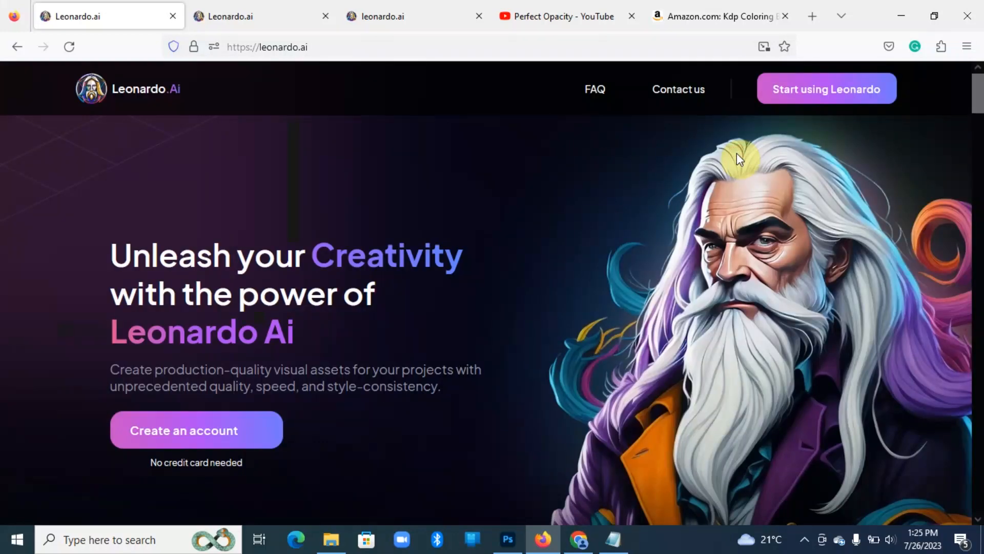
pyautogui.moveTo(739, 136)
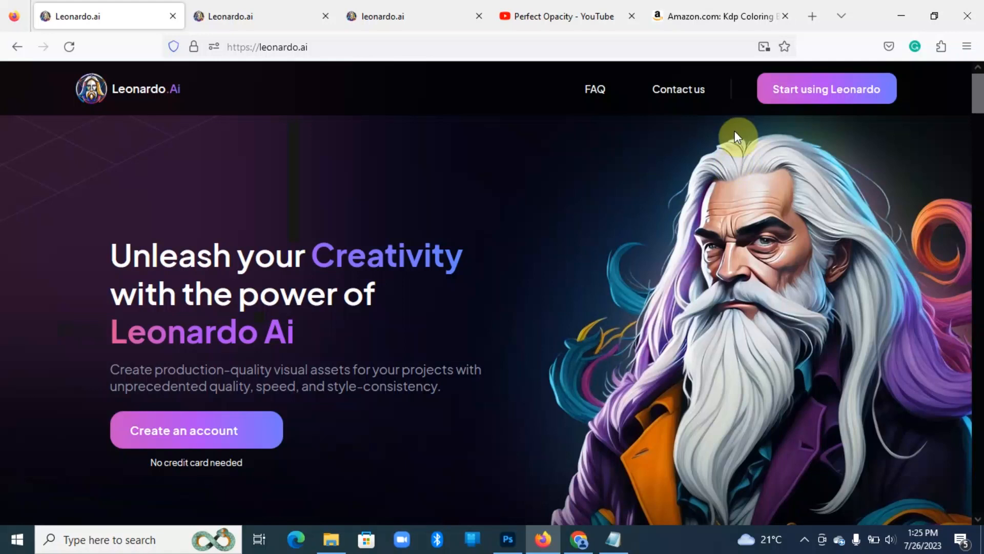
pyautogui.click(826, 88)
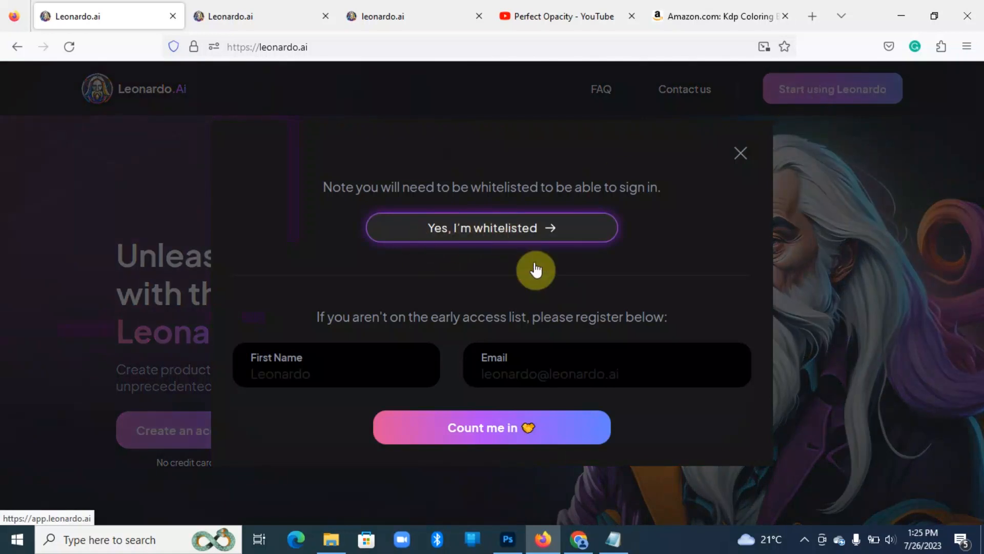
pyautogui.moveTo(564, 295)
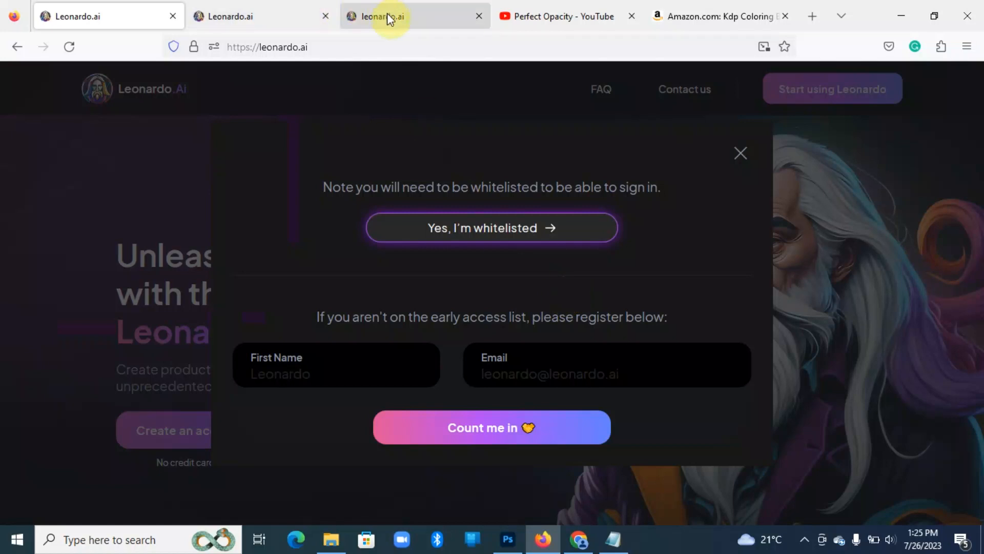
pyautogui.moveTo(378, 16)
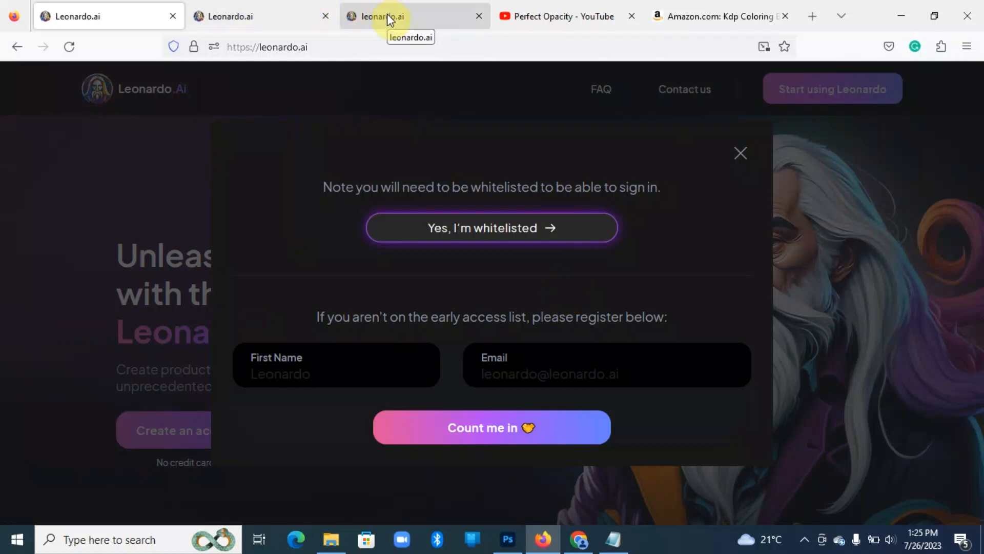
pyautogui.click(719, 16)
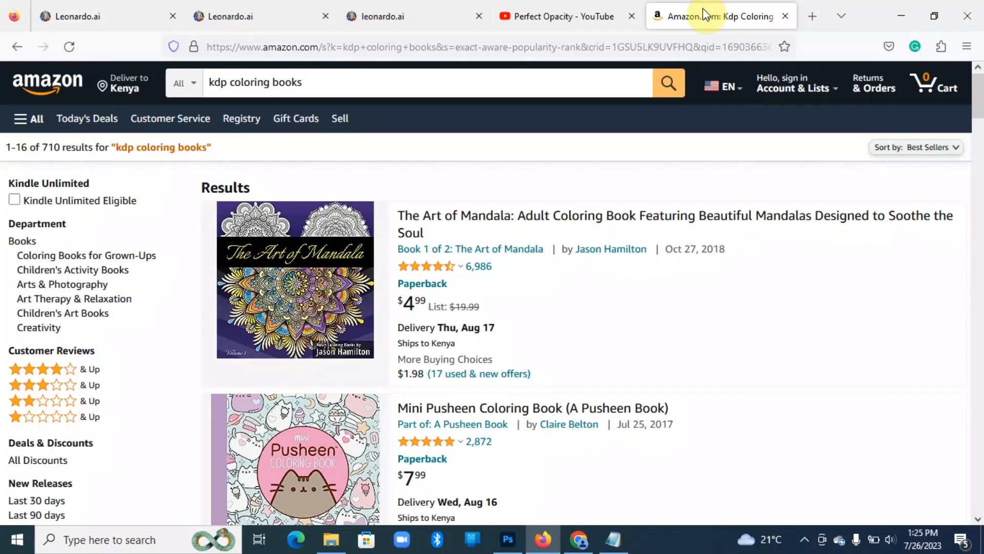
pyautogui.click(562, 15)
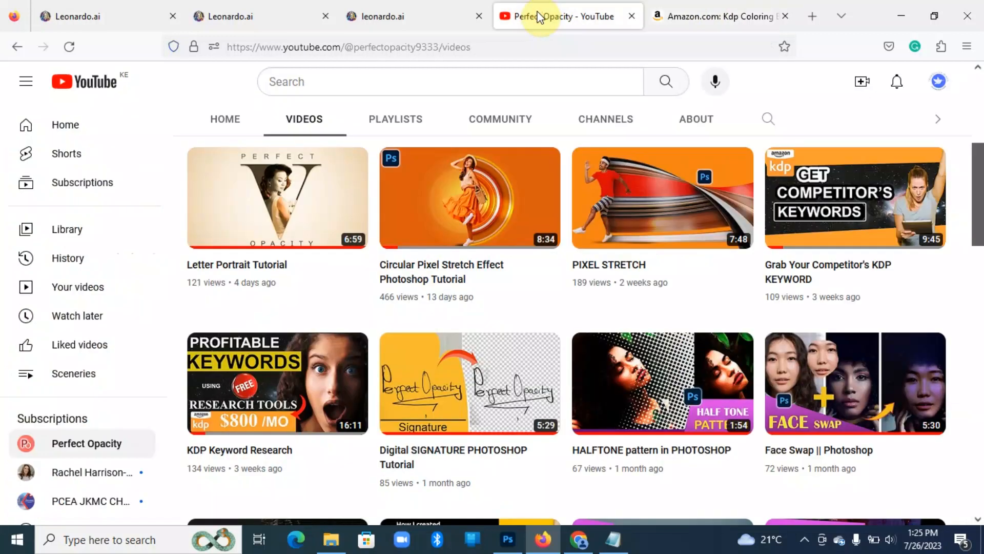
pyautogui.moveTo(603, 35)
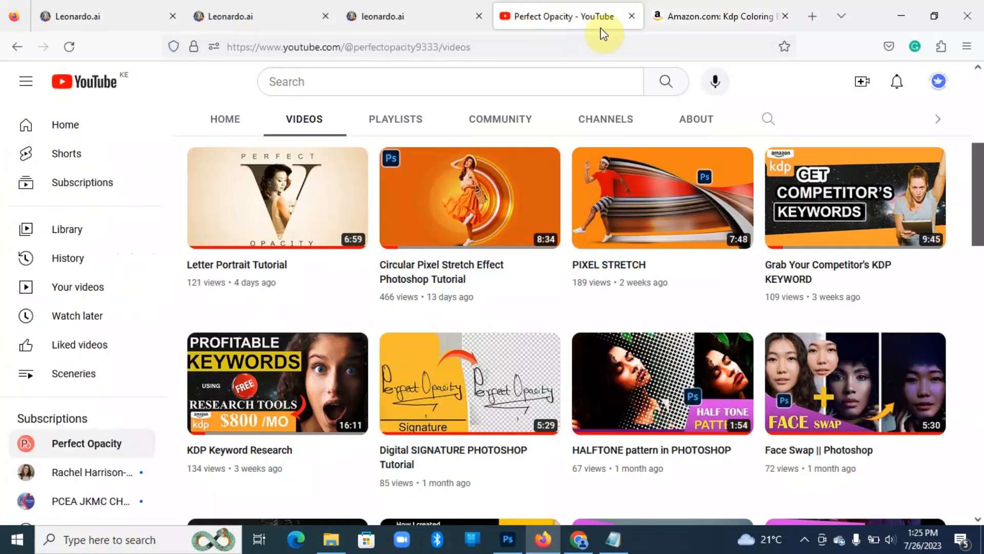
pyautogui.moveTo(783, 269)
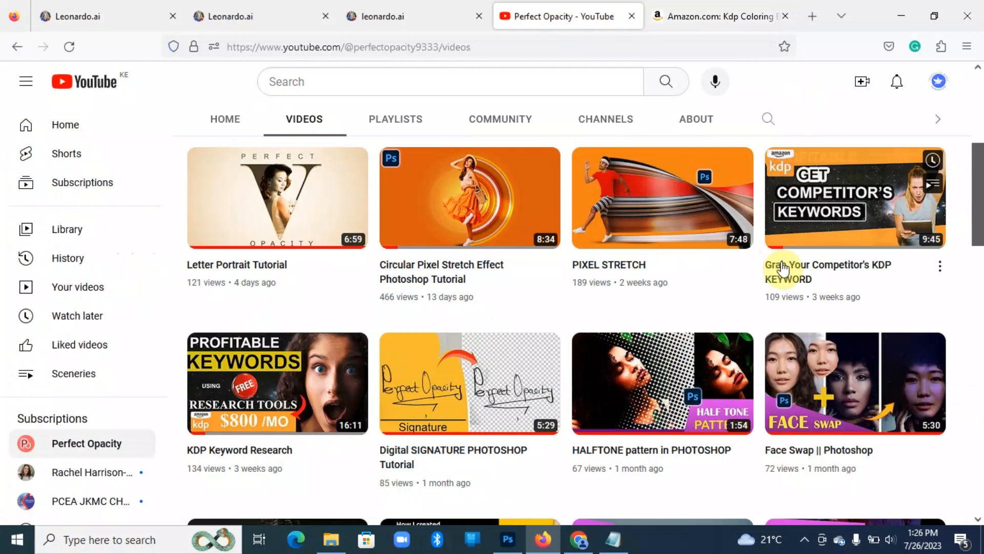
pyautogui.moveTo(876, 286)
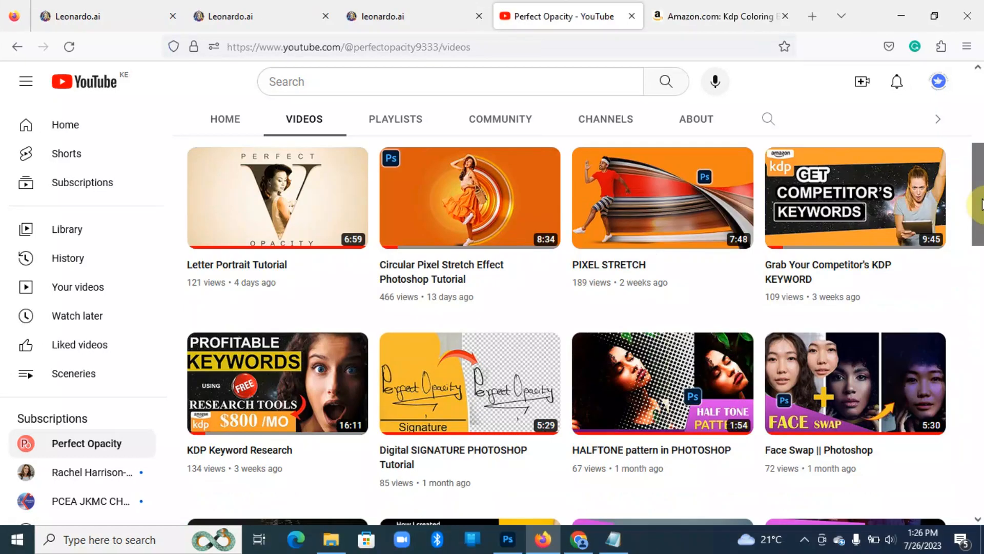
pyautogui.moveTo(332, 433)
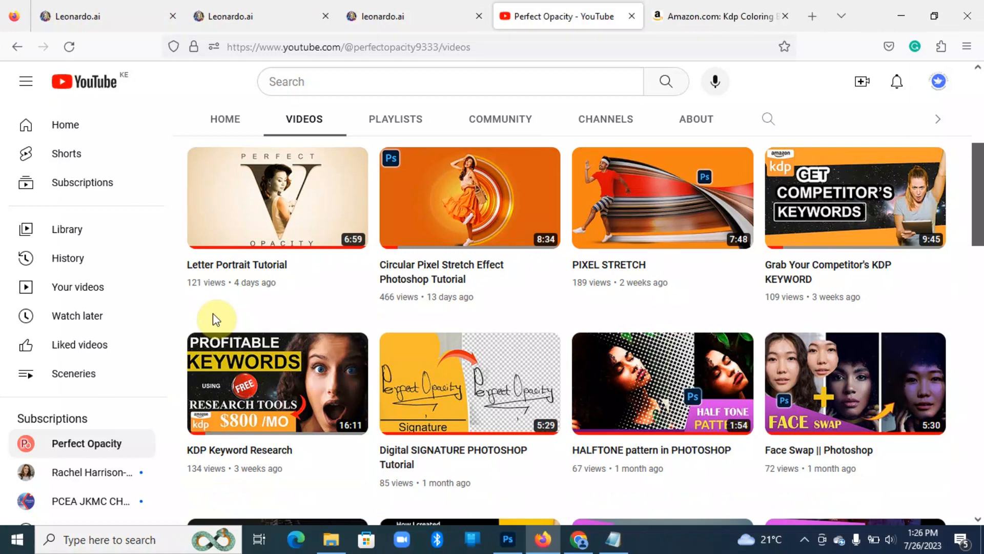
pyautogui.moveTo(263, 15)
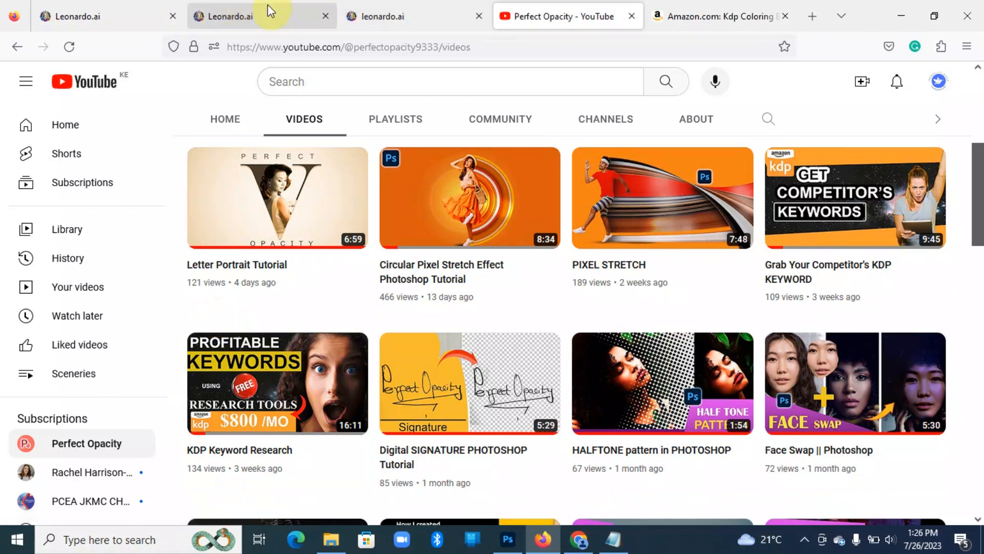
# - Return to the Leonardo.Ai home page and browse down through Recent Creations
pyautogui.click(402, 16)
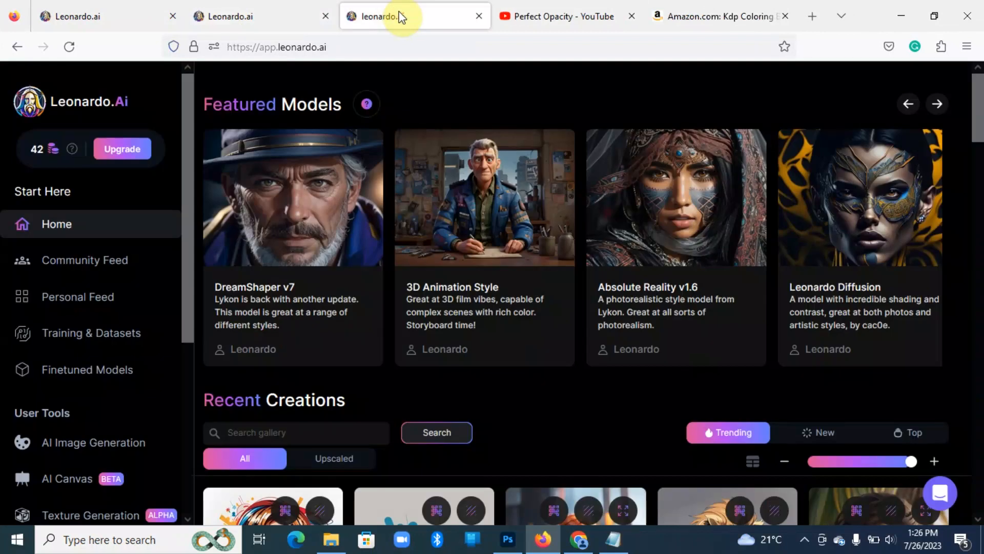
pyautogui.moveTo(949, 236)
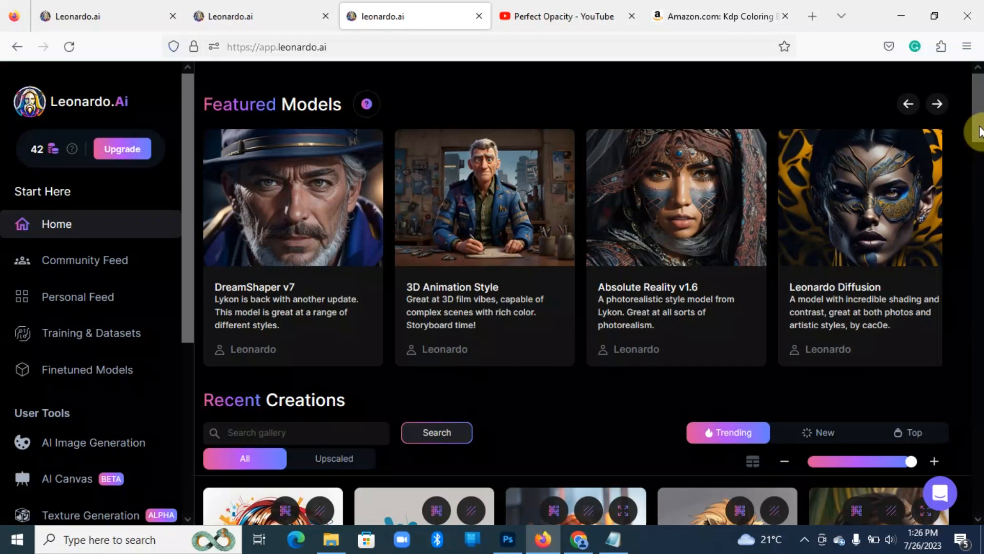
pyautogui.scroll(-3)
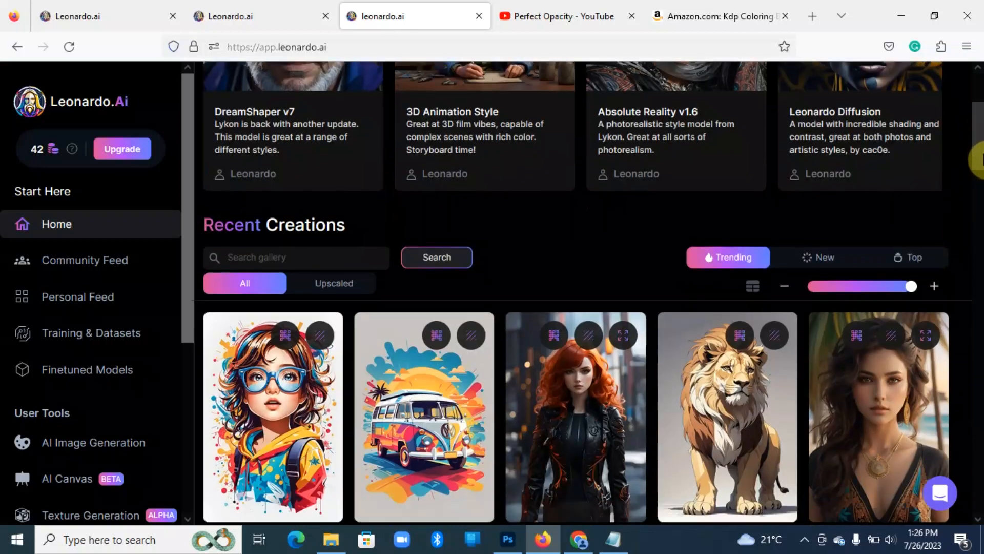
pyautogui.scroll(-3)
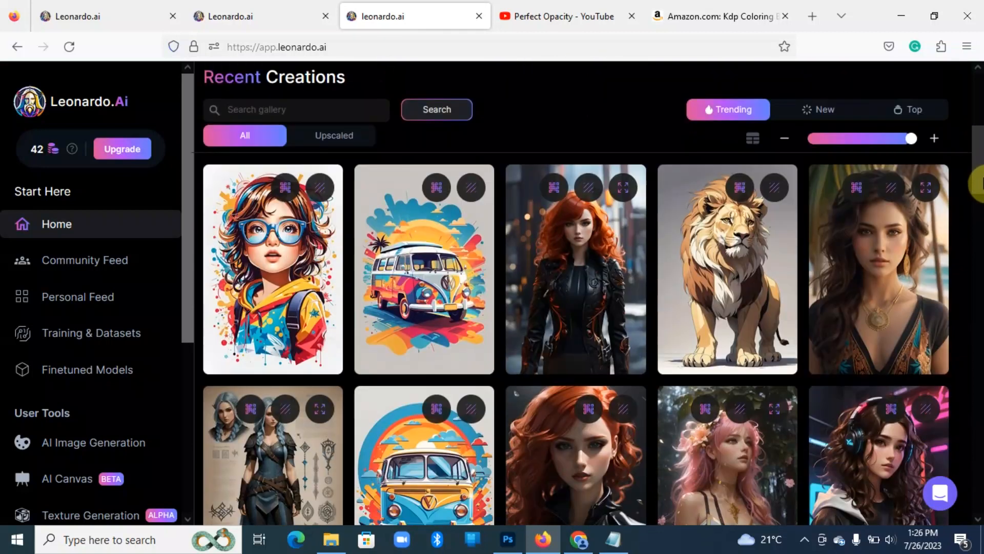
pyautogui.scroll(-3)
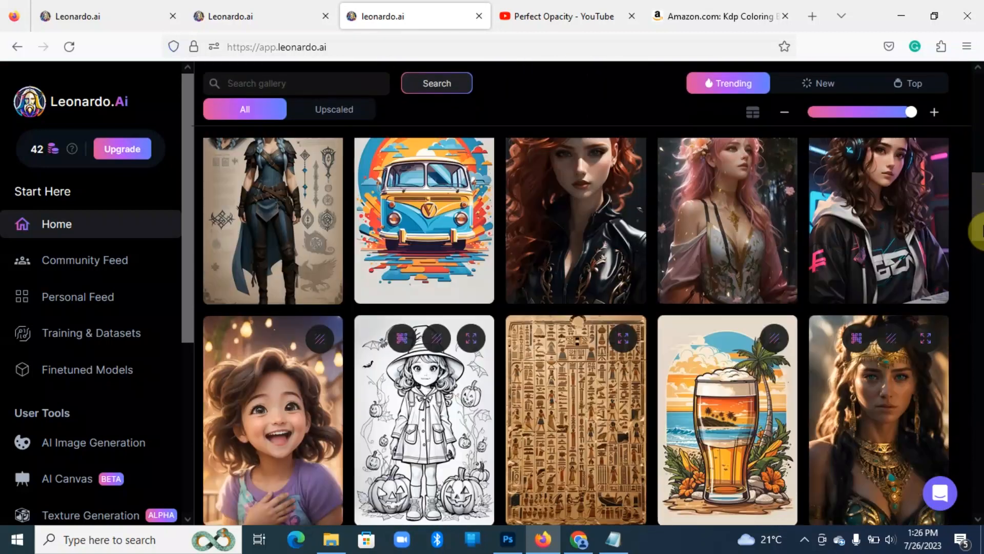
pyautogui.scroll(-3)
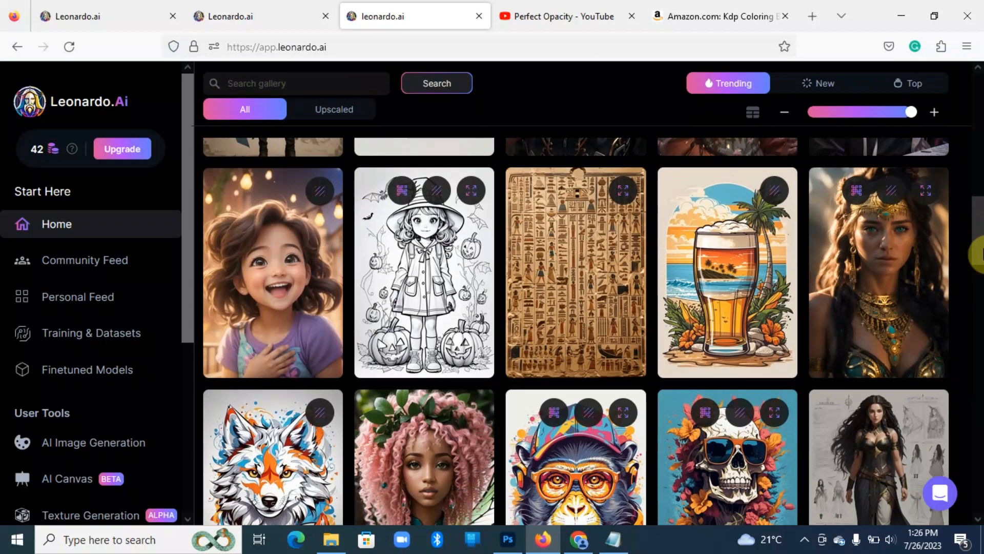
pyautogui.scroll(-3)
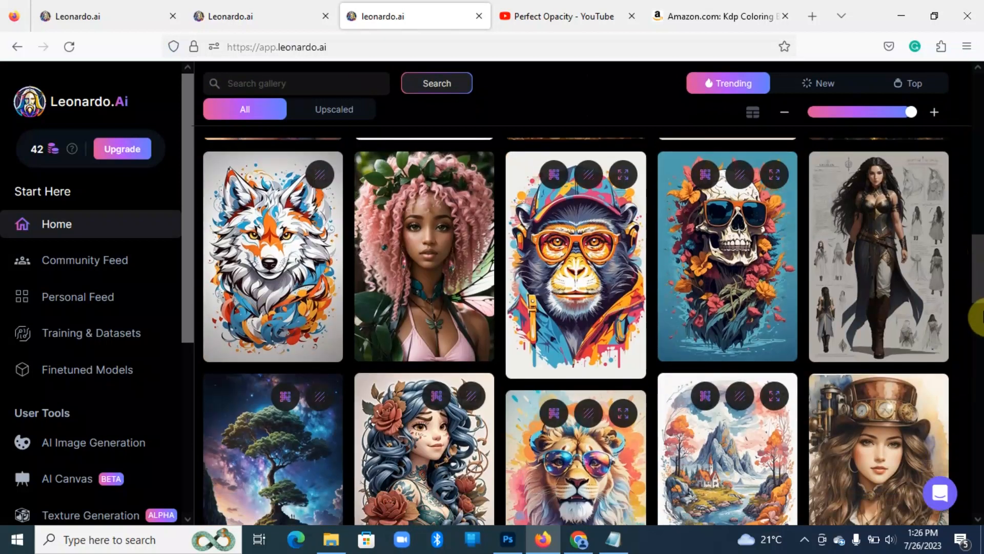
pyautogui.scroll(-3)
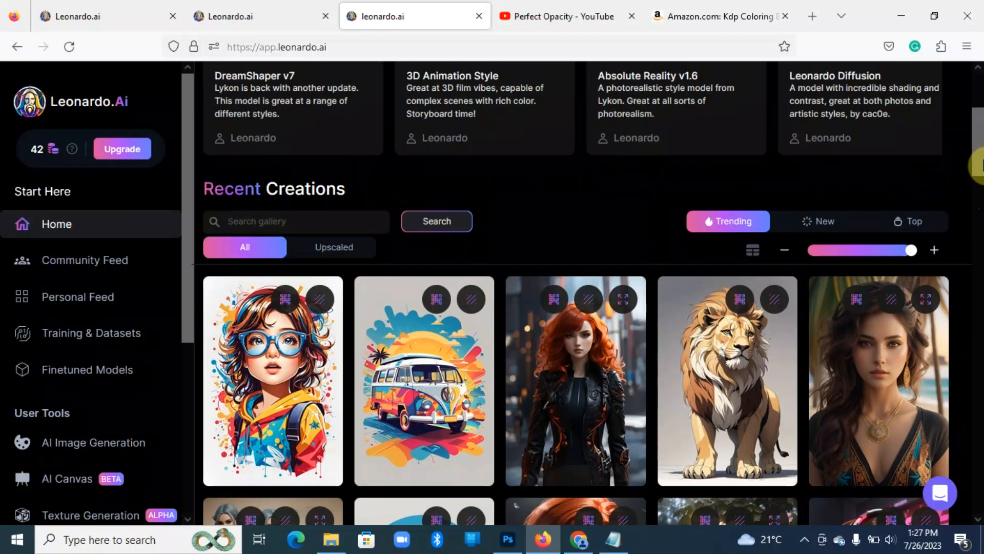
pyautogui.moveTo(94, 443)
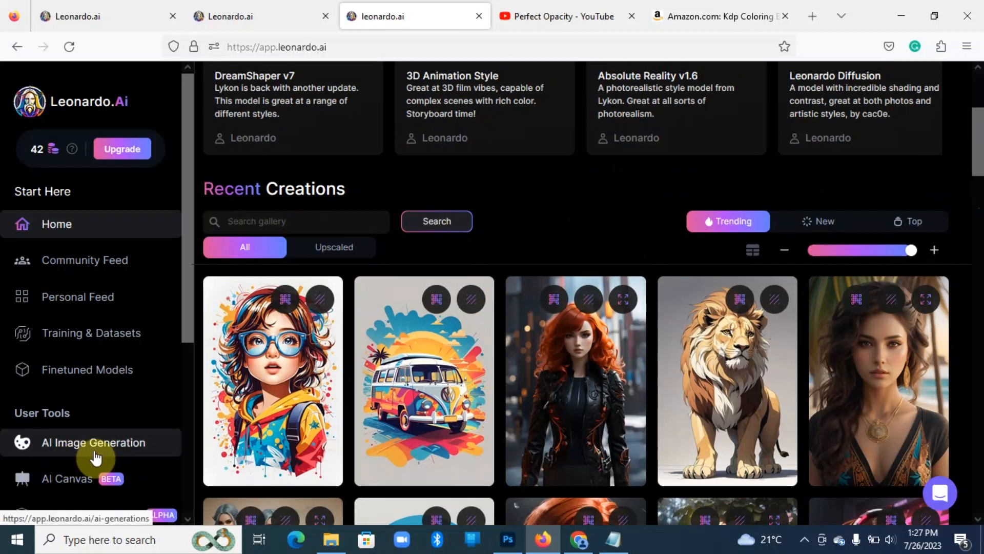
# - Start AI Image Generation with the princess coloring-page prompt and four images per run
pyautogui.click(93, 443)
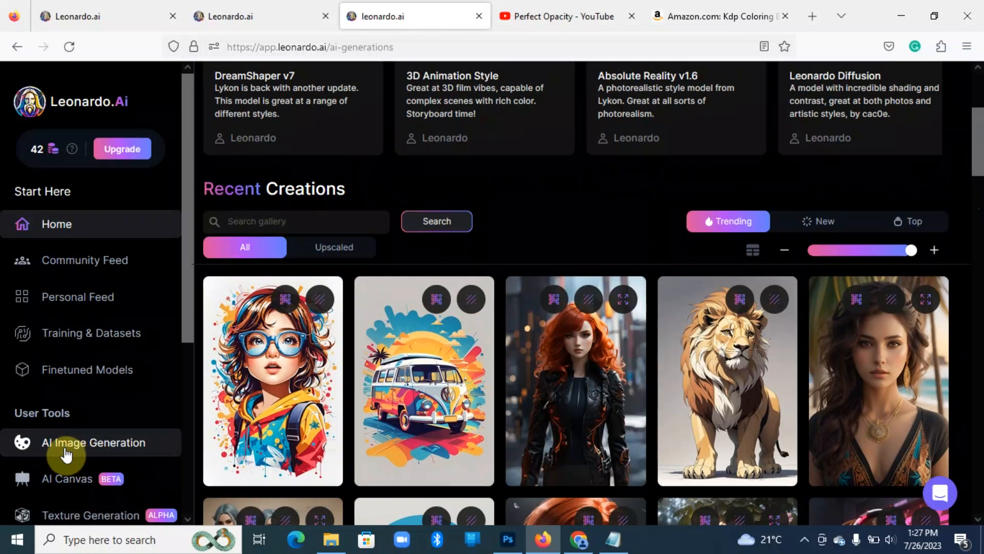
pyautogui.click(93, 442)
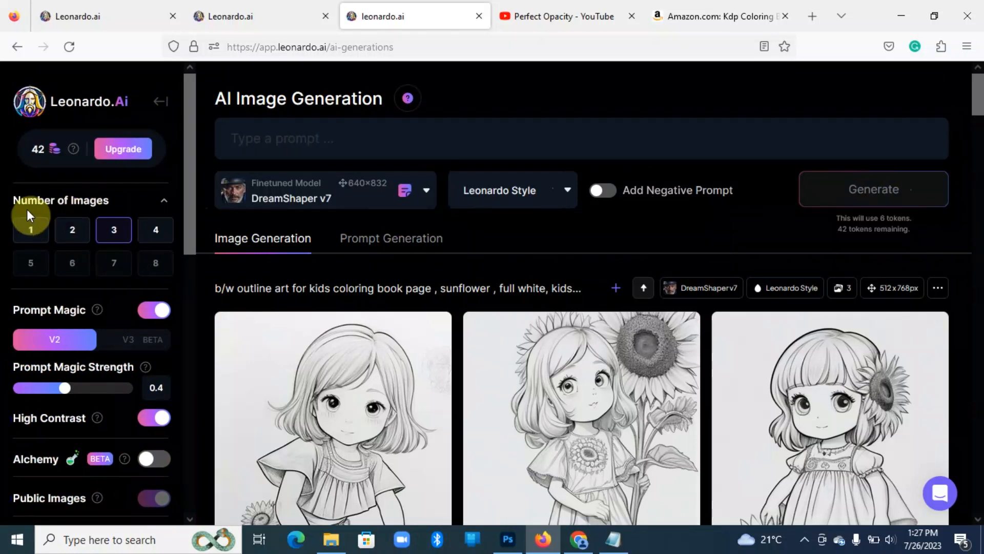
pyautogui.moveTo(177, 237)
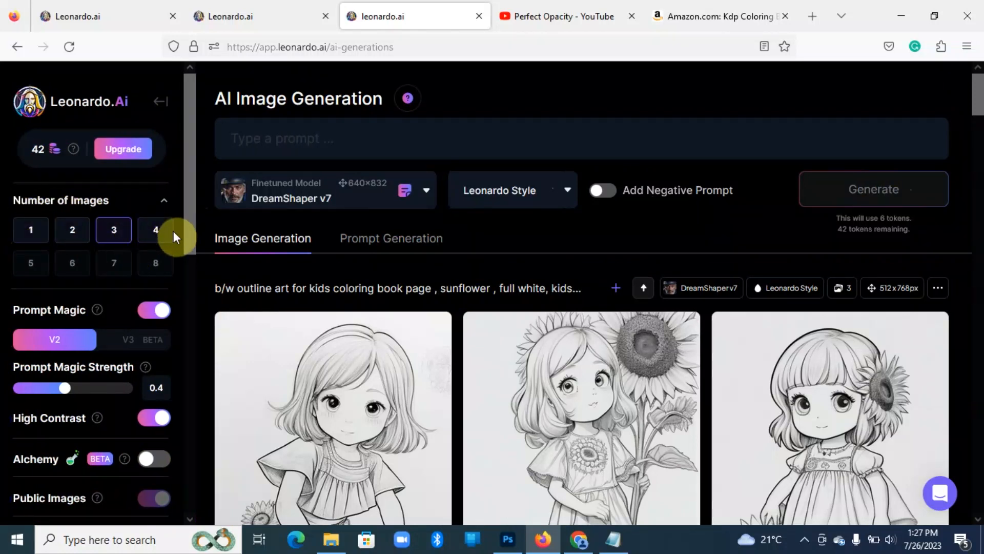
pyautogui.moveTo(155, 263)
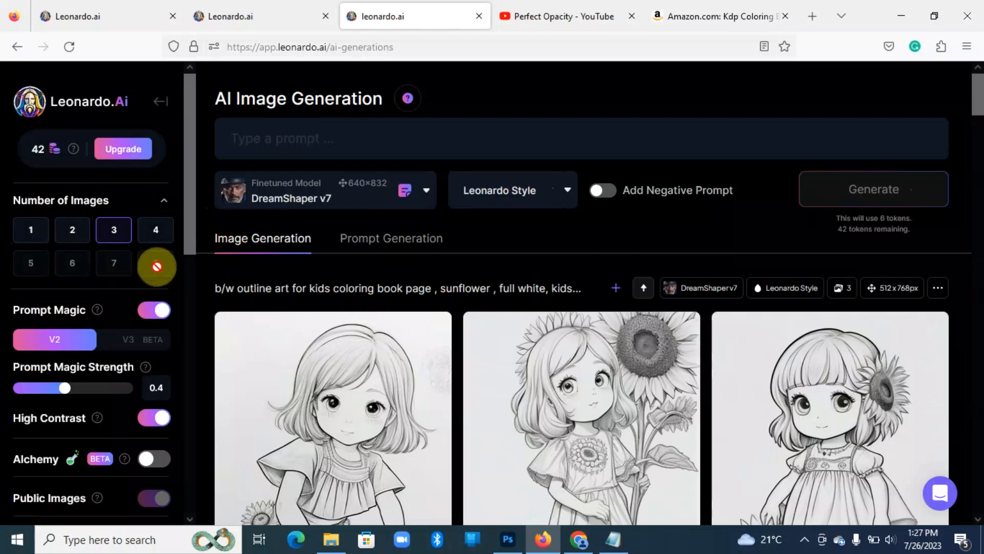
pyautogui.click(155, 229)
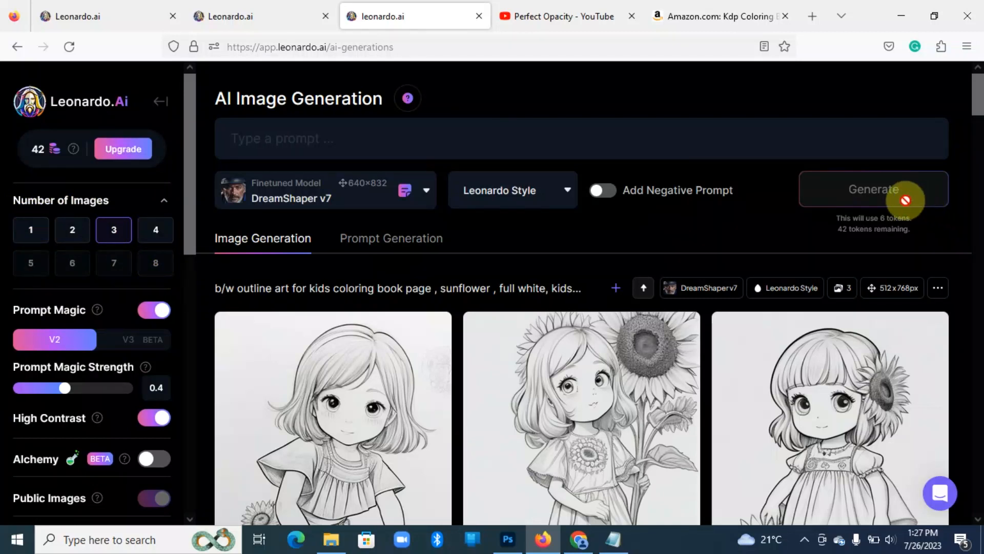
pyautogui.moveTo(842, 236)
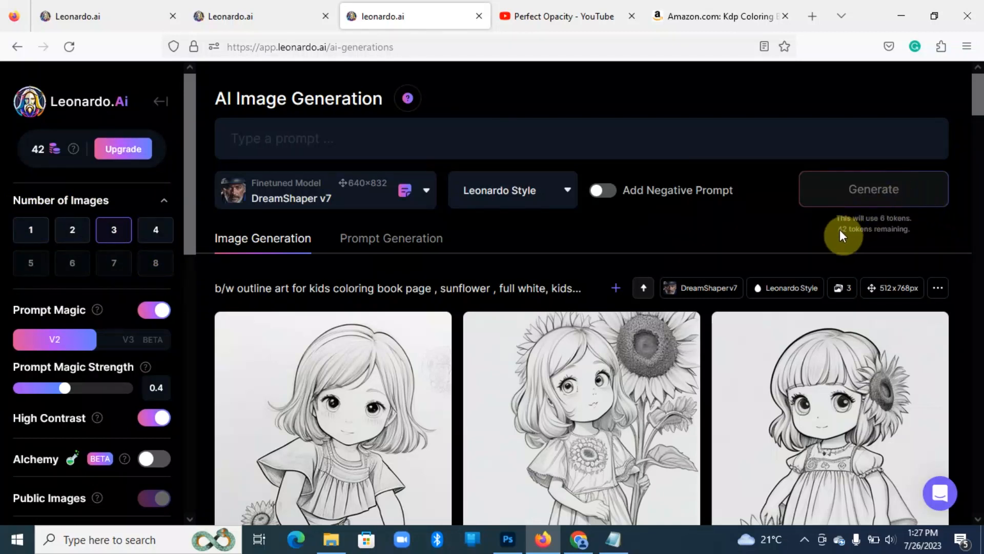
pyautogui.moveTo(841, 244)
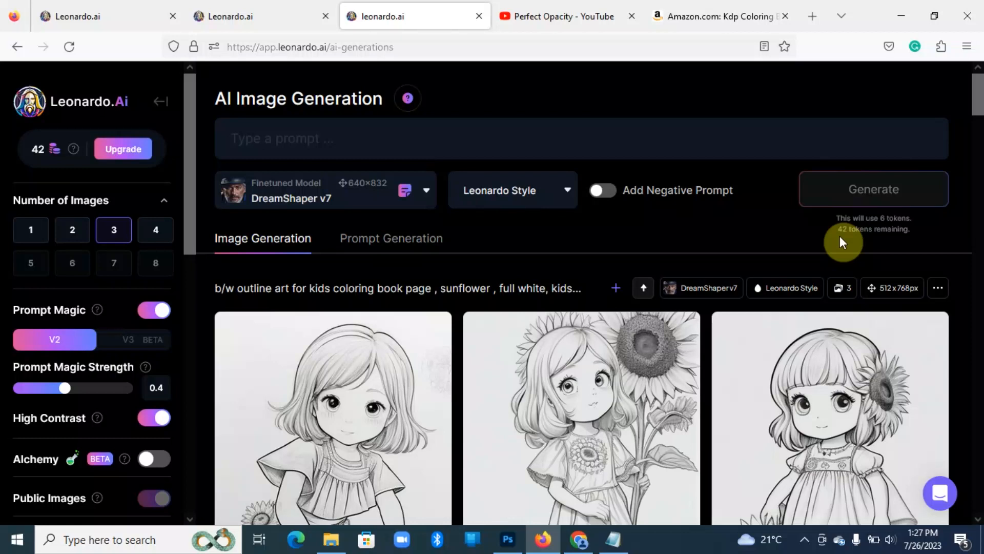
pyautogui.moveTo(178, 239)
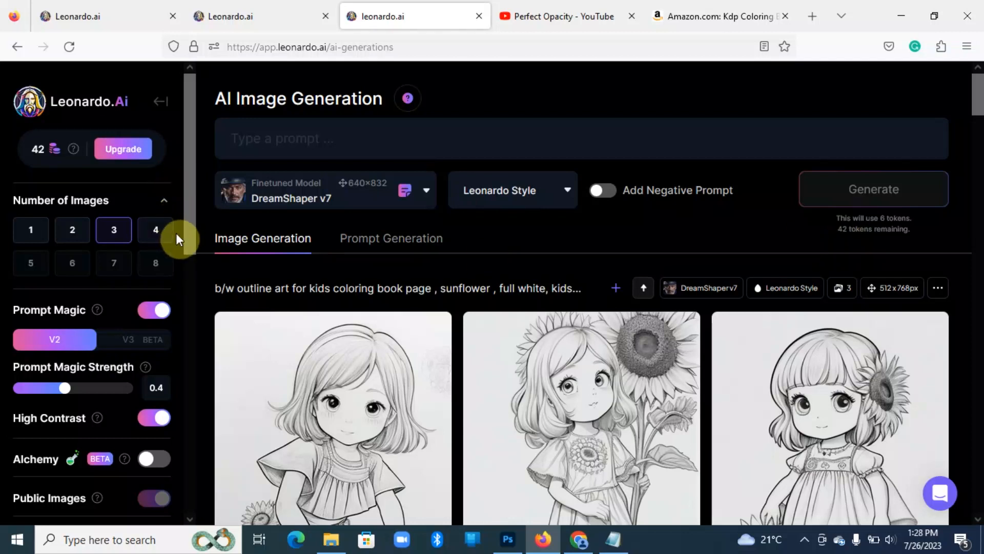
pyautogui.click(155, 229)
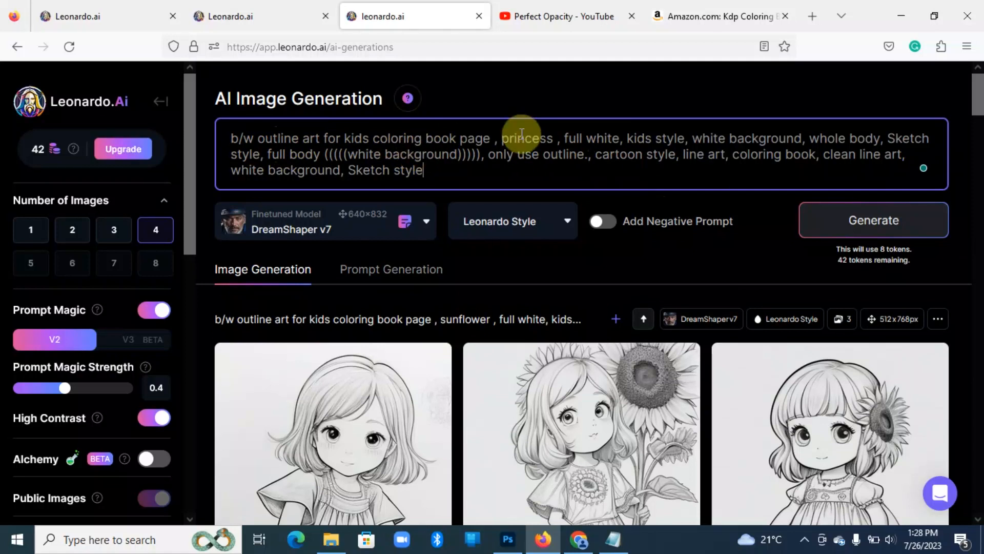
pyautogui.moveTo(656, 146)
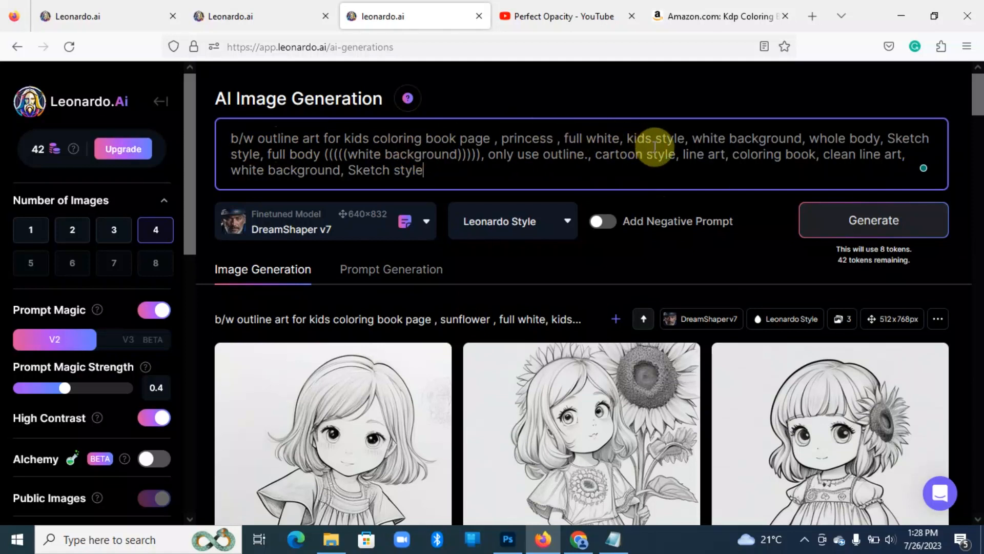
pyautogui.moveTo(902, 183)
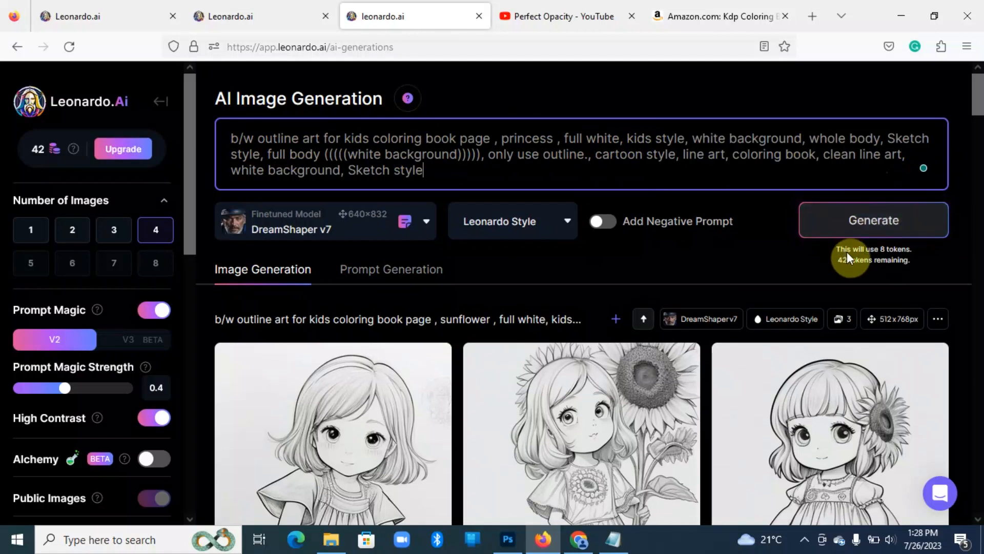
pyautogui.moveTo(887, 262)
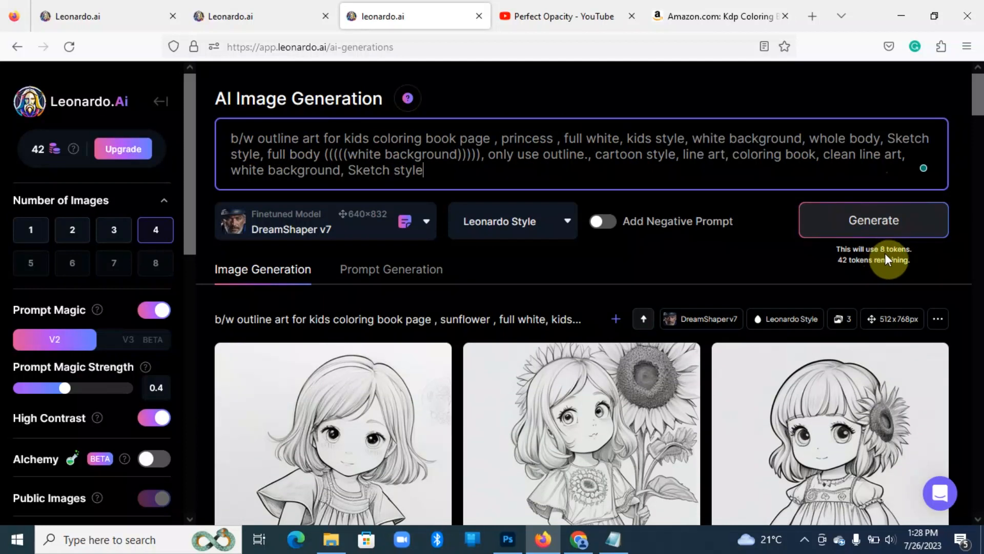
# - Generate the four black-and-white princess line-art coloring pages from the prompt
pyautogui.click(872, 221)
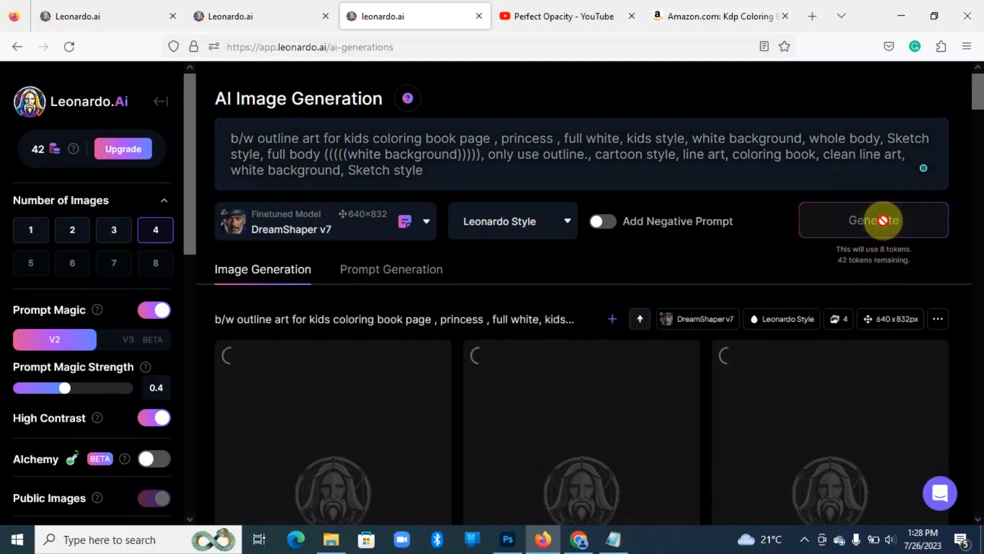
pyautogui.click(873, 220)
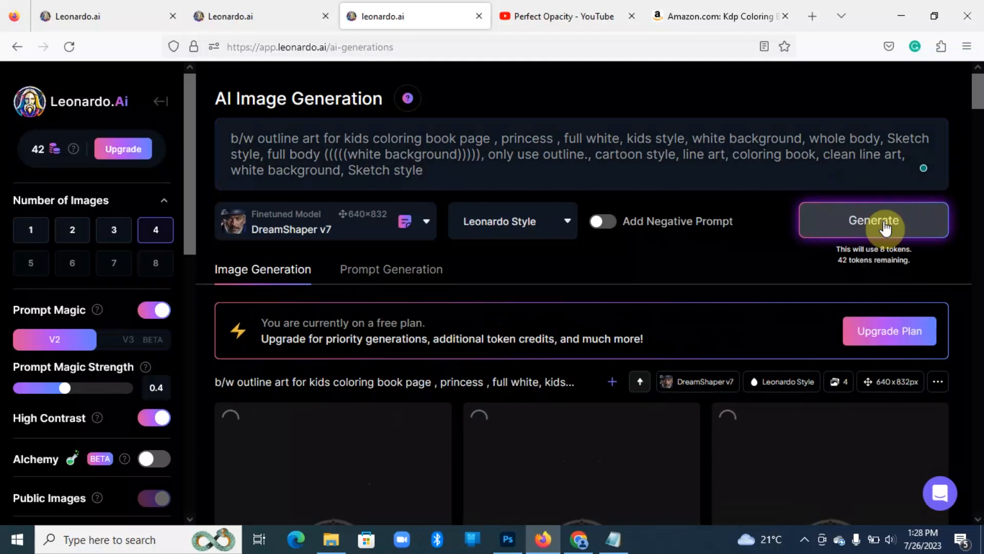
pyautogui.click(872, 221)
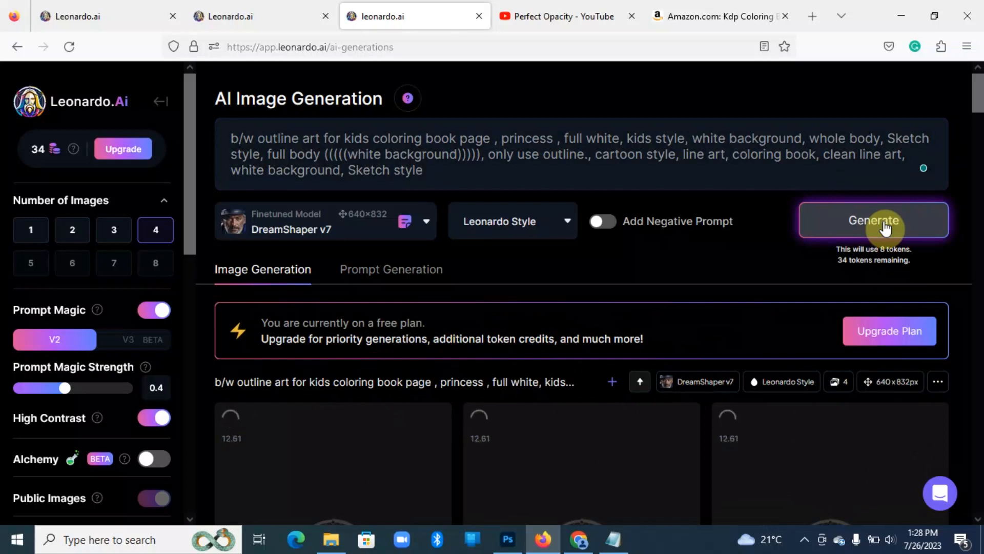
pyautogui.click(871, 220)
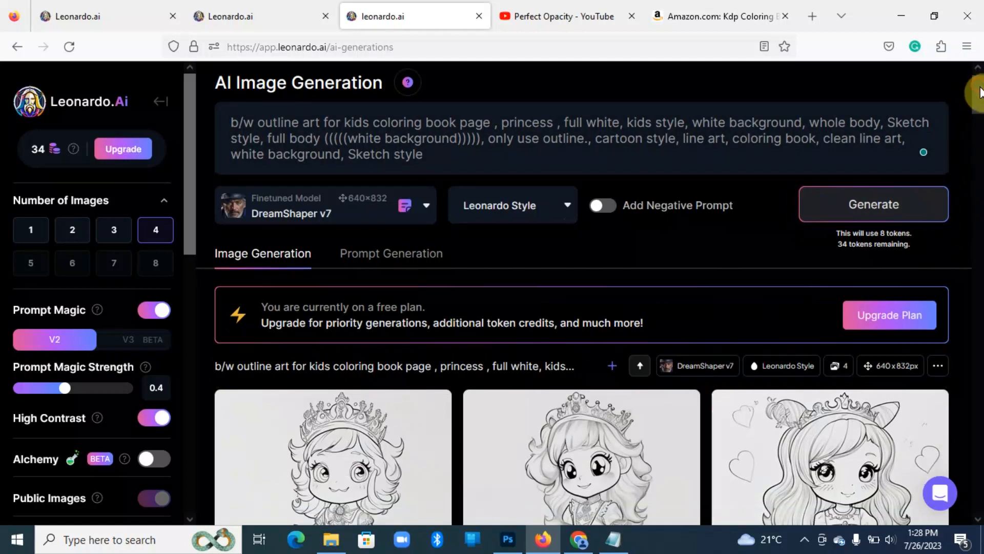
# - Scroll through the four generated princess outlines to compare them
pyautogui.scroll(-3)
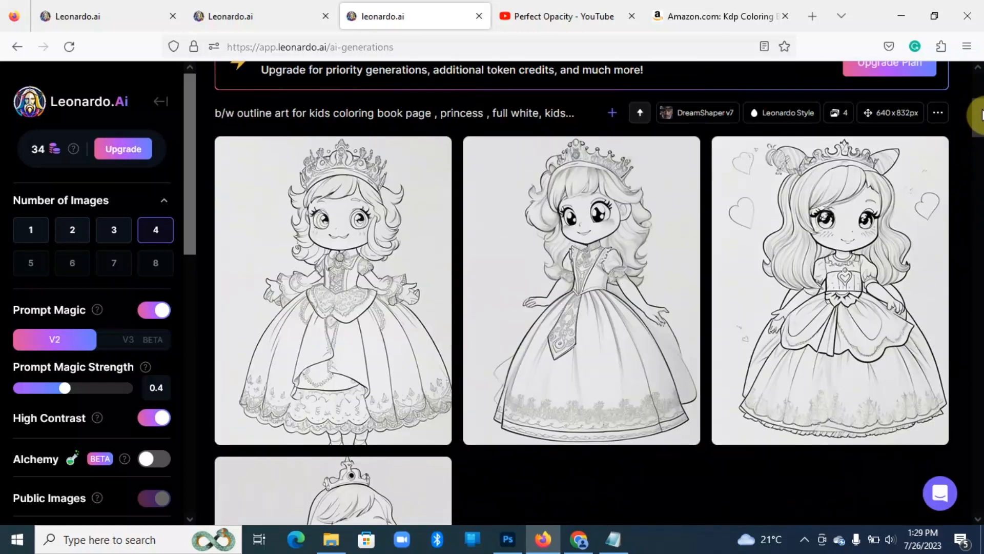
pyautogui.scroll(-3)
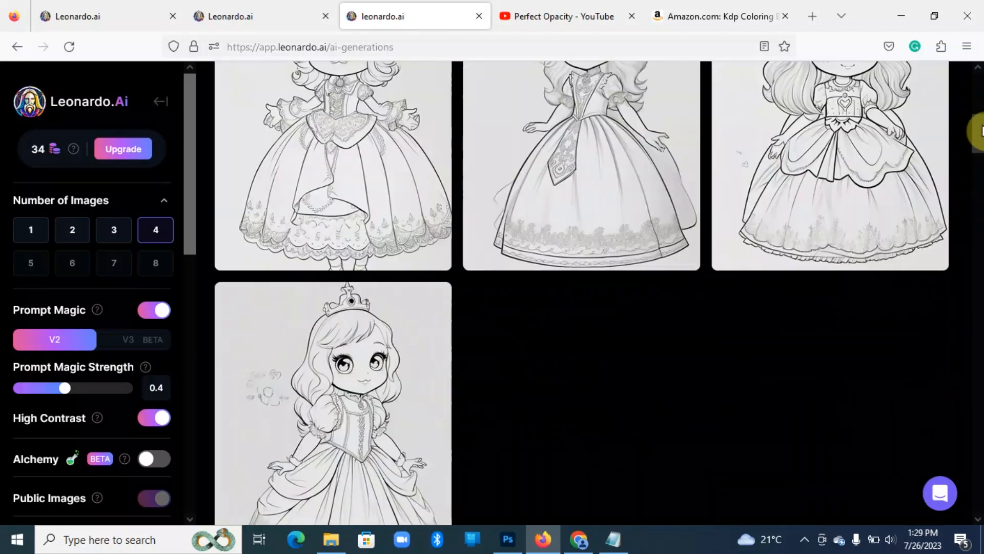
pyautogui.scroll(3)
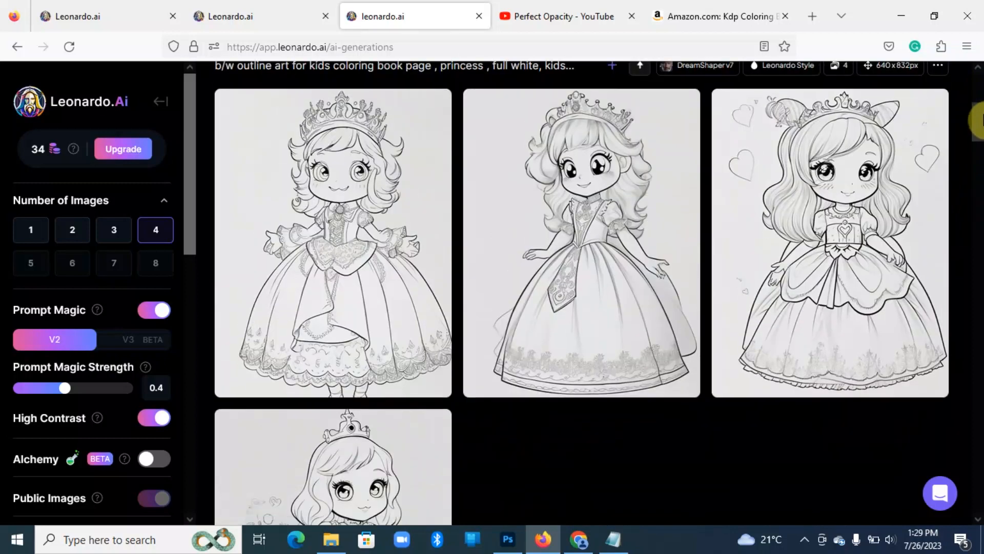
pyautogui.scroll(-3)
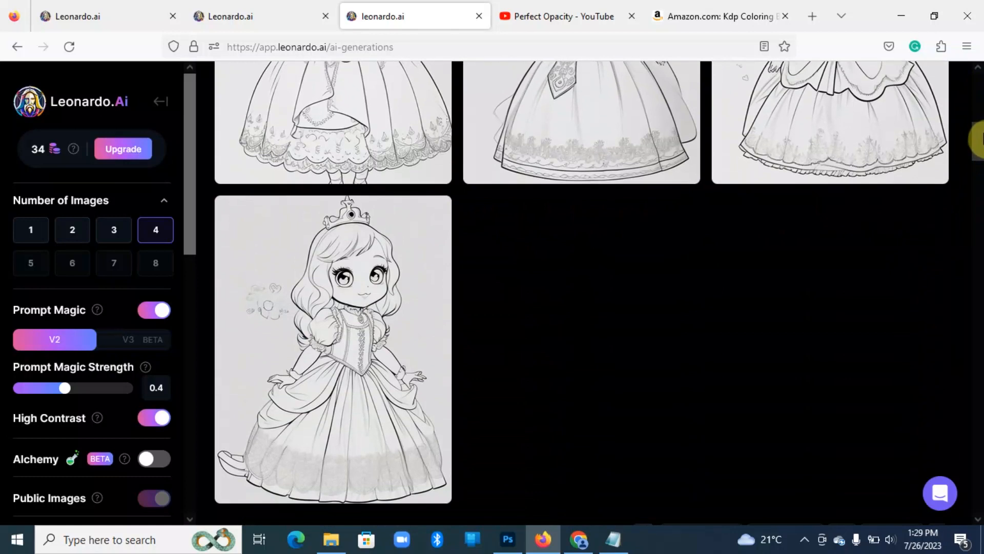
pyautogui.scroll(3)
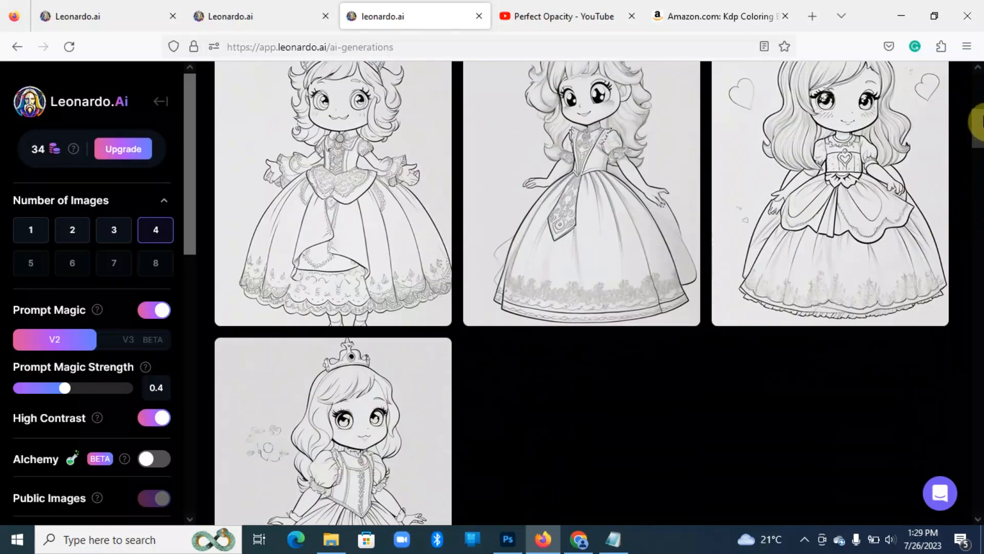
pyautogui.scroll(3)
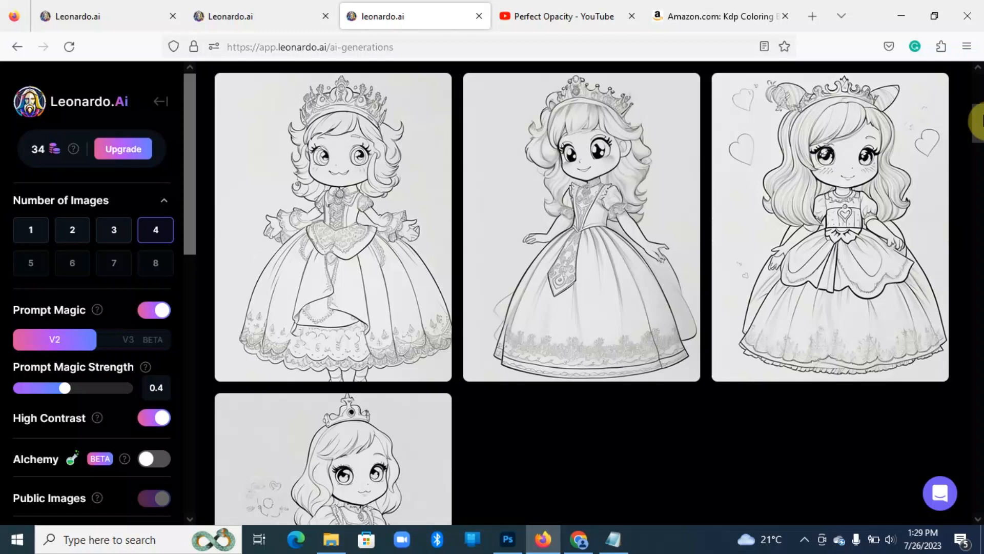
pyautogui.scroll(-3)
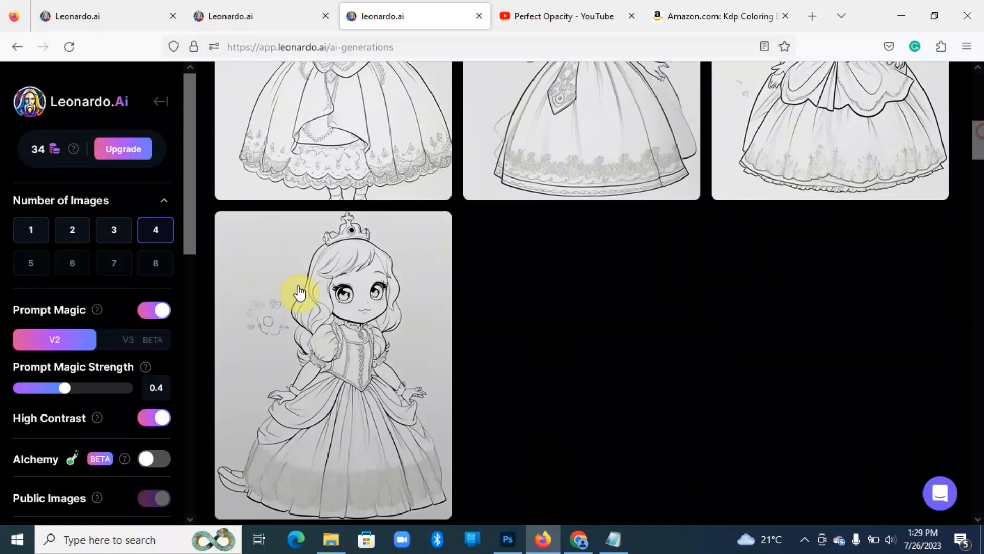
pyautogui.moveTo(275, 448)
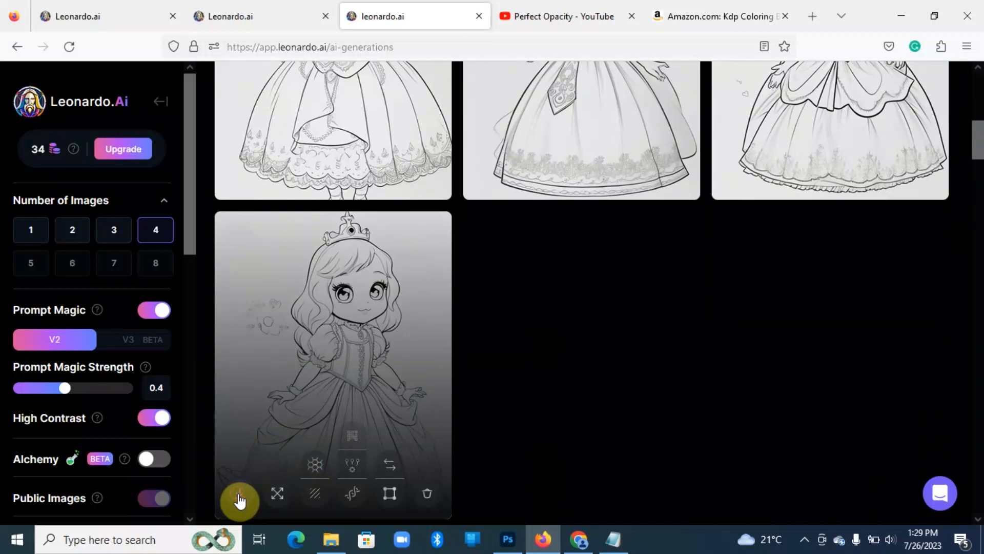
# - Download the fourth princess outline to the computer as a DreamShaper JPG
pyautogui.click(277, 493)
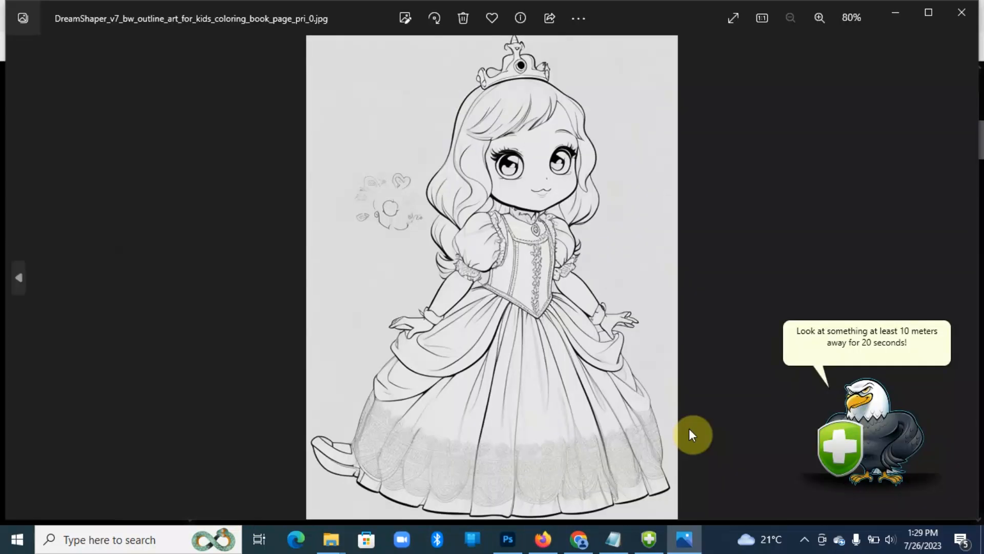
pyautogui.moveTo(690, 434)
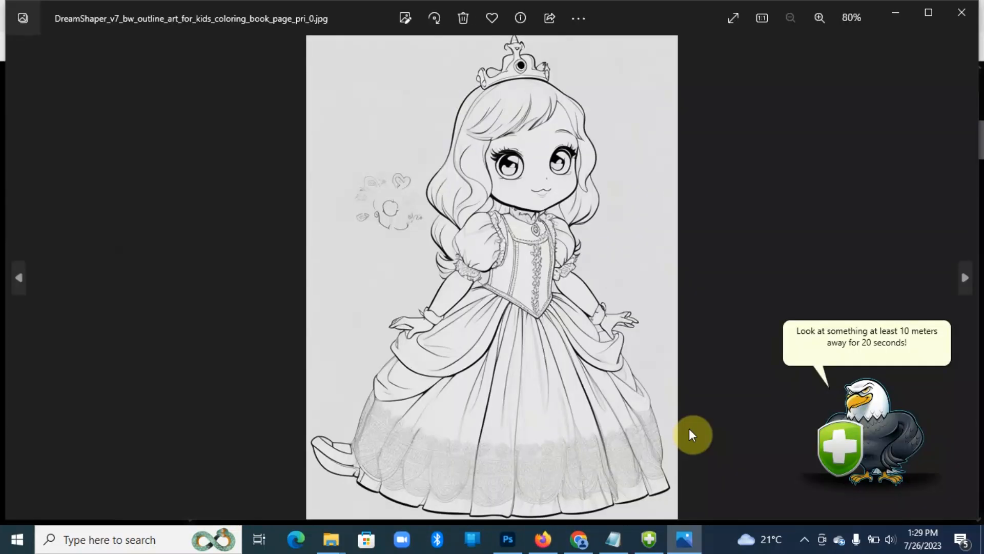
pyautogui.moveTo(627, 100)
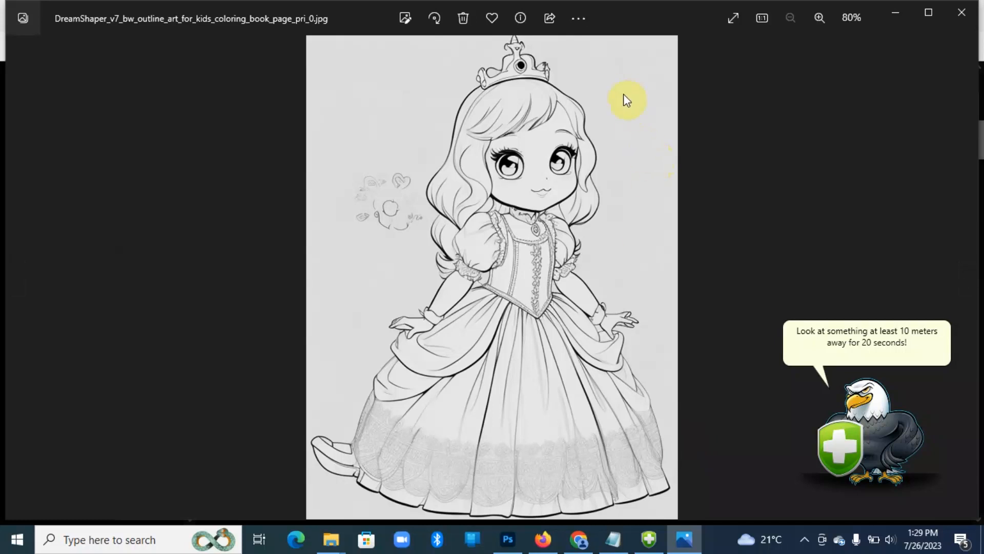
pyautogui.moveTo(361, 216)
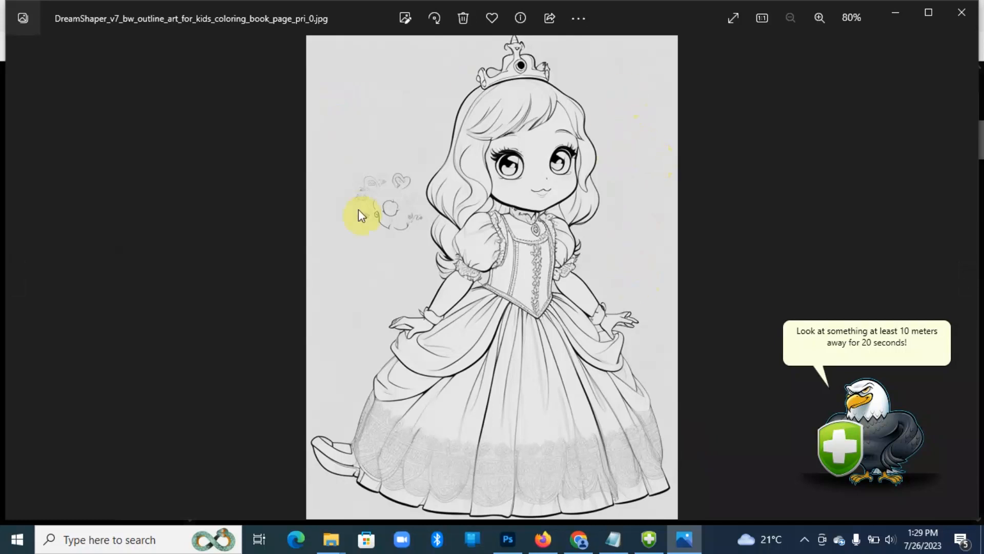
pyautogui.moveTo(320, 260)
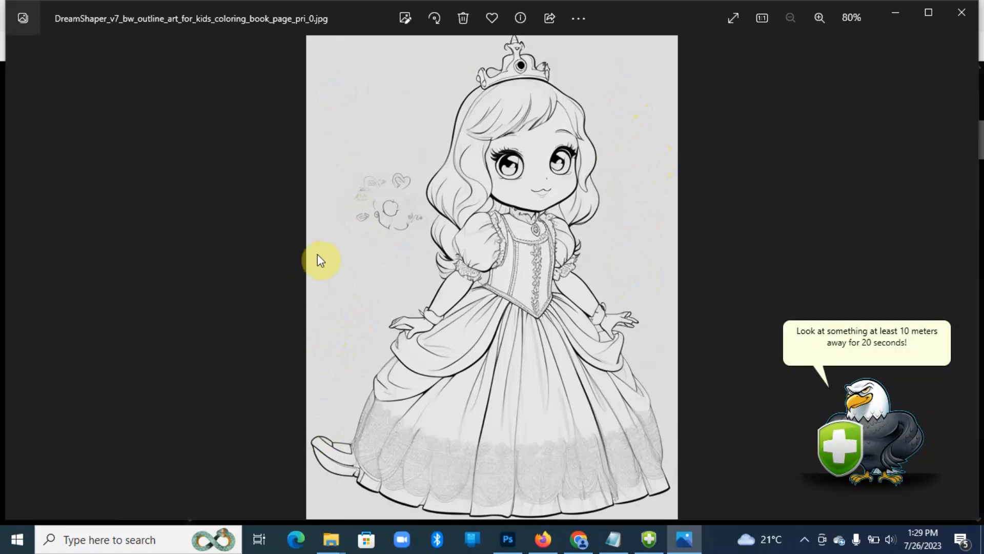
pyautogui.moveTo(689, 347)
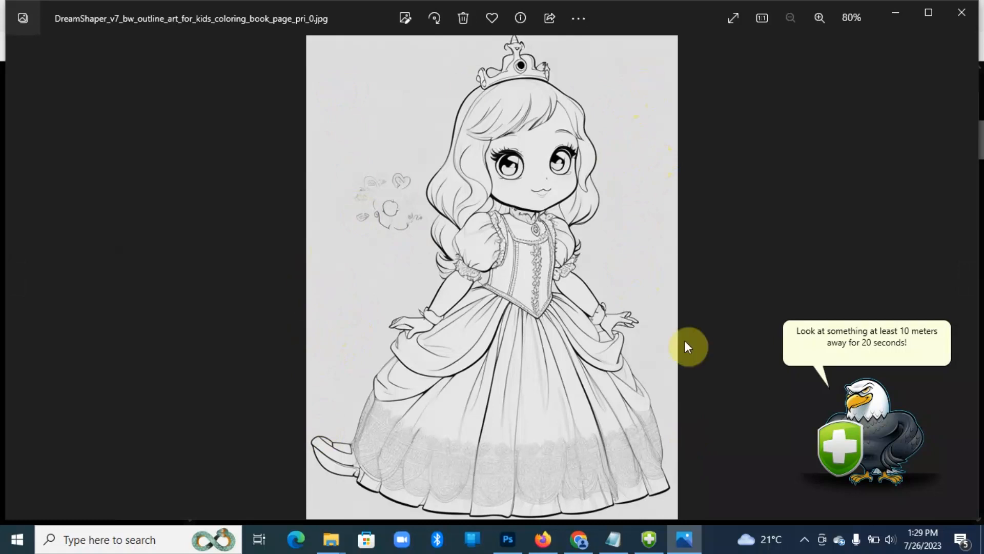
pyautogui.moveTo(961, 13)
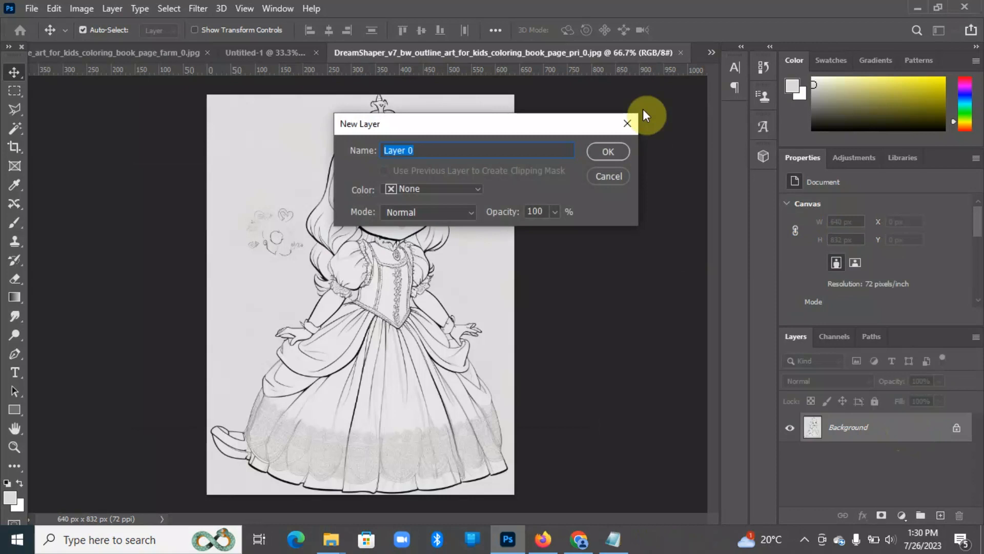
# - Make the background editable and select the white areas via Color Range for deletion
pyautogui.click(606, 152)
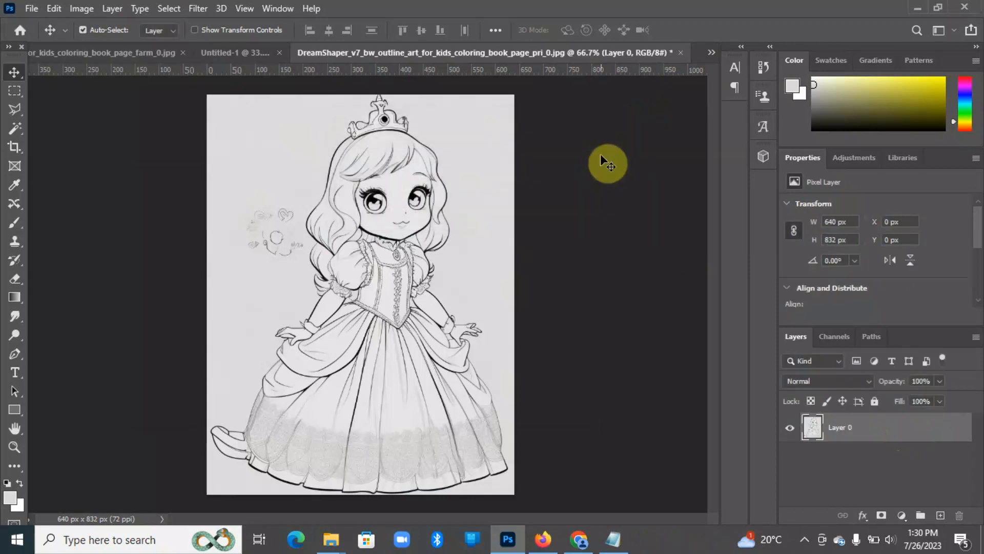
pyautogui.moveTo(234, 9)
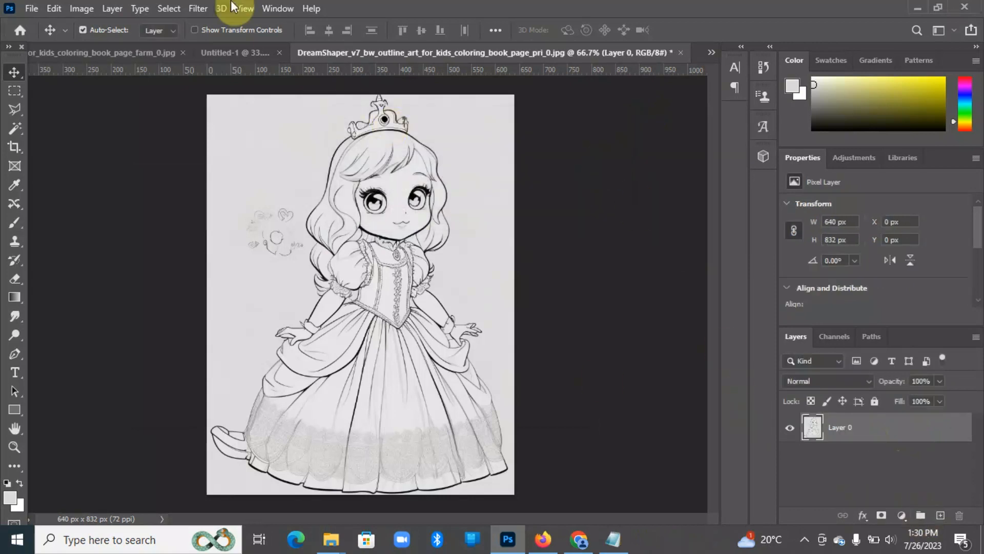
pyautogui.click(168, 9)
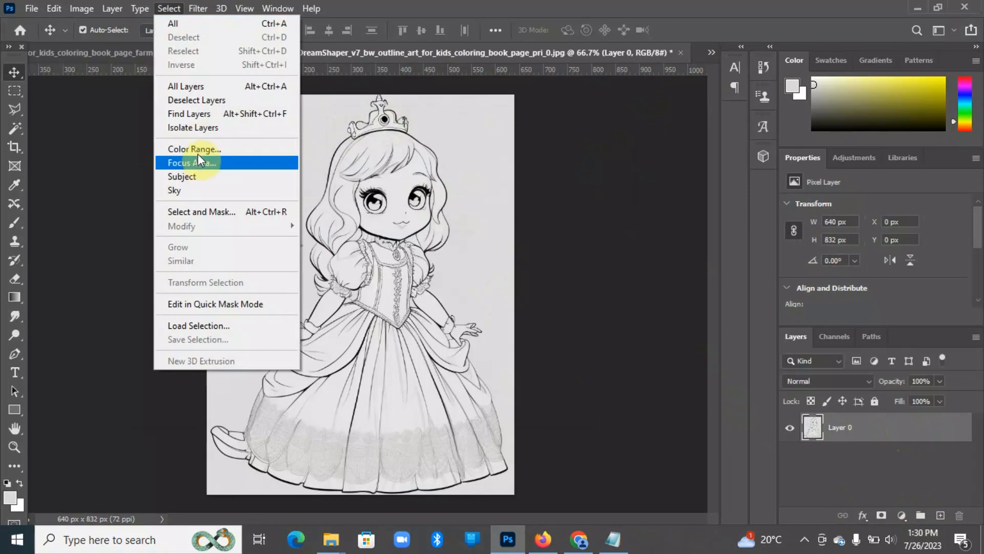
pyautogui.click(194, 149)
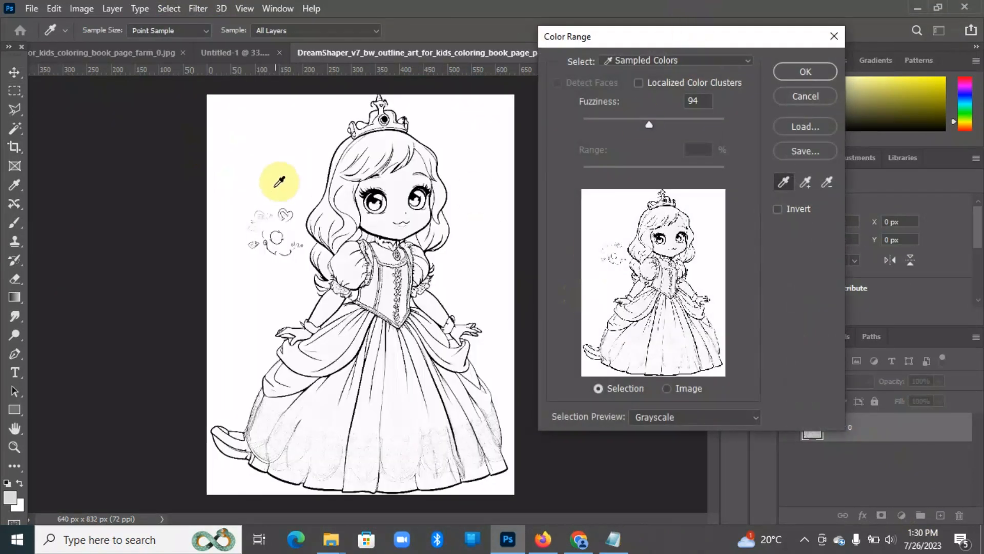
pyautogui.moveTo(262, 164)
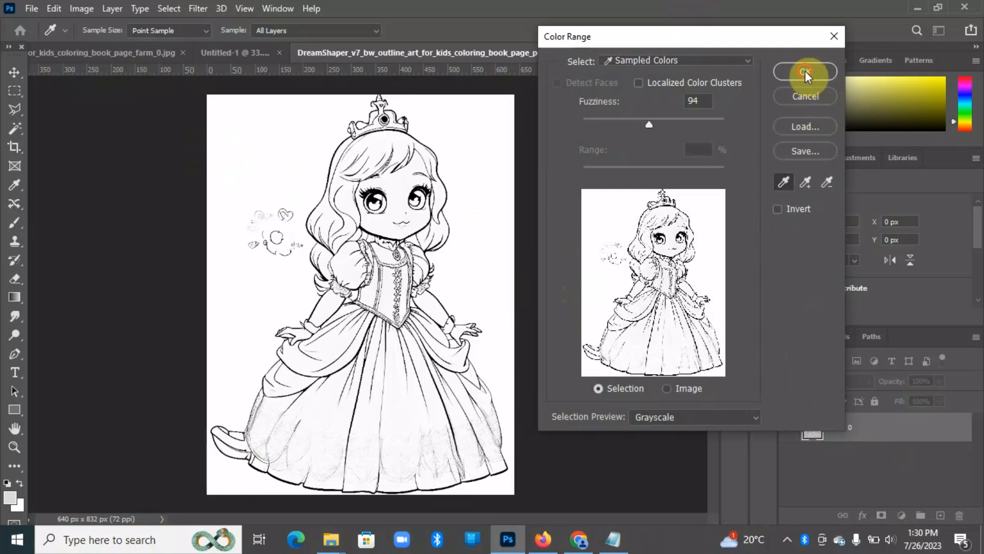
pyautogui.click(806, 70)
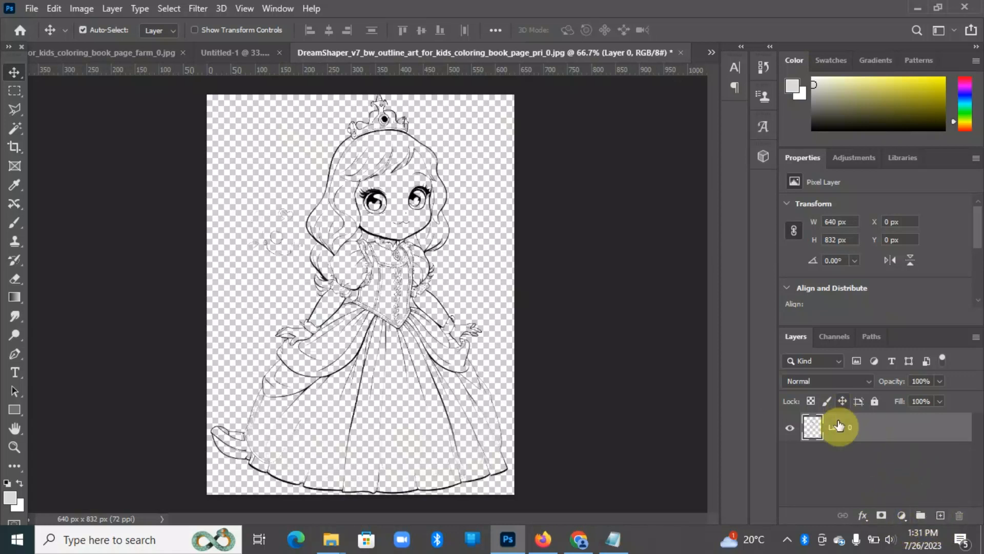
# - Rename the transparent princess line-art layer to 'main image'
pyautogui.doubleClick(848, 426)
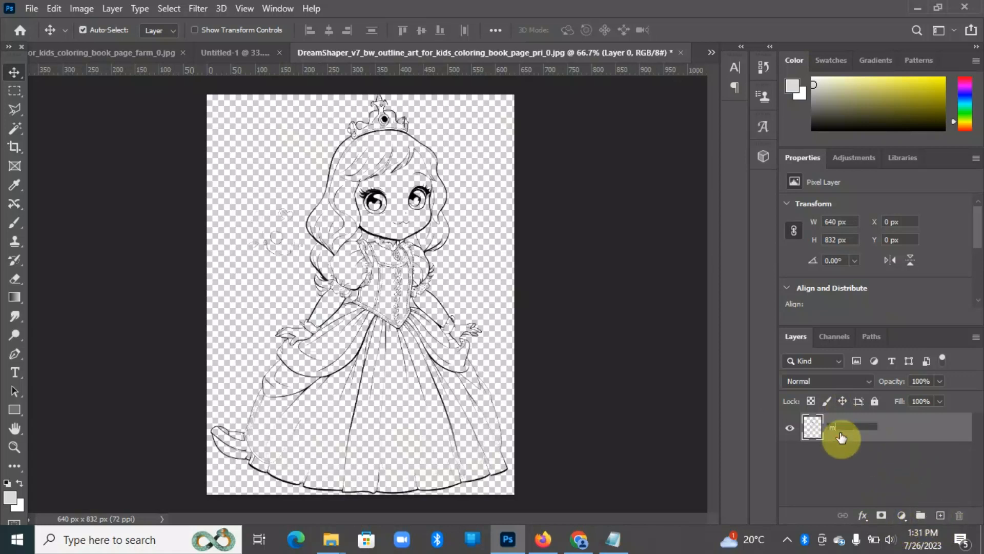
pyautogui.write('main image')
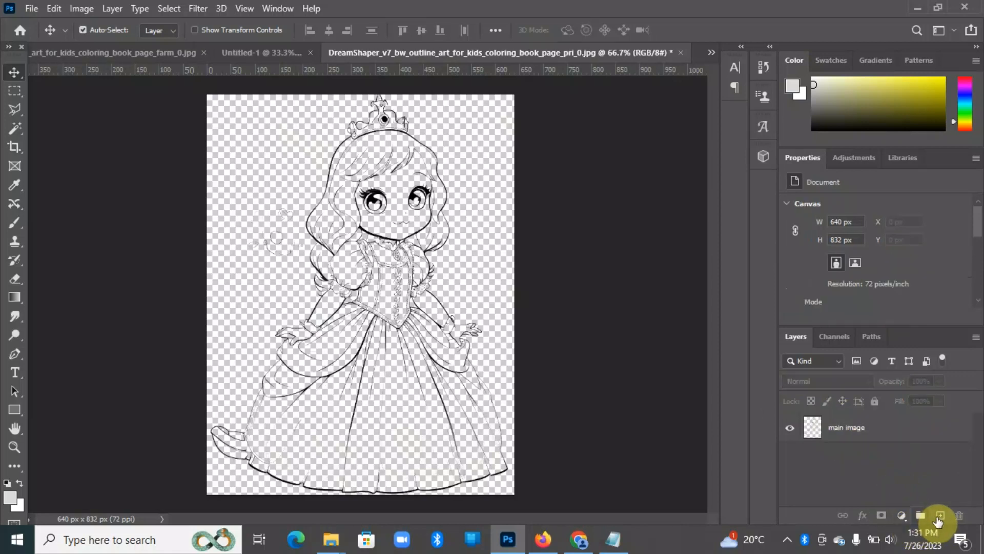
# - Add a Solid Color fill layer in white (fff) beneath the main image
pyautogui.click(941, 516)
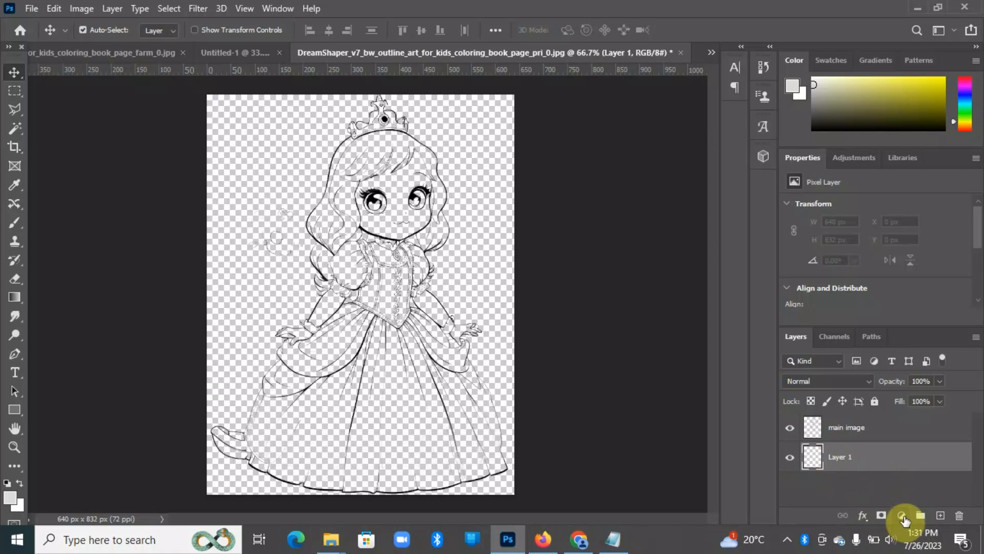
pyautogui.click(905, 516)
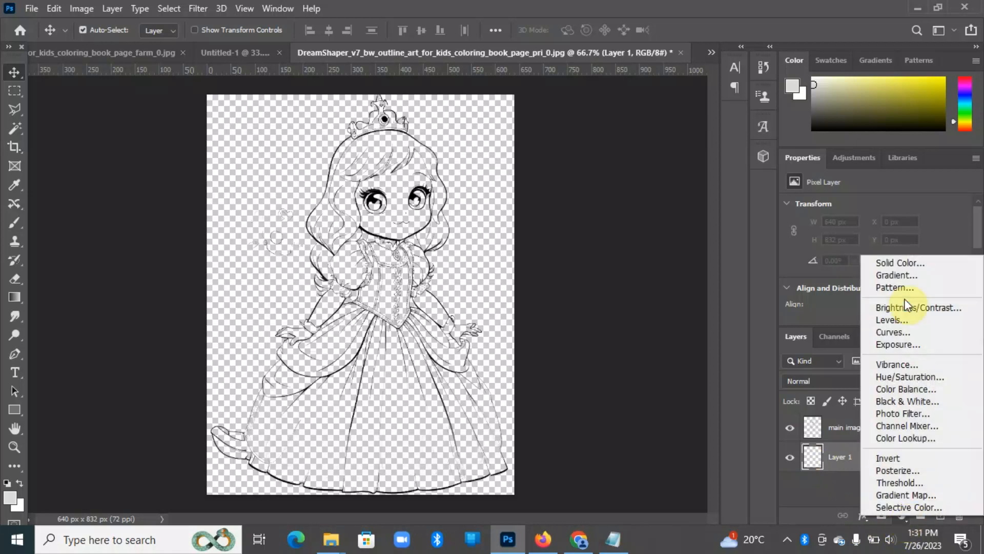
pyautogui.click(899, 262)
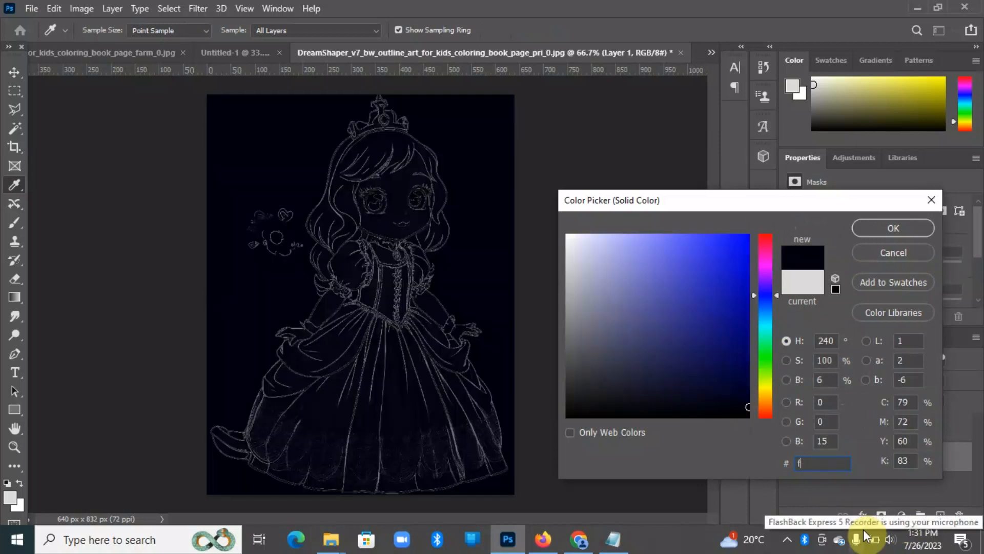
pyautogui.write('ff')
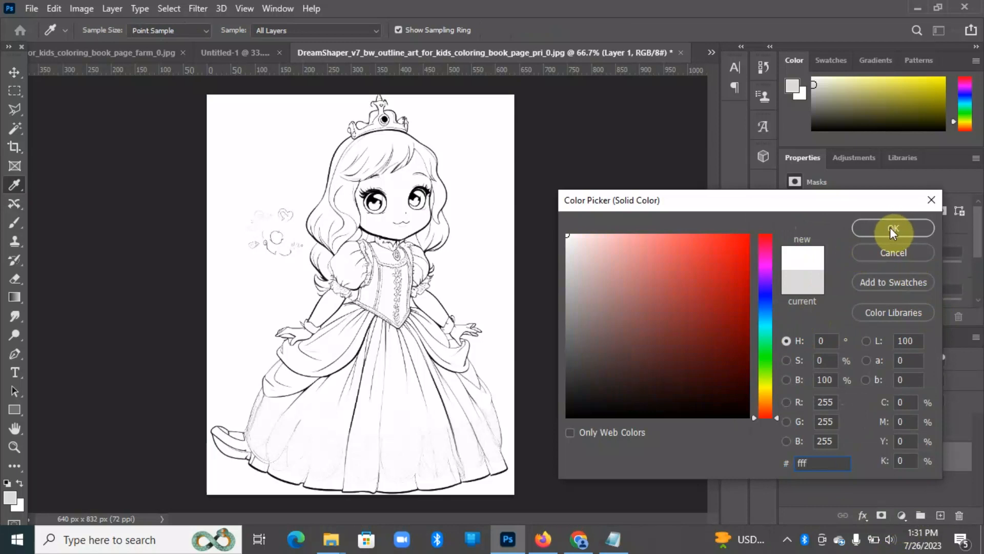
pyautogui.click(893, 228)
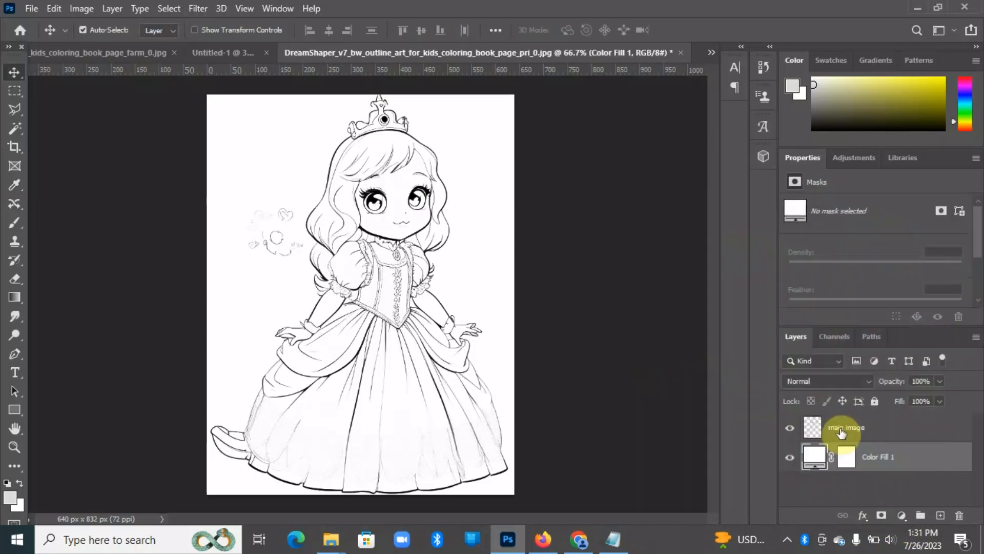
pyautogui.moveTo(896, 432)
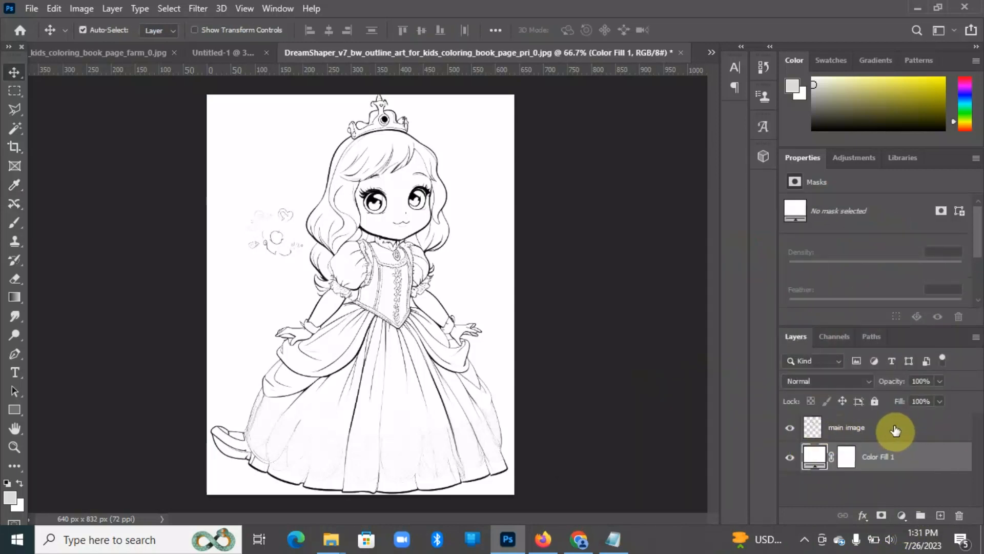
# - Give the main image layer a 1 px black stroke positioned at Center
pyautogui.click(846, 427)
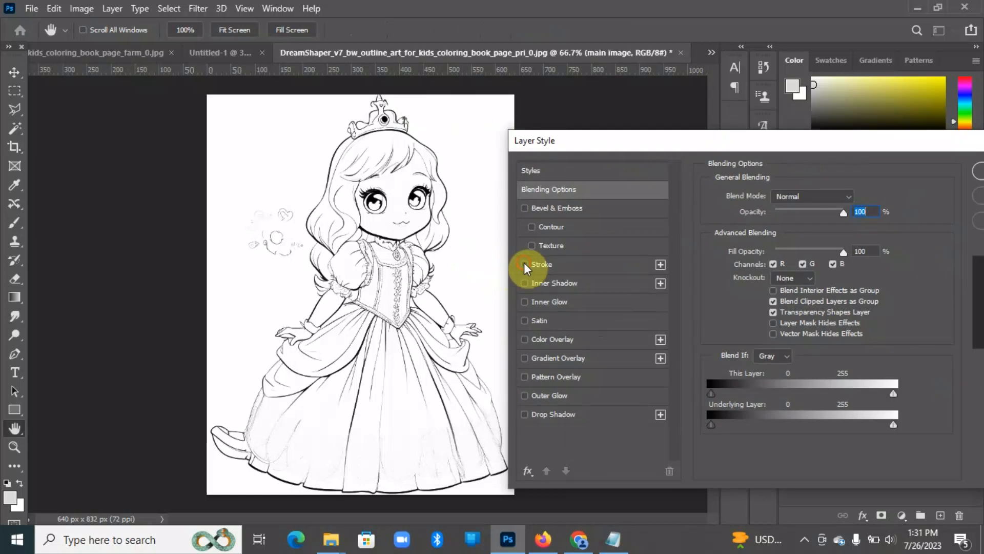
pyautogui.click(525, 265)
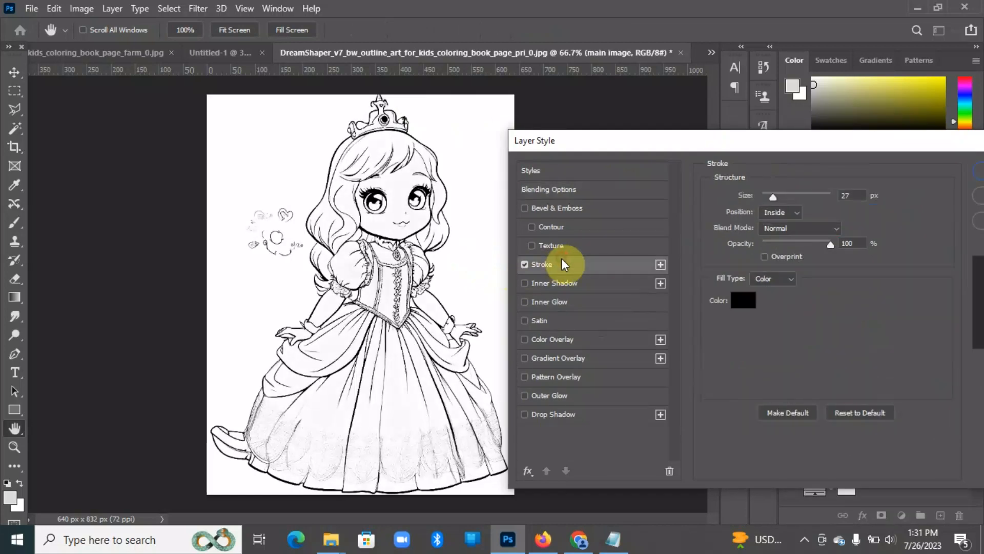
pyautogui.click(778, 212)
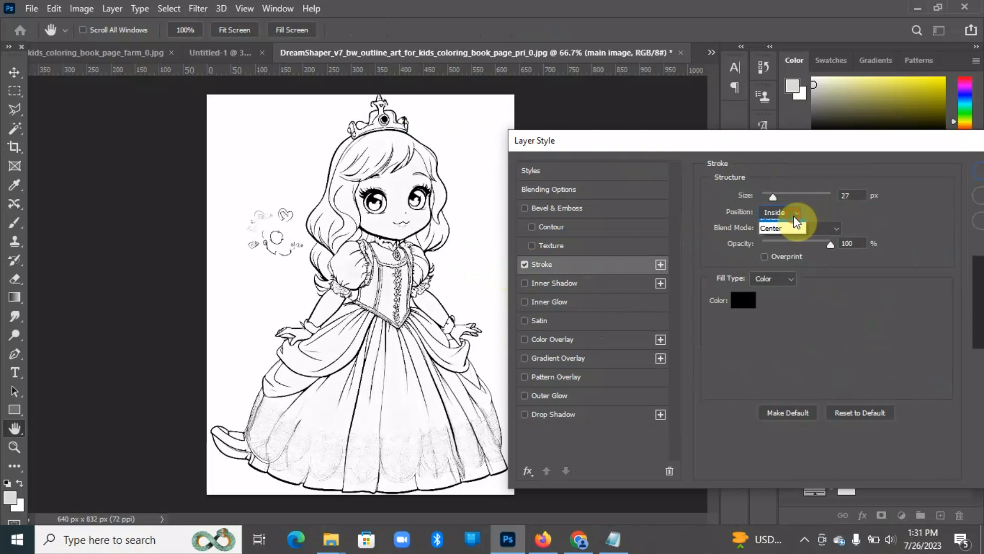
pyautogui.click(779, 213)
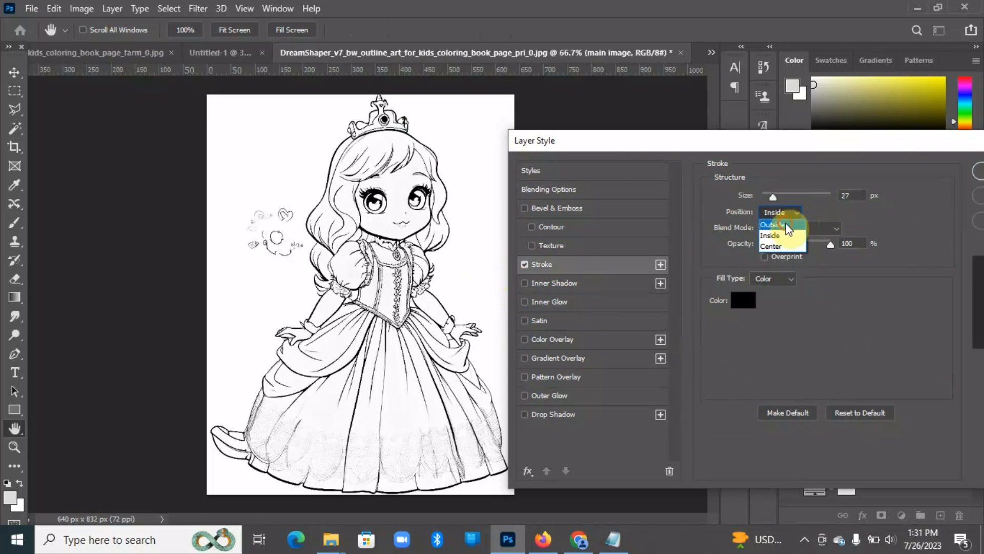
pyautogui.click(777, 212)
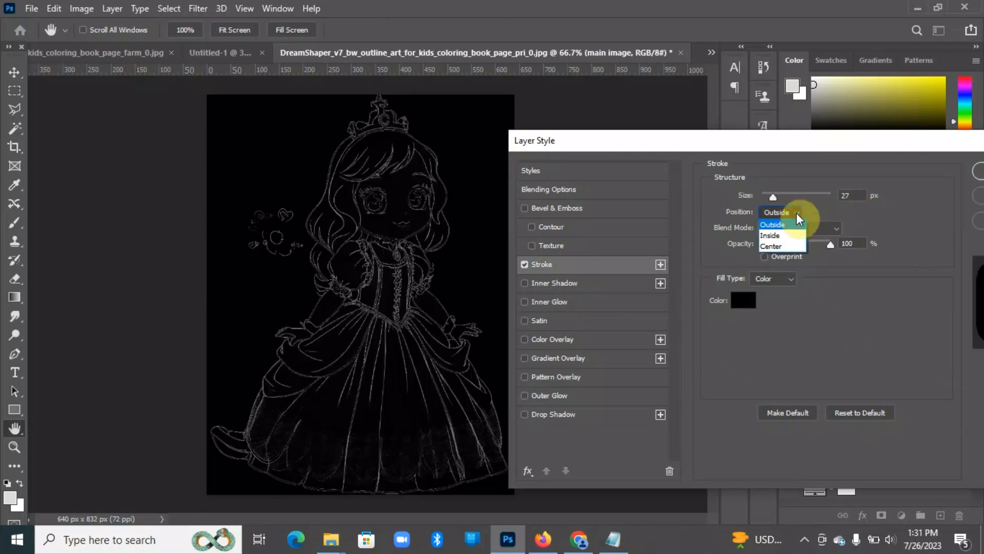
pyautogui.click(770, 235)
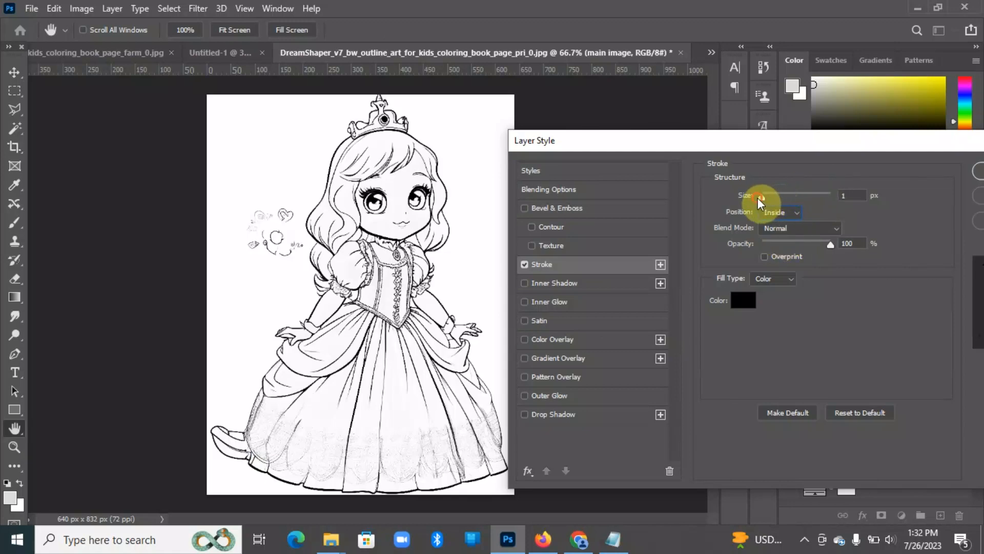
pyautogui.tripleClick(852, 195)
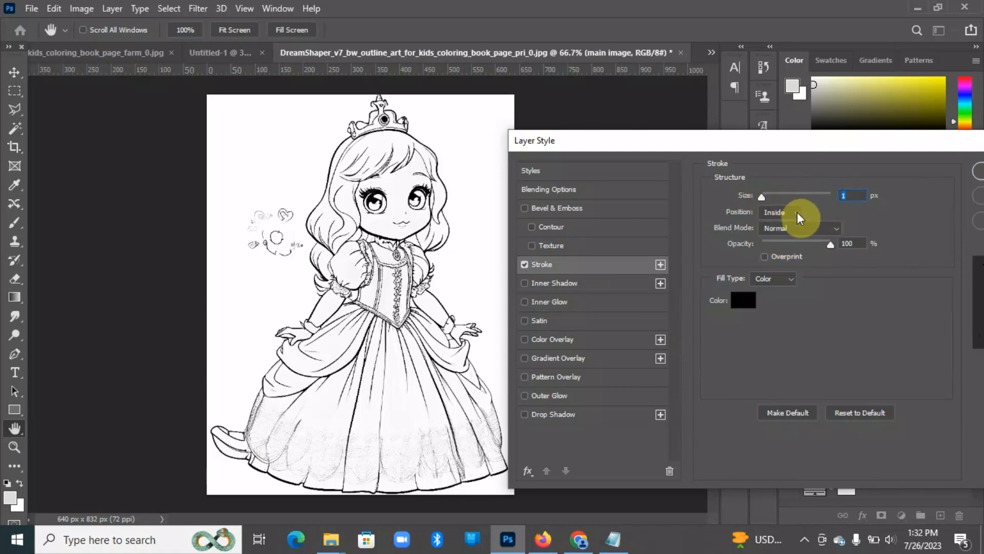
pyautogui.click(779, 211)
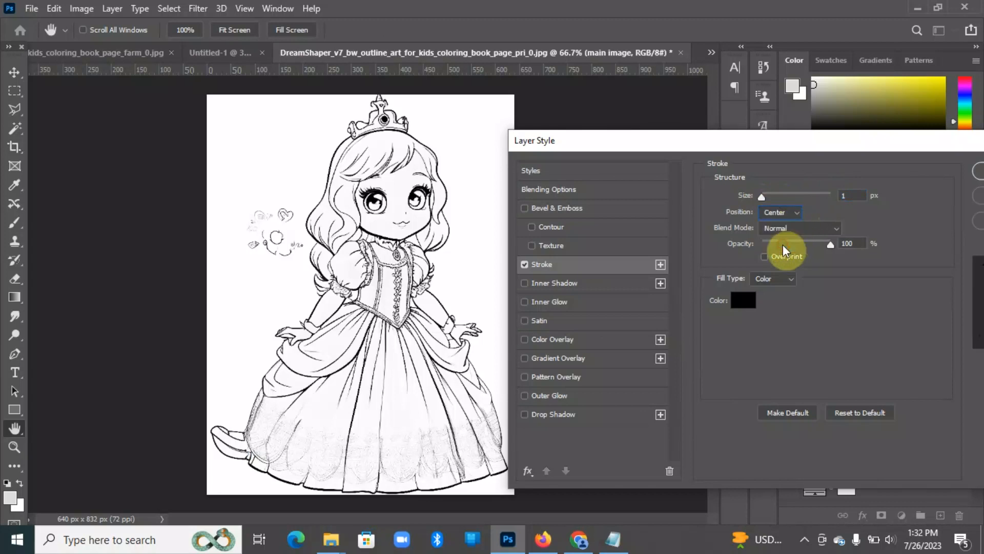
pyautogui.click(779, 213)
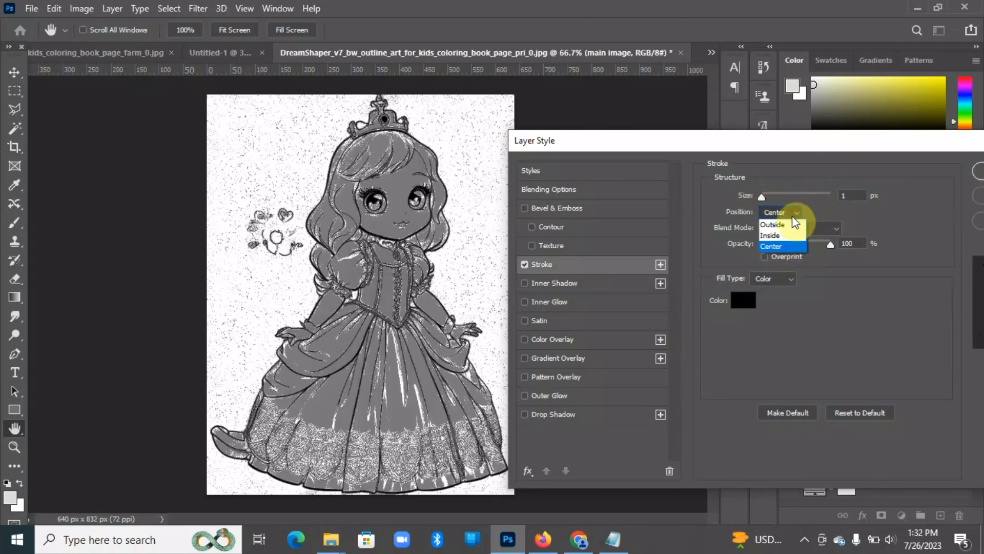
pyautogui.click(770, 235)
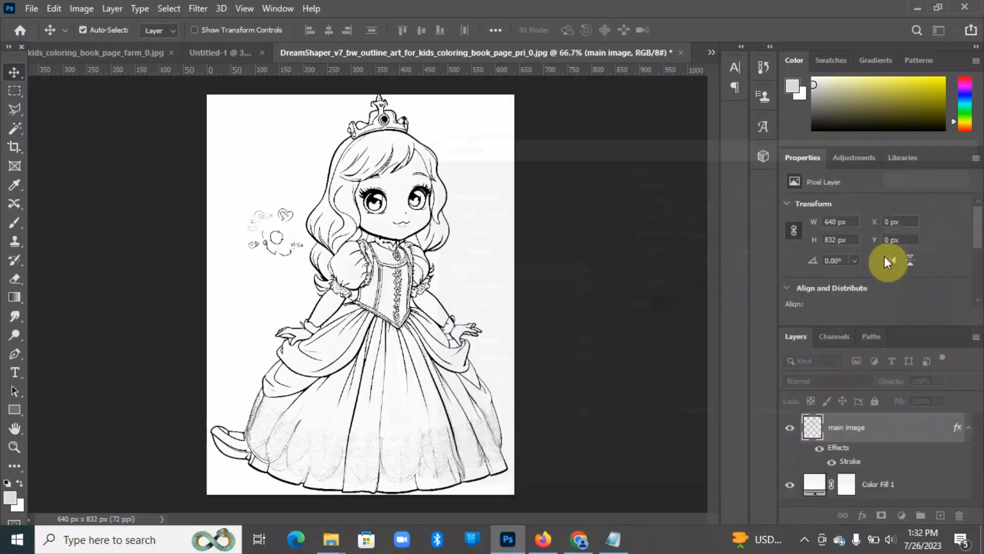
# - Toggle the princess layer's visibility off and on to check the stroke
pyautogui.click(791, 426)
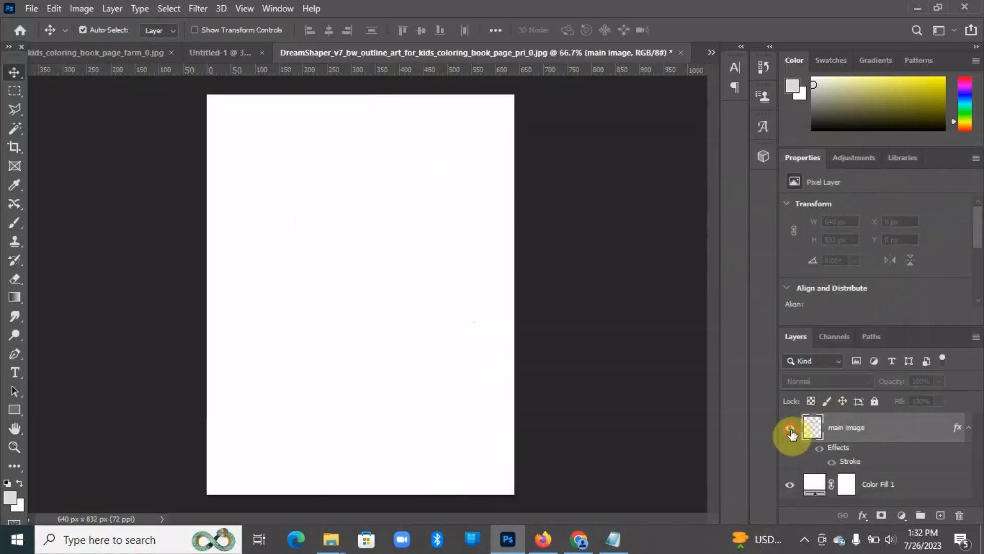
pyautogui.click(791, 426)
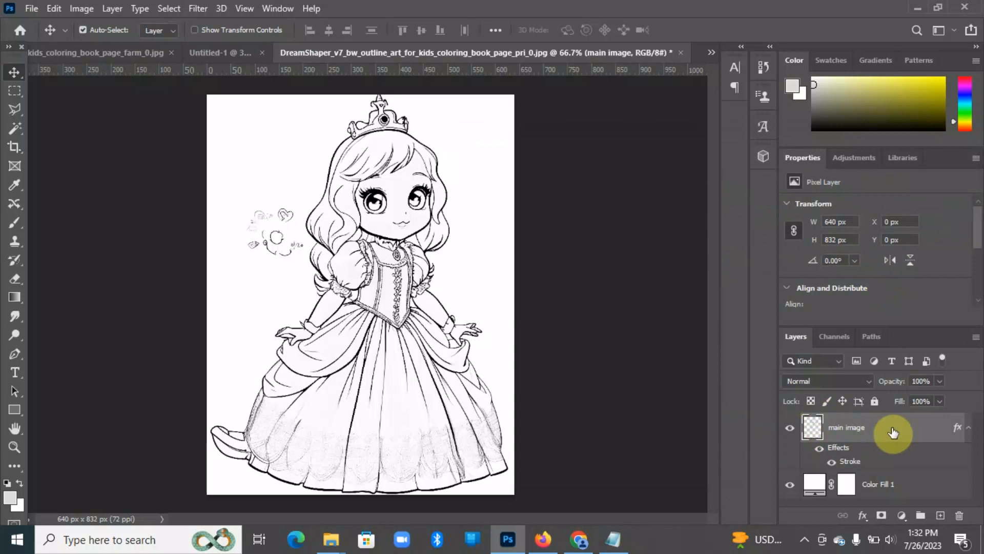
pyautogui.moveTo(69, 48)
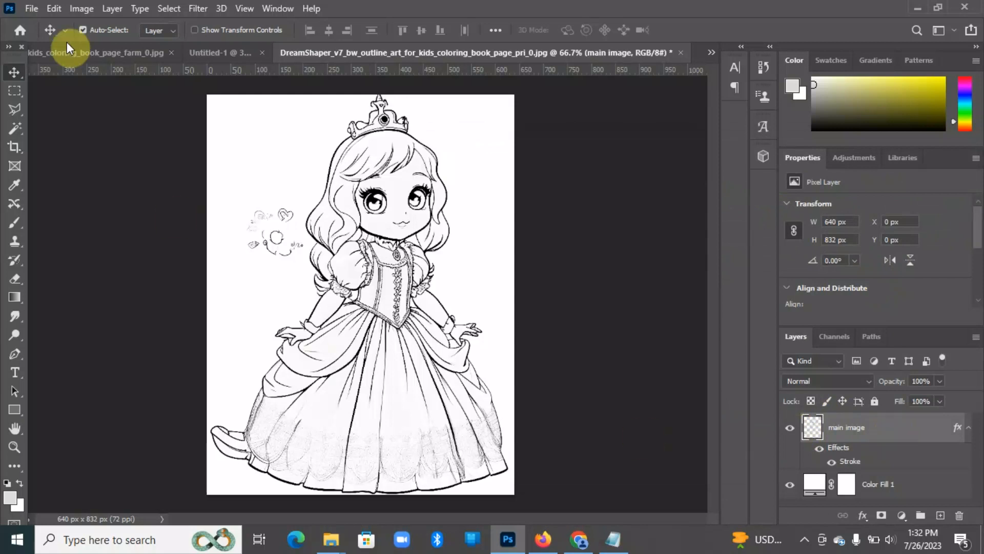
# - Save the outlined princess page as a Photoshop file in the Downloads folder
pyautogui.click(30, 8)
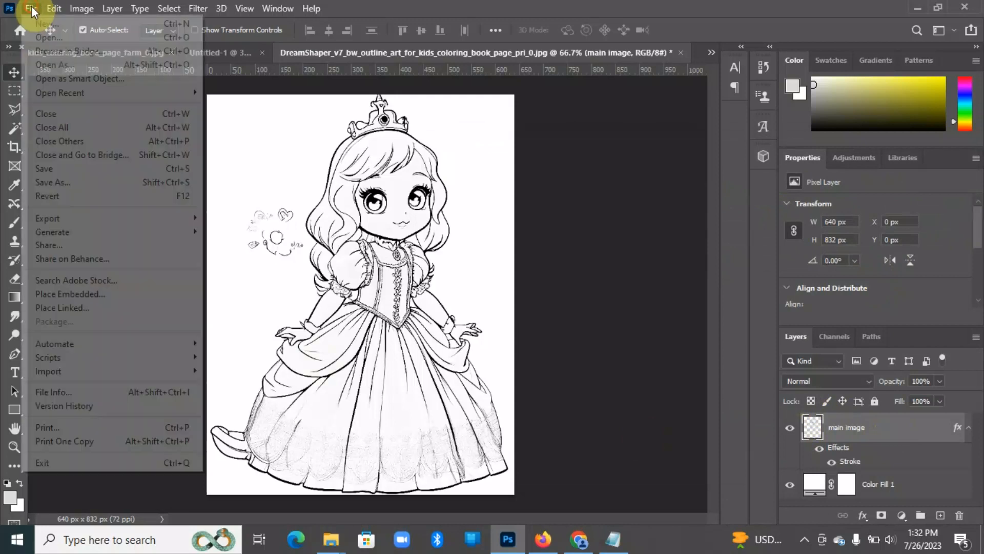
pyautogui.click(44, 169)
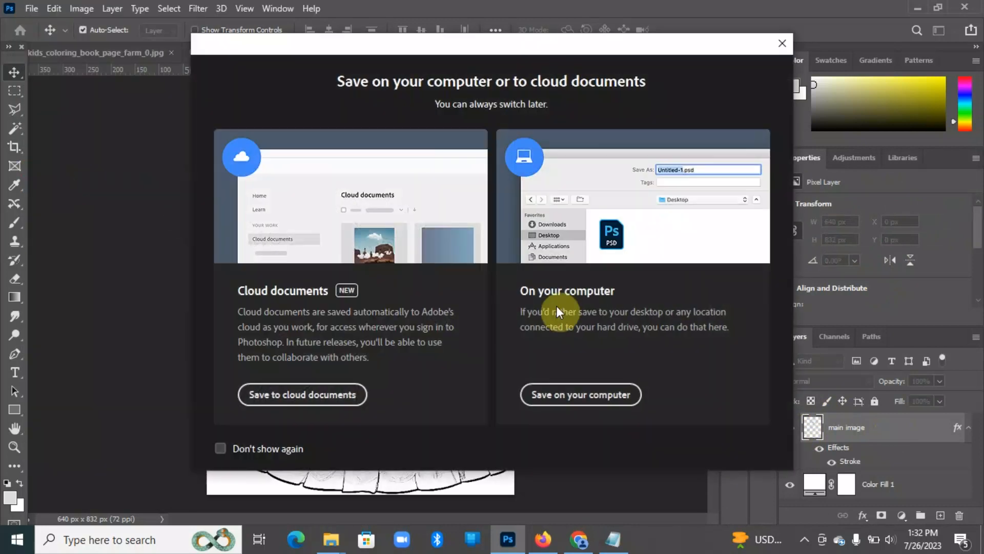
pyautogui.click(579, 394)
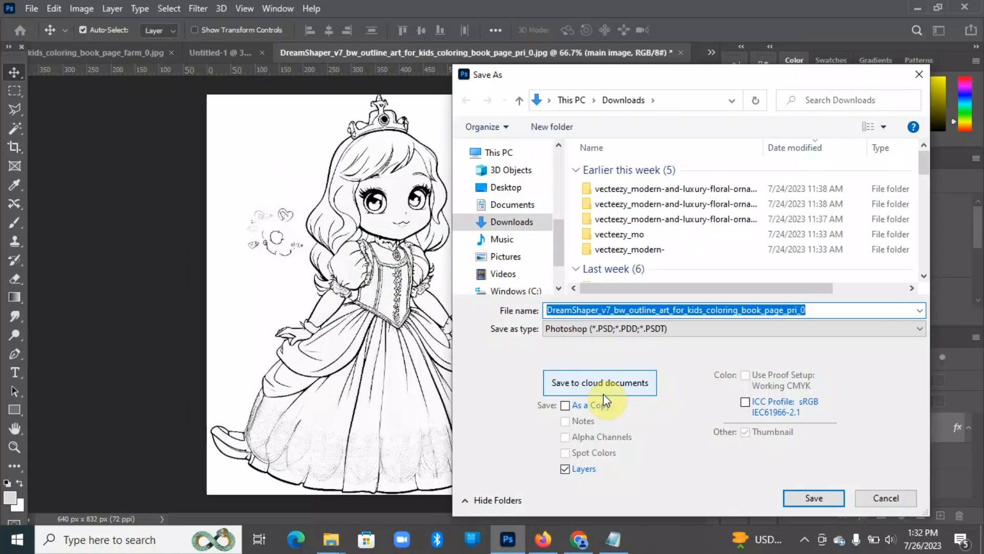
pyautogui.moveTo(653, 326)
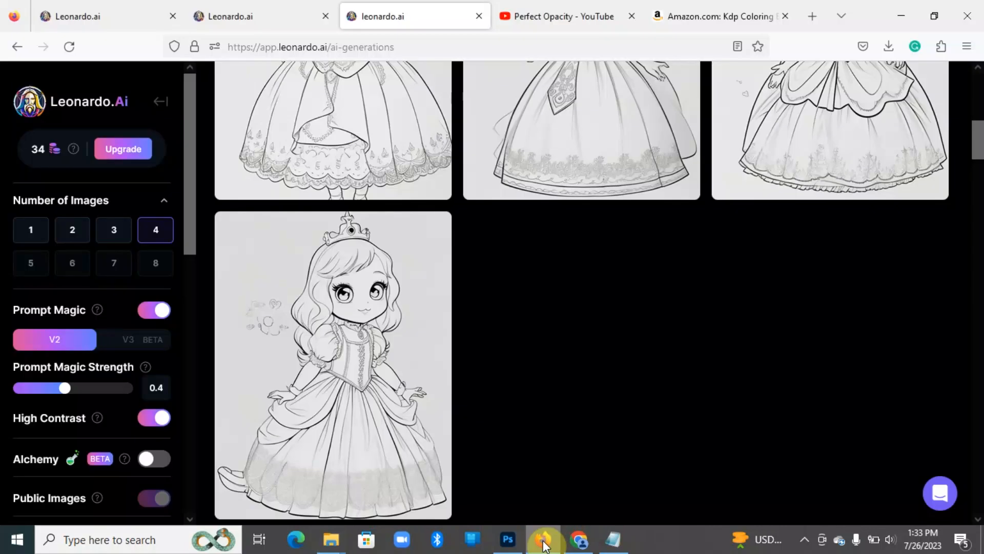
# - Reach the Canva home page in a new tab via a Google search for canva
pyautogui.click(810, 16)
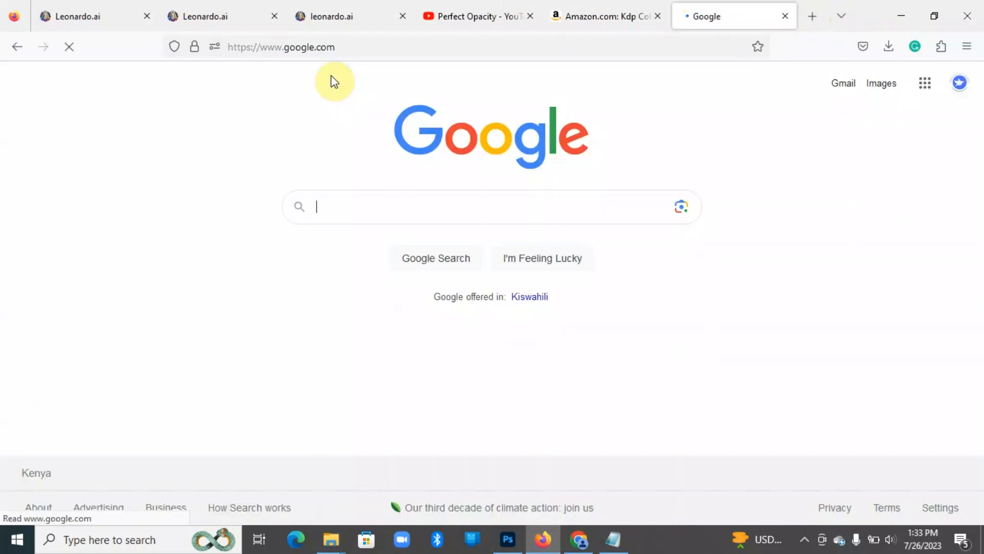
pyautogui.write('can')
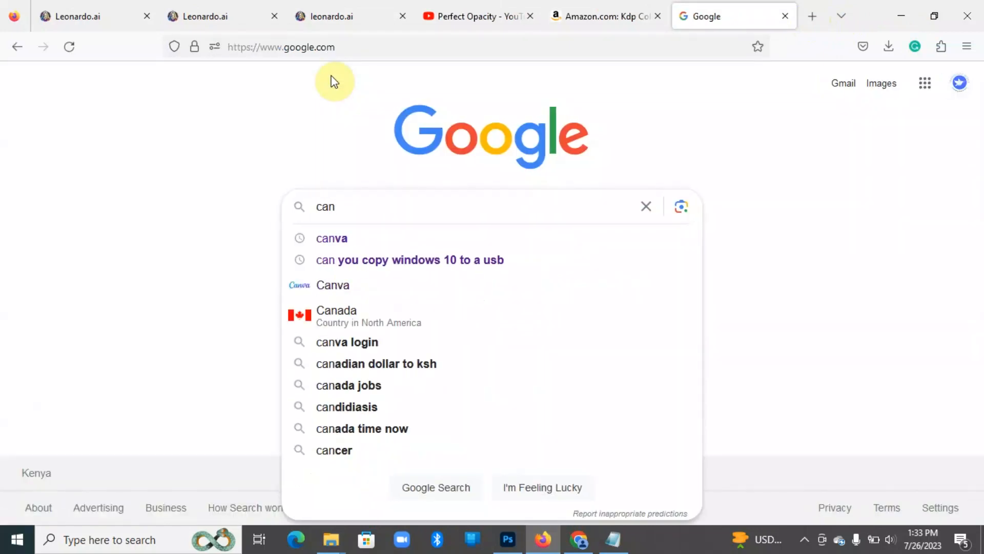
pyautogui.click(331, 237)
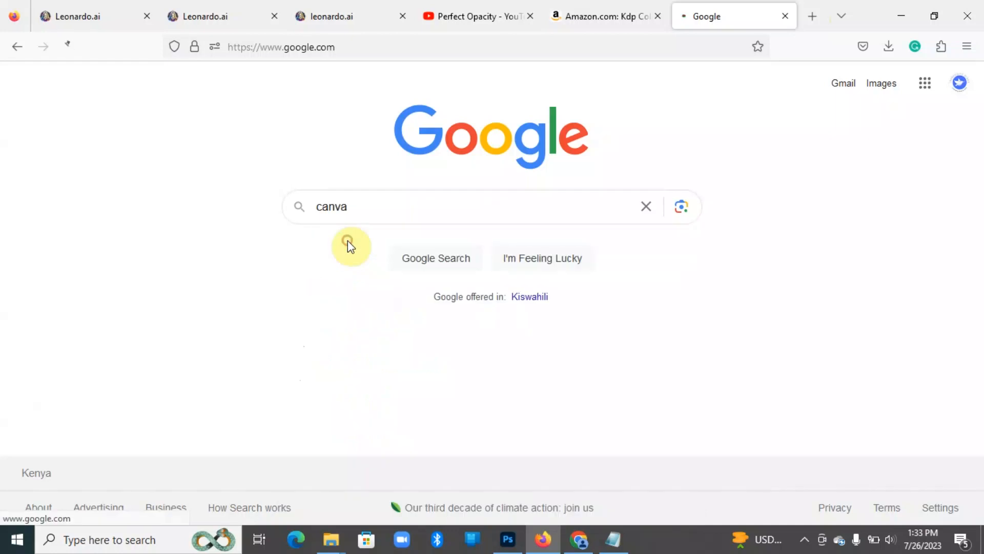
pyautogui.click(436, 258)
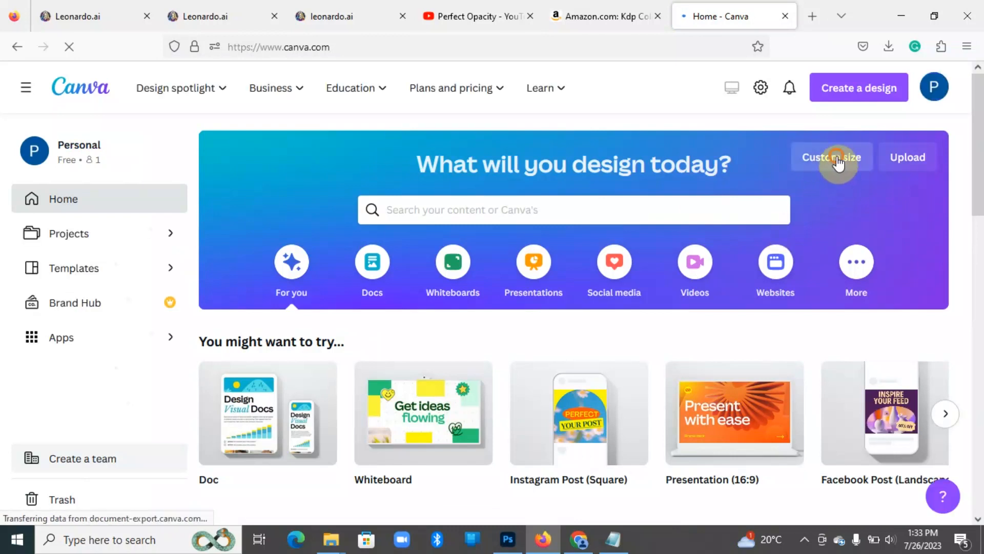
# - Start a custom-size design measured in inches, 8.5 wide by 11 tall
pyautogui.click(831, 157)
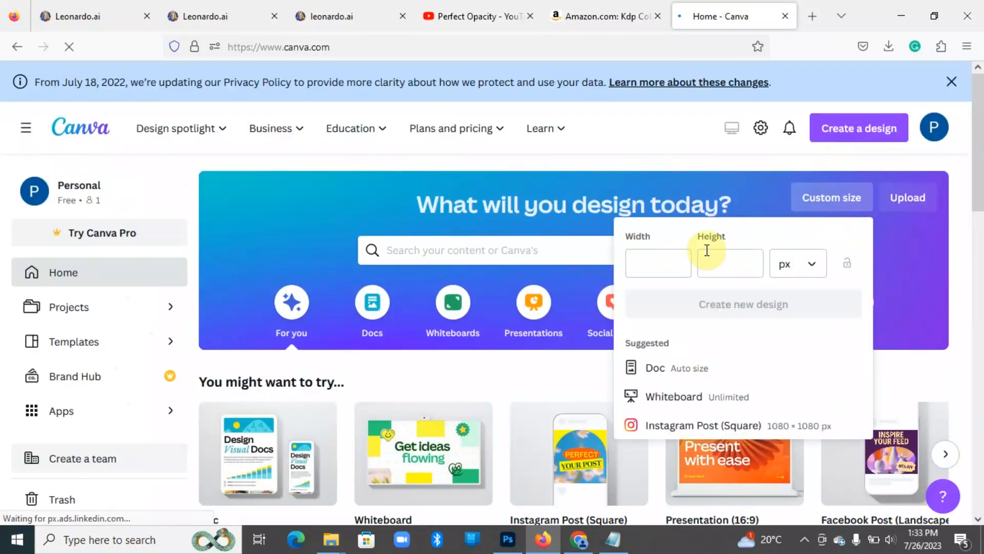
pyautogui.click(658, 263)
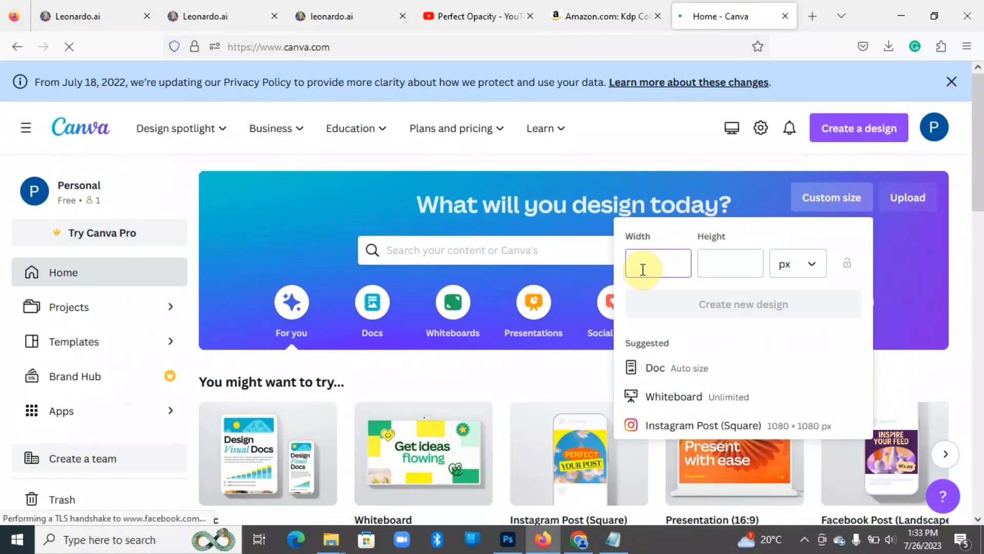
pyautogui.click(813, 263)
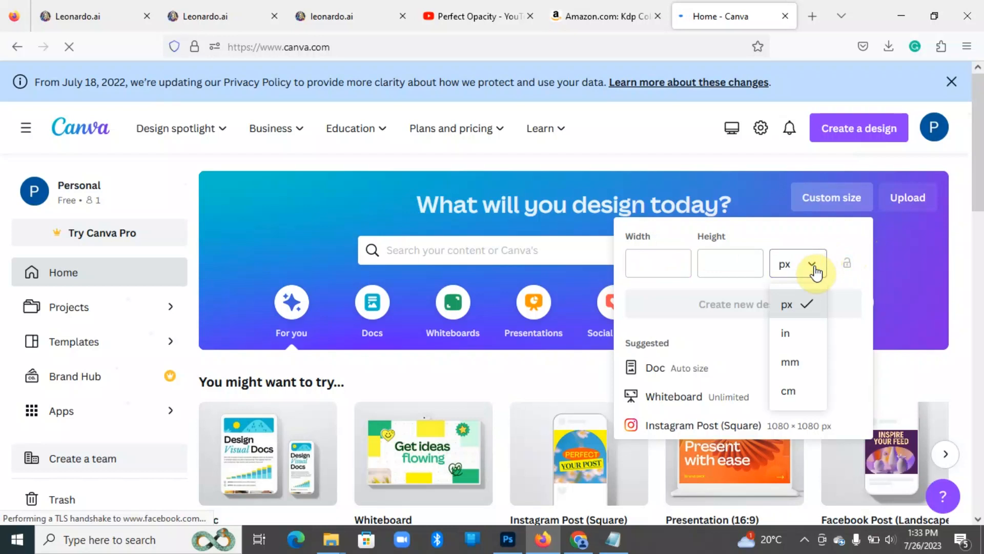
pyautogui.click(785, 333)
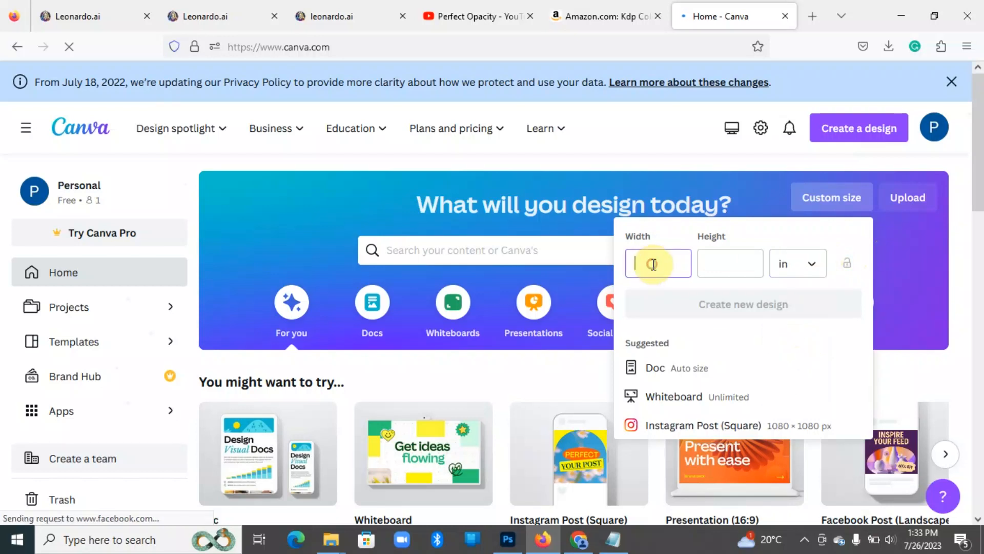
pyautogui.write('8.5')
pyautogui.click(730, 263)
pyautogui.write('11')
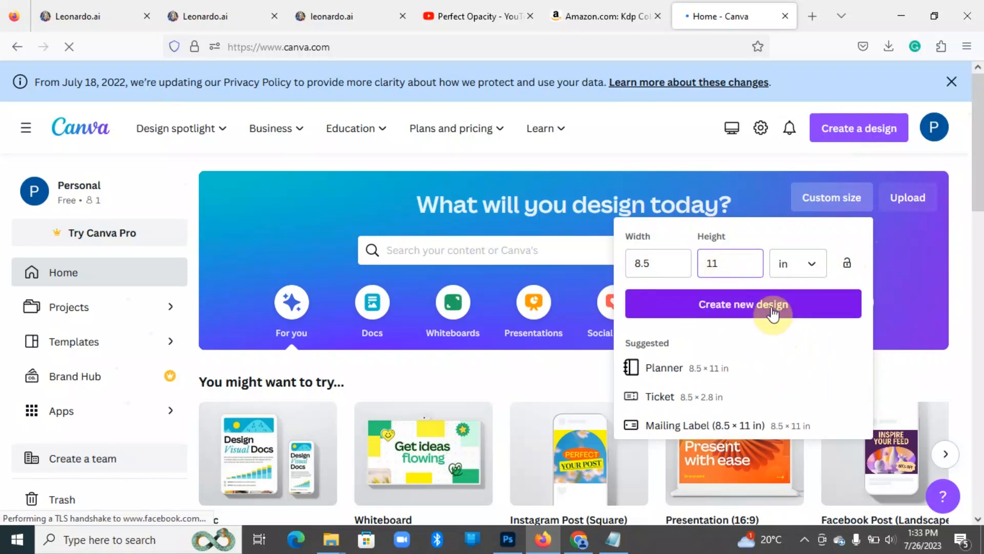
pyautogui.click(742, 304)
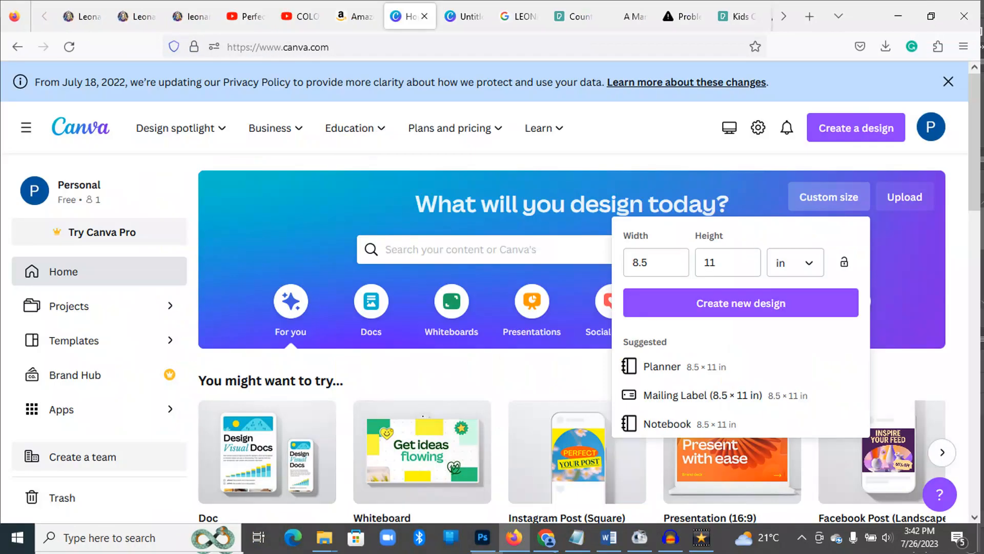
# - Create the blank design and place the uploaded princess drawing on page one
pyautogui.click(739, 303)
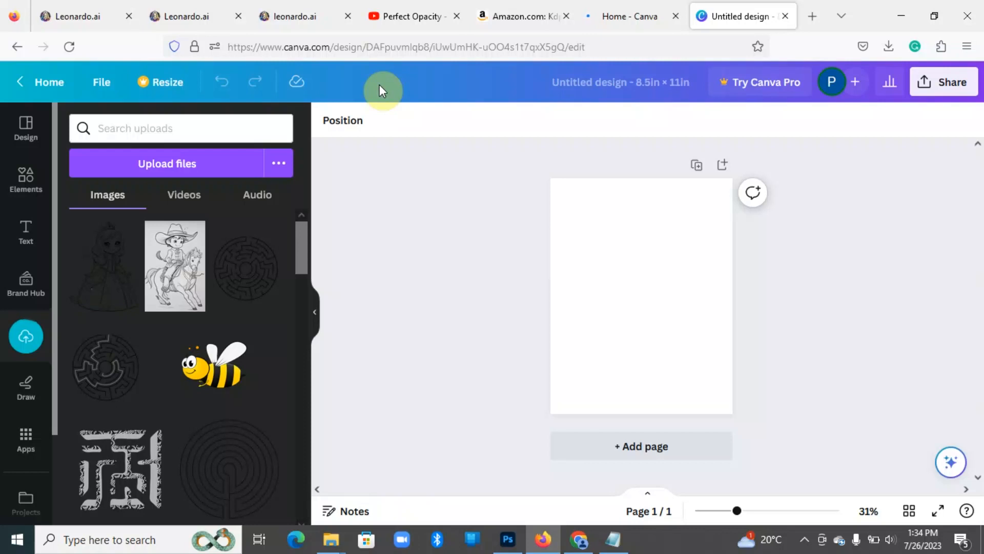
pyautogui.moveTo(103, 266)
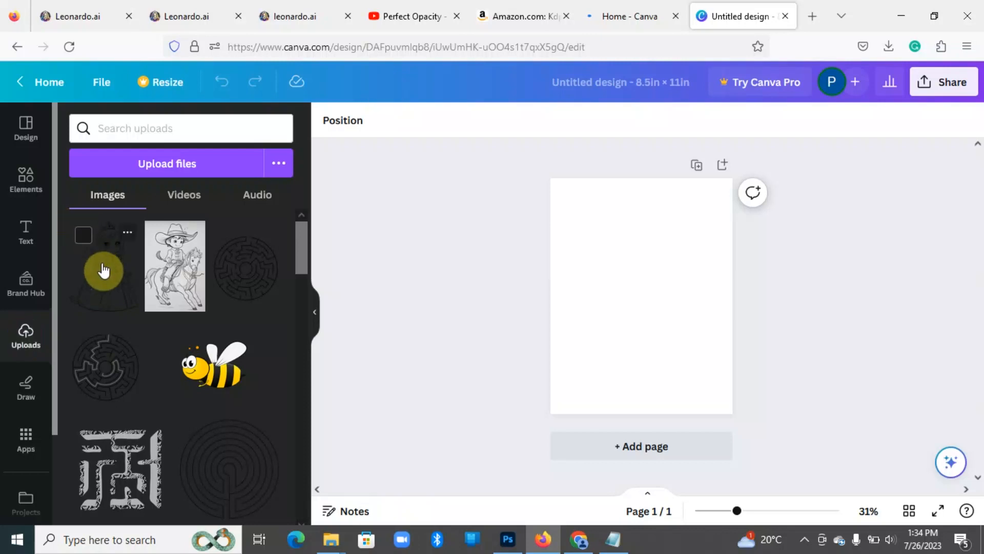
pyautogui.click(103, 271)
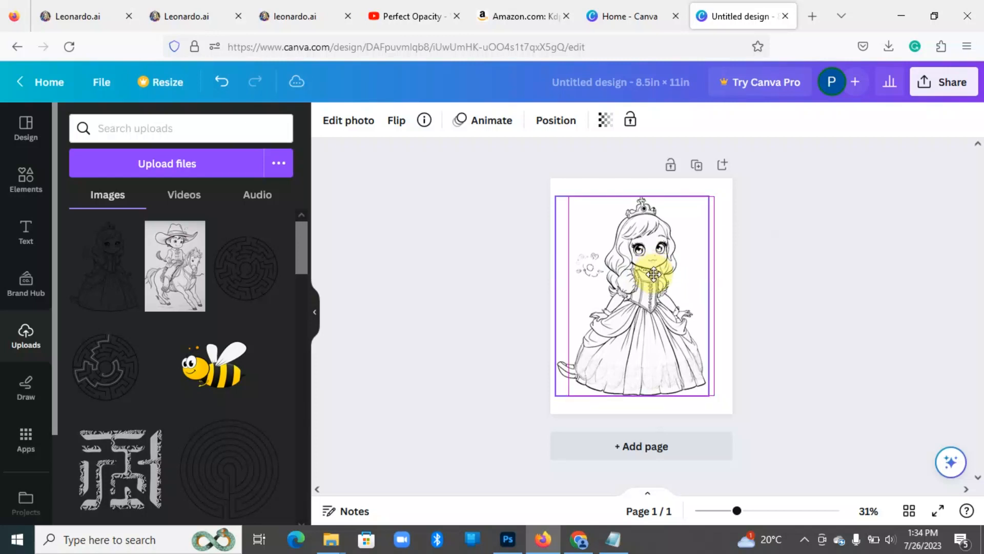
pyautogui.click(640, 273)
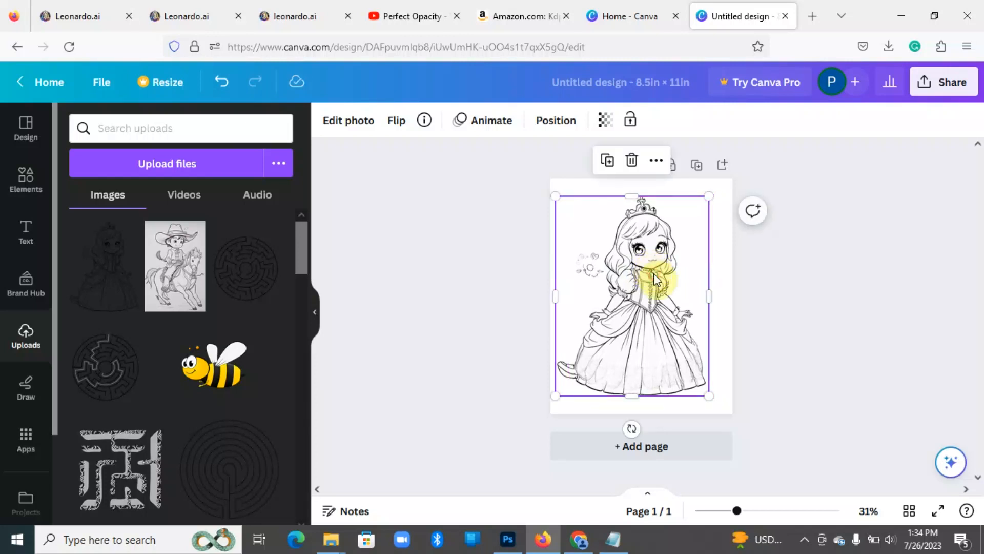
pyautogui.click(854, 309)
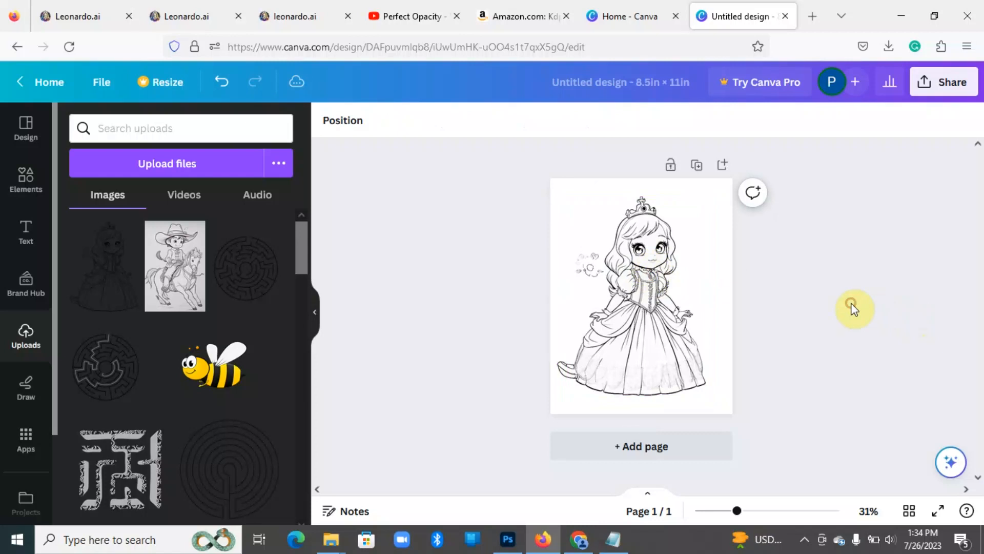
pyautogui.moveTo(548, 394)
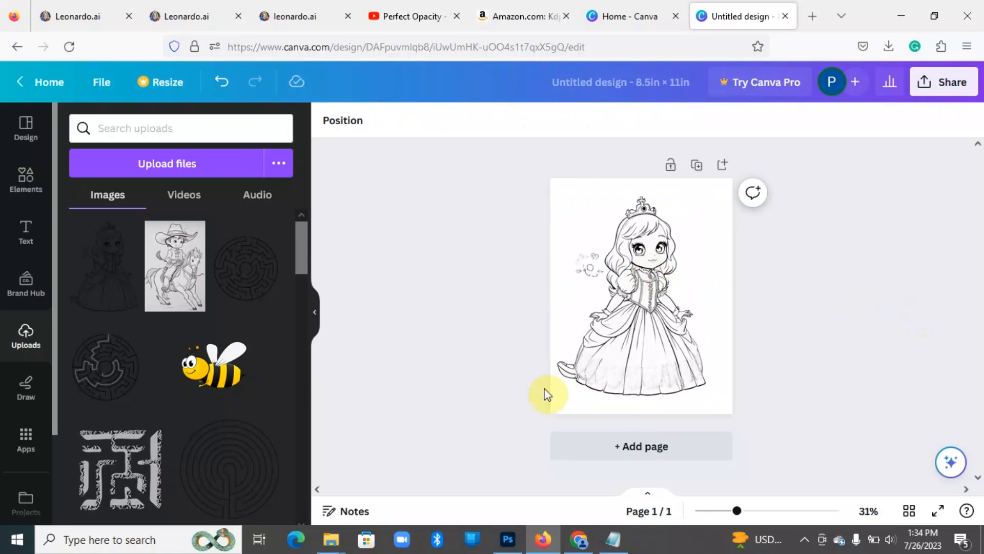
# - Add a blank second page and fill it with the cowboy-on-horse drawing at full page height
pyautogui.click(641, 446)
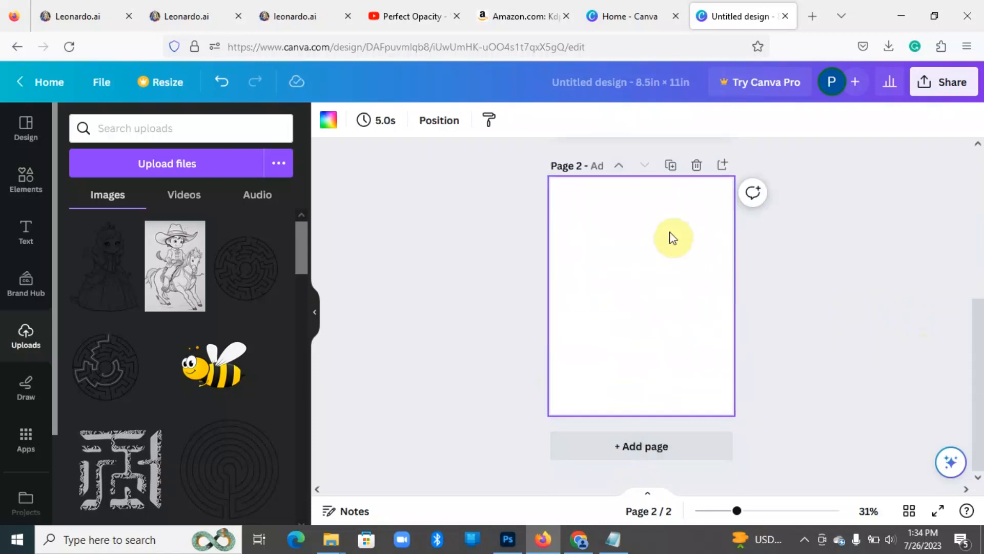
pyautogui.moveTo(977, 333)
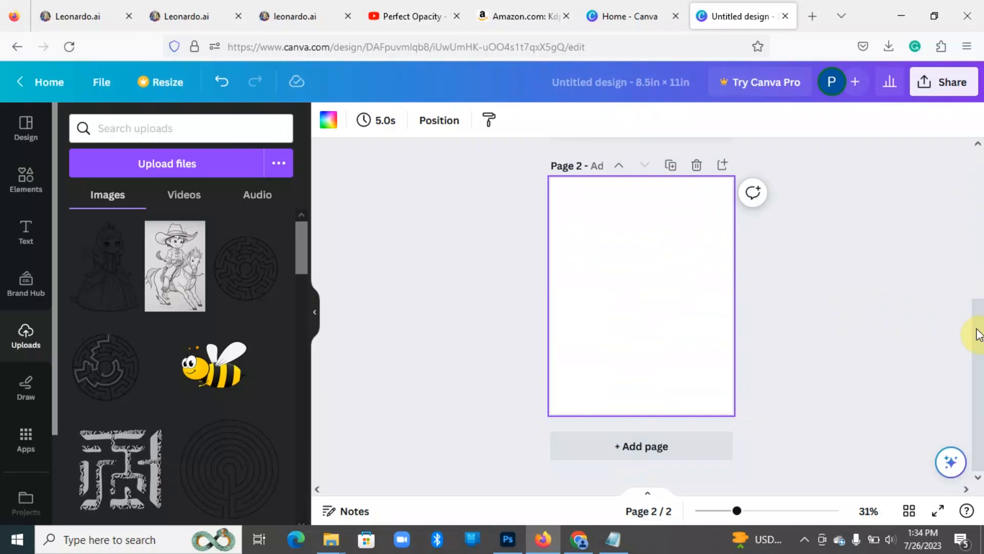
pyautogui.click(174, 264)
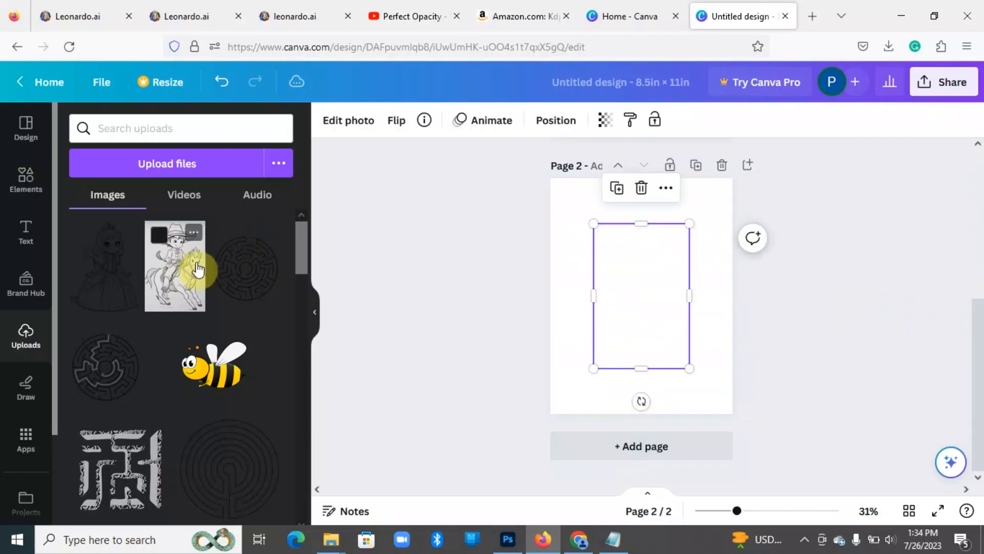
pyautogui.click(174, 266)
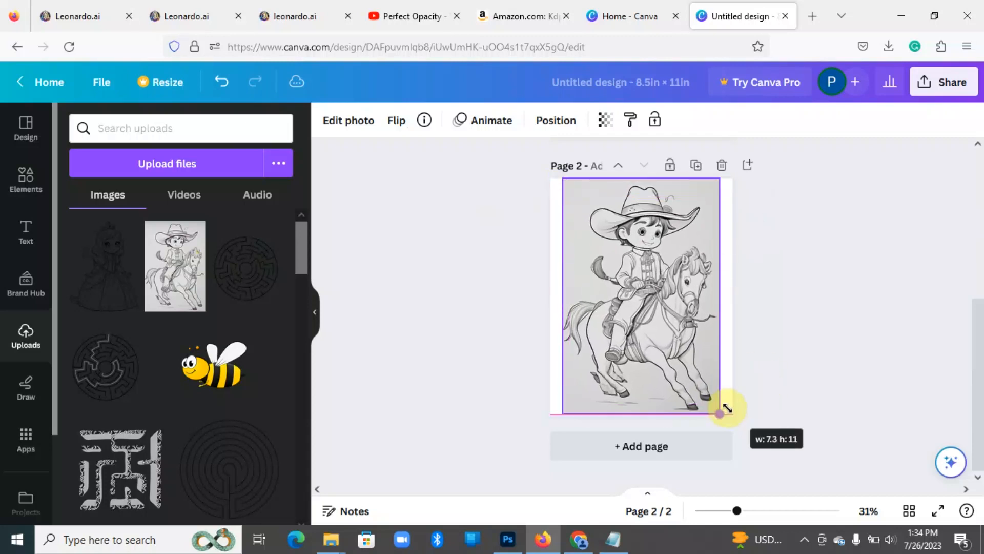
pyautogui.click(860, 351)
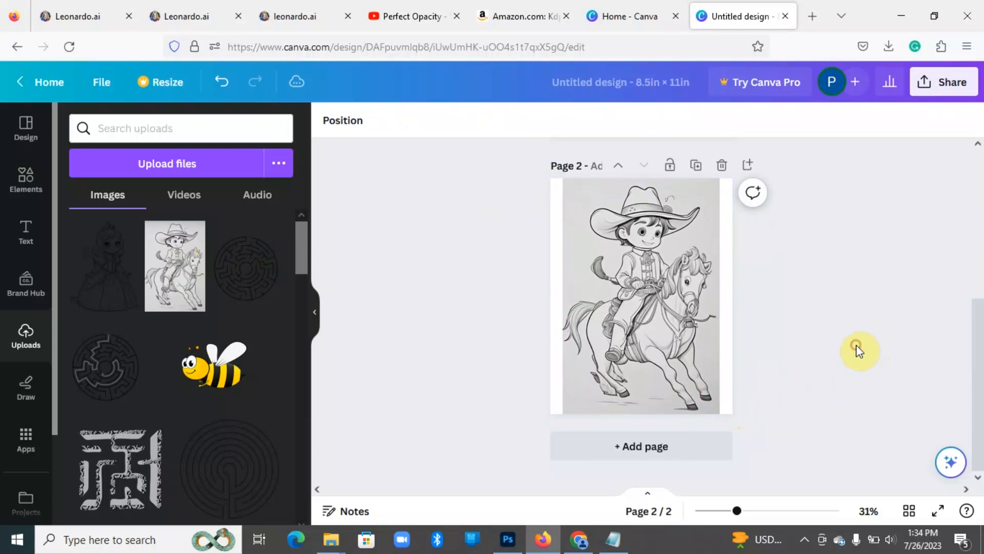
pyautogui.scroll(3)
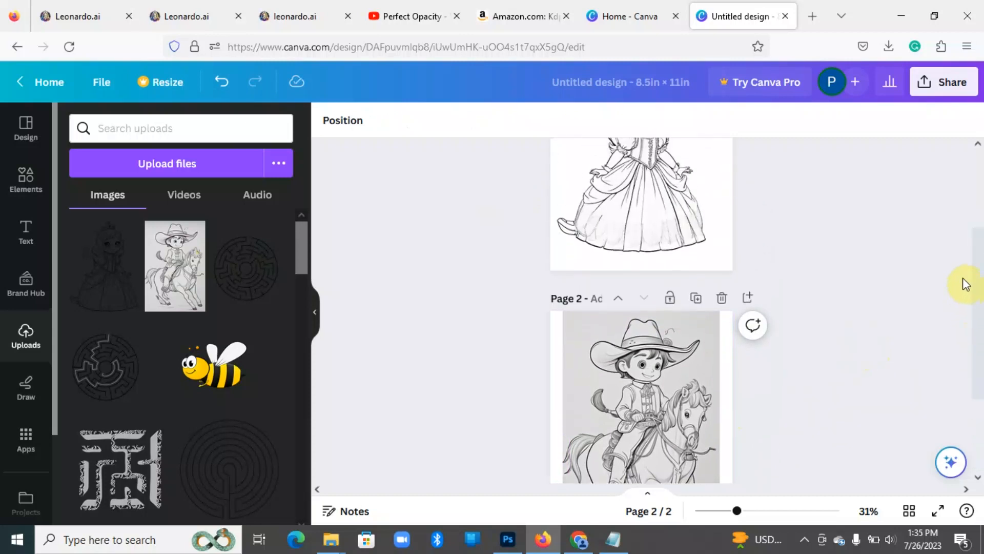
pyautogui.scroll(3)
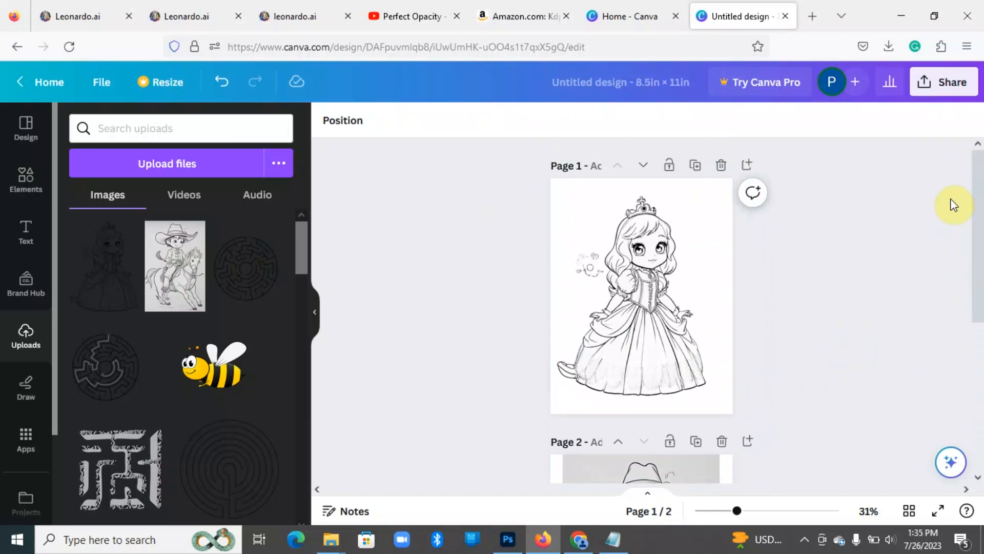
# - Download all pages of the design as a PDF Print file
pyautogui.click(944, 82)
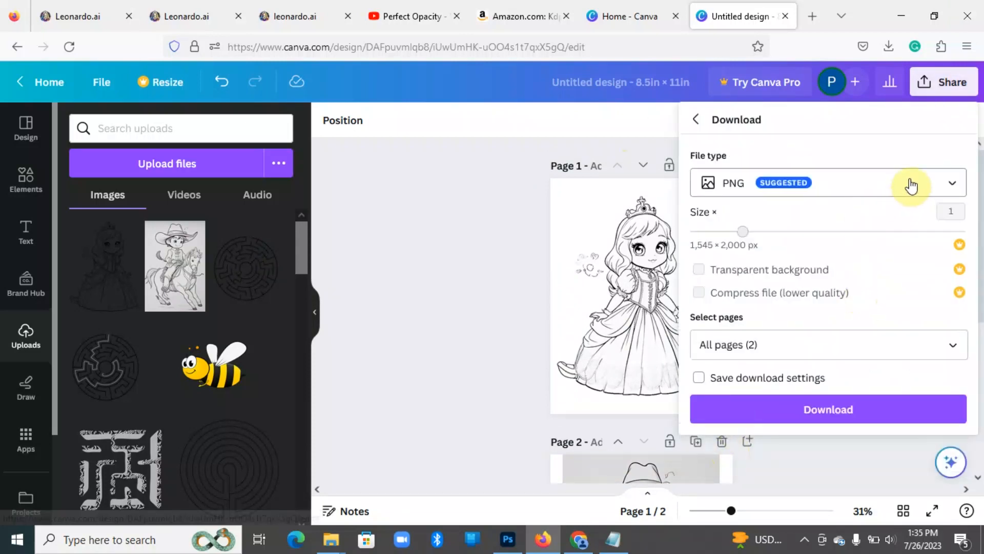
pyautogui.click(952, 182)
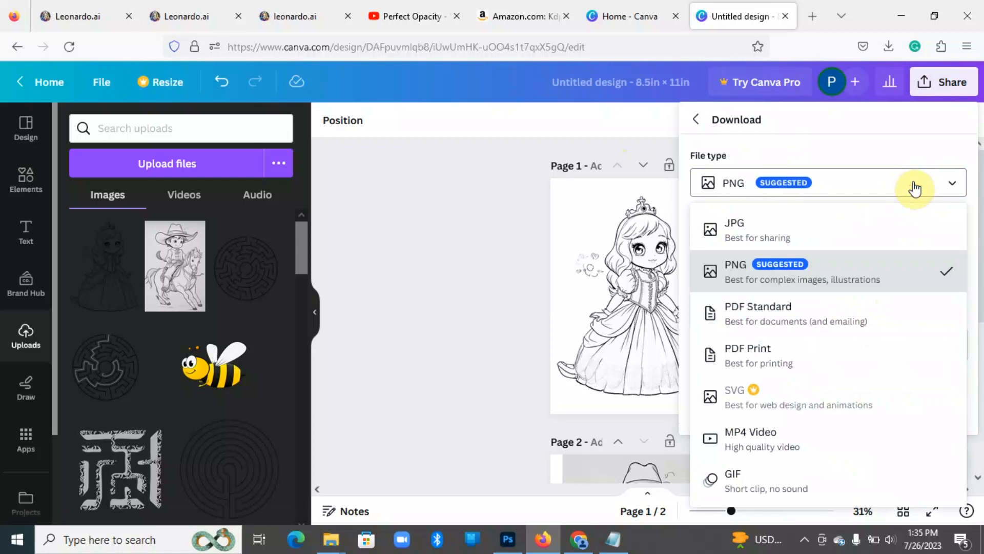
pyautogui.moveTo(765, 290)
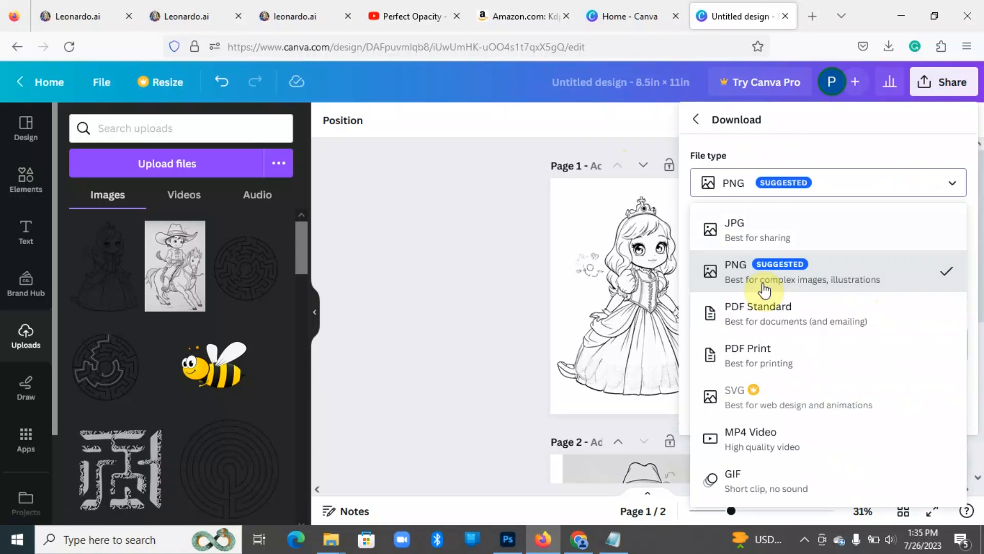
pyautogui.click(748, 356)
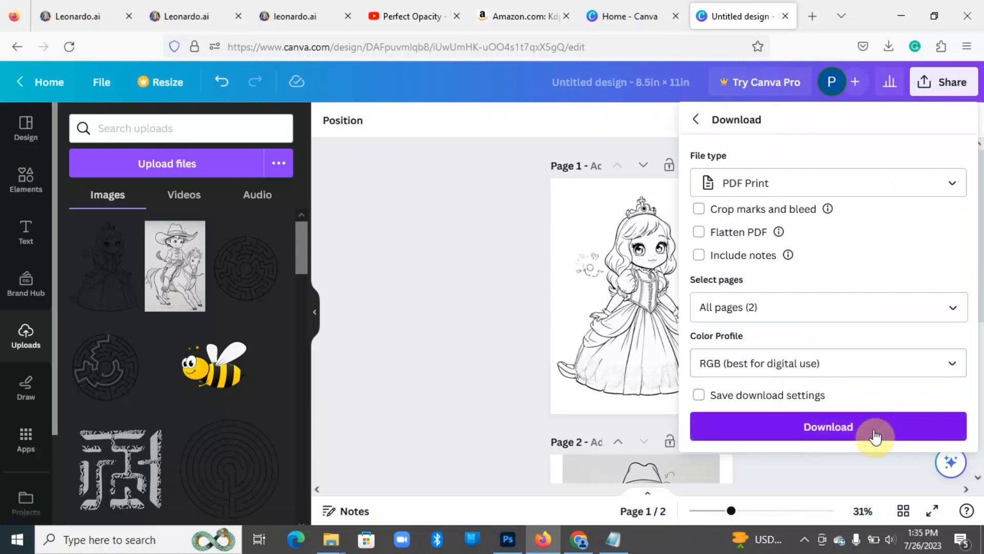
pyautogui.click(827, 426)
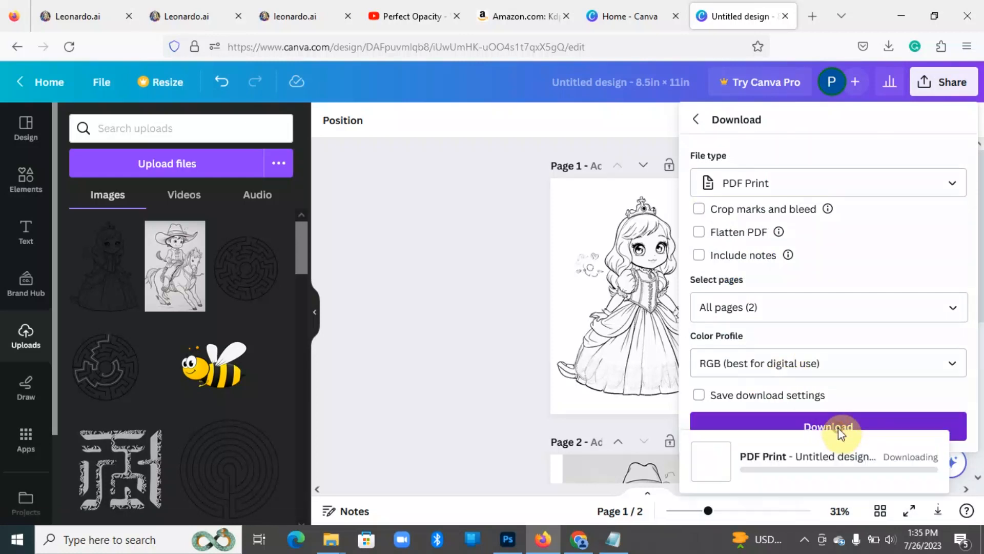
pyautogui.click(828, 427)
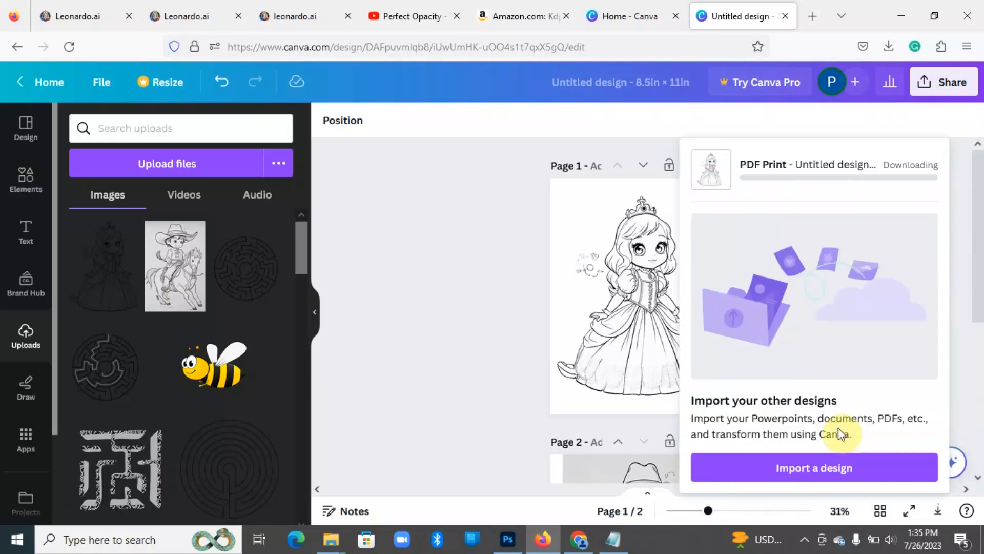
# - View the downloaded Untitled design.pdf from the browser's downloads list
pyautogui.click(889, 46)
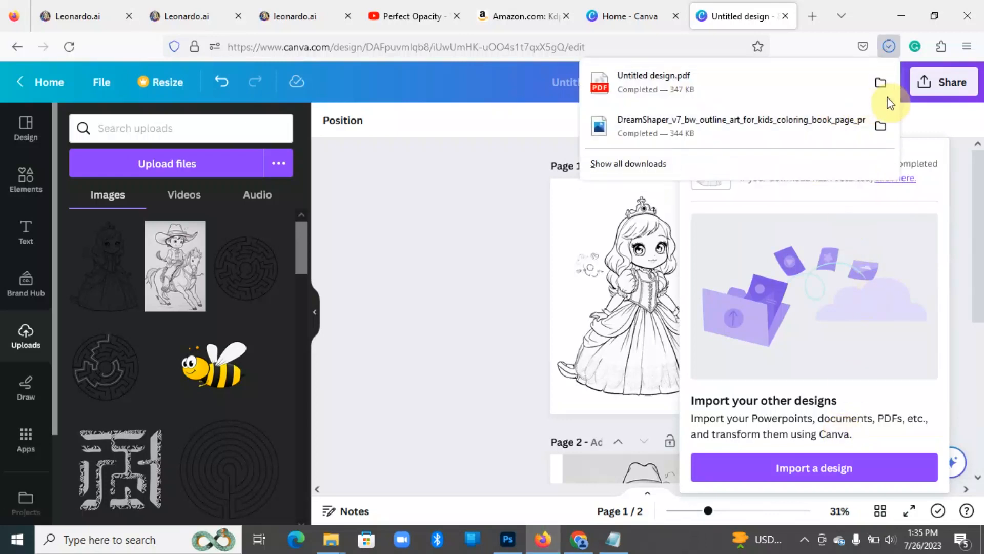
pyautogui.moveTo(655, 82)
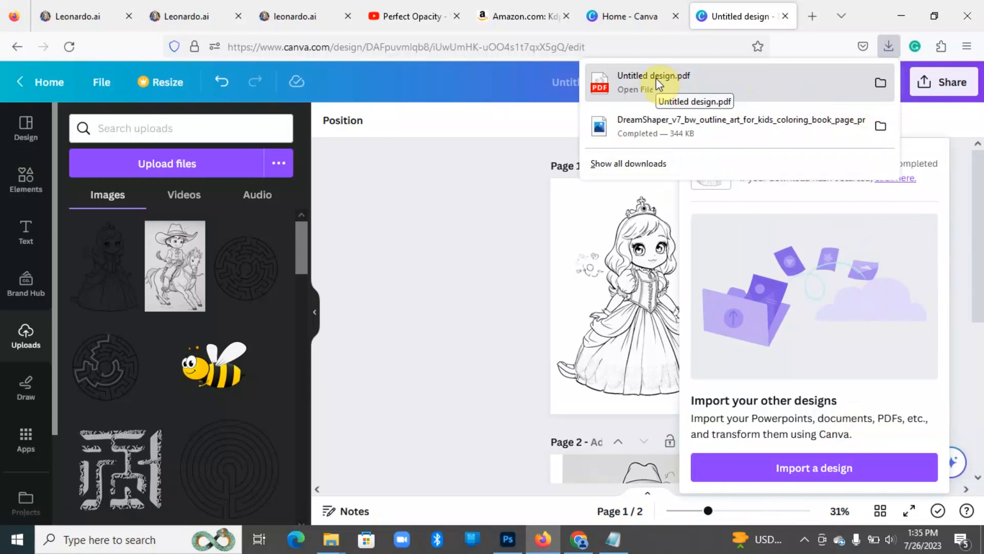
pyautogui.click(474, 88)
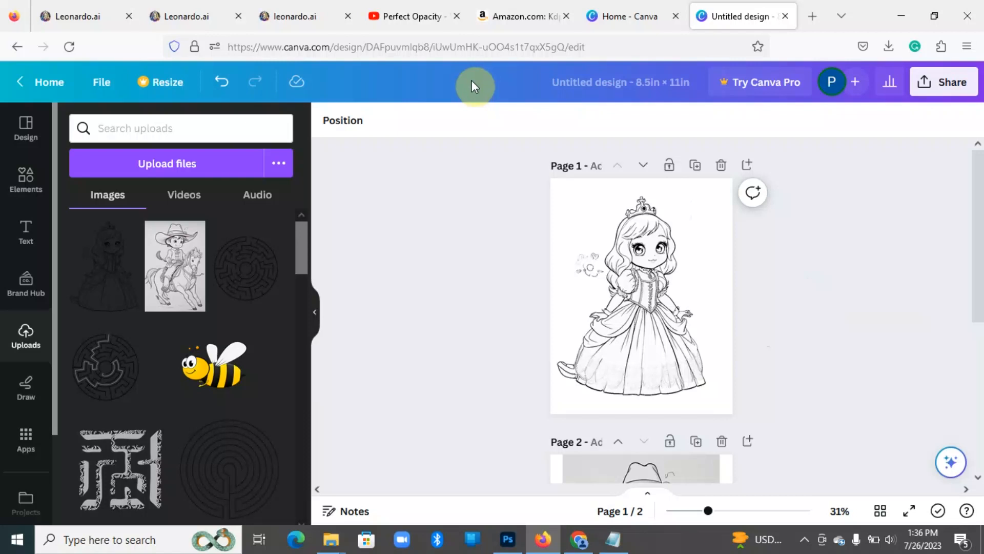
# - Return to the Perfect Opacity YouTube videos page and scroll to the Part 2 KDP Book Cover Design tutorial
pyautogui.click(411, 16)
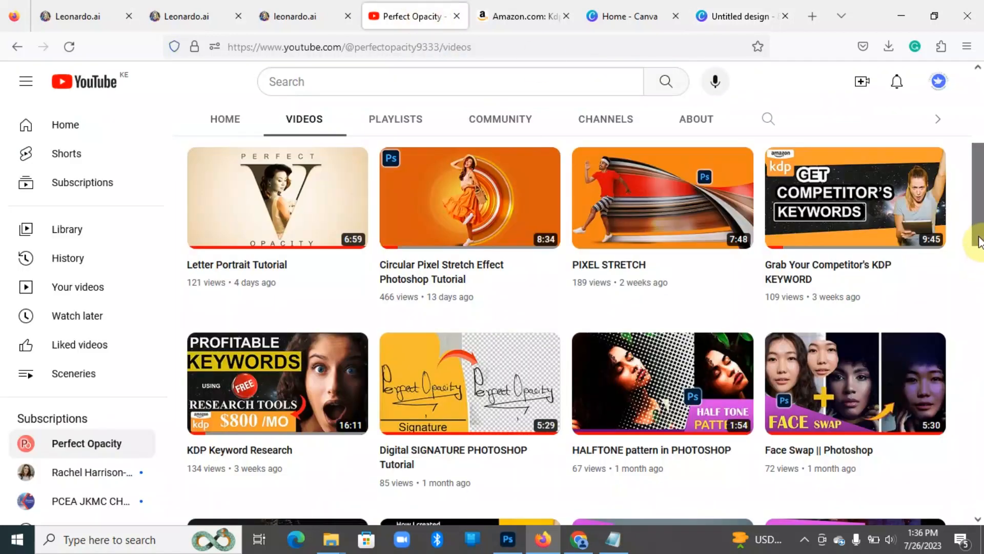
pyautogui.scroll(3)
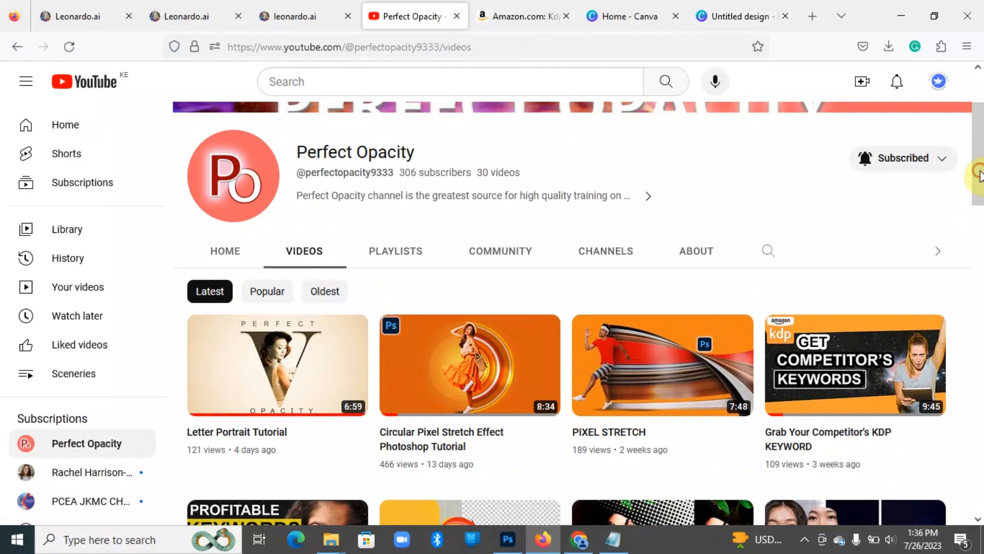
pyautogui.scroll(-3)
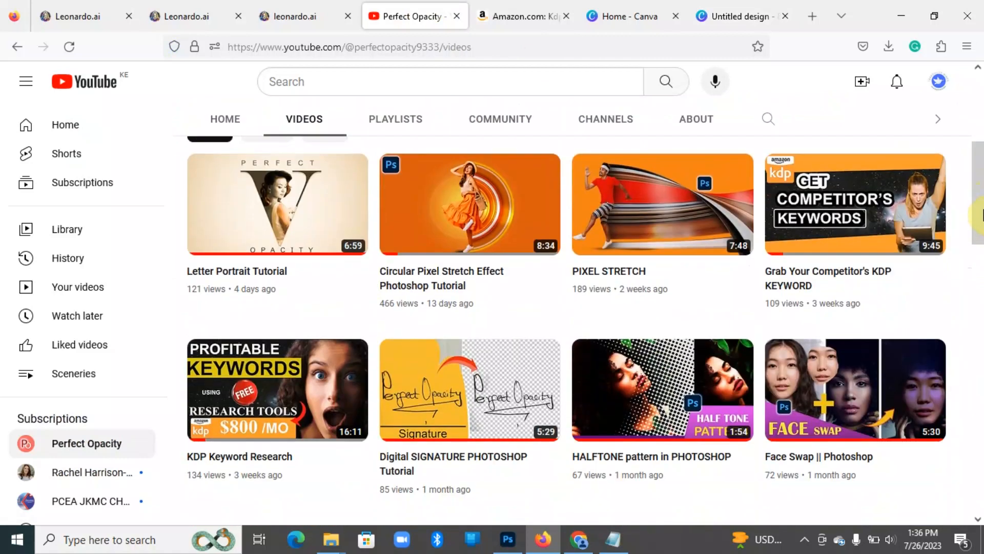
pyautogui.scroll(-3)
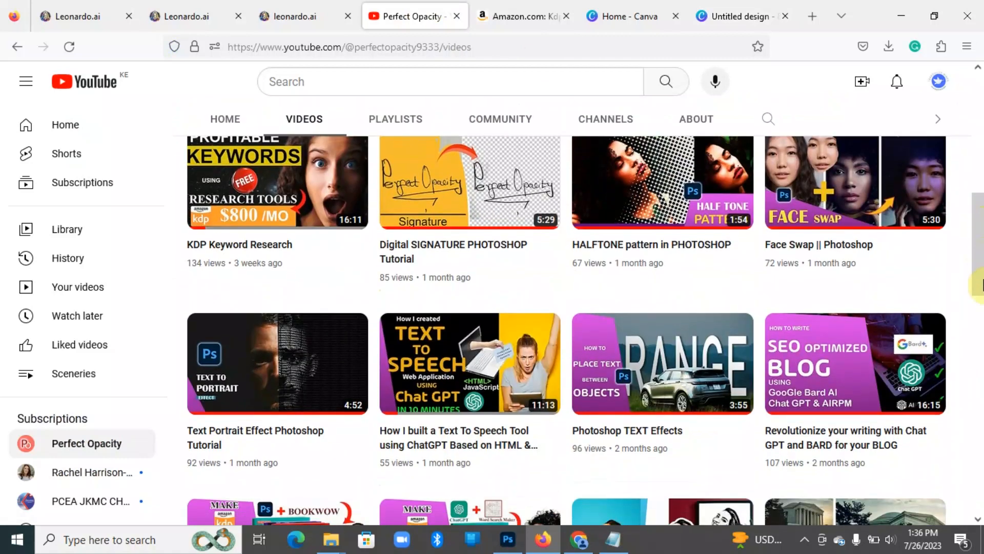
pyautogui.scroll(-3)
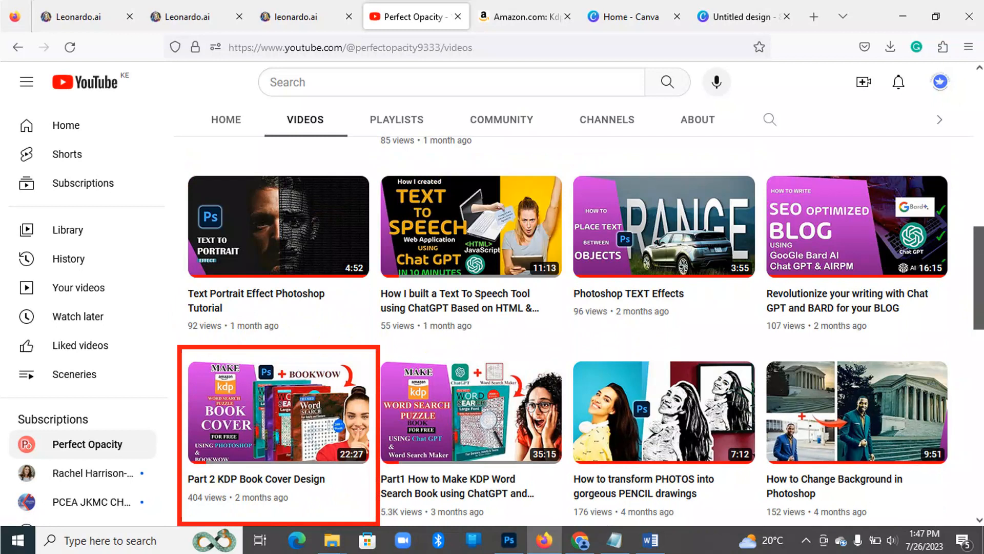
pyautogui.scroll(-3)
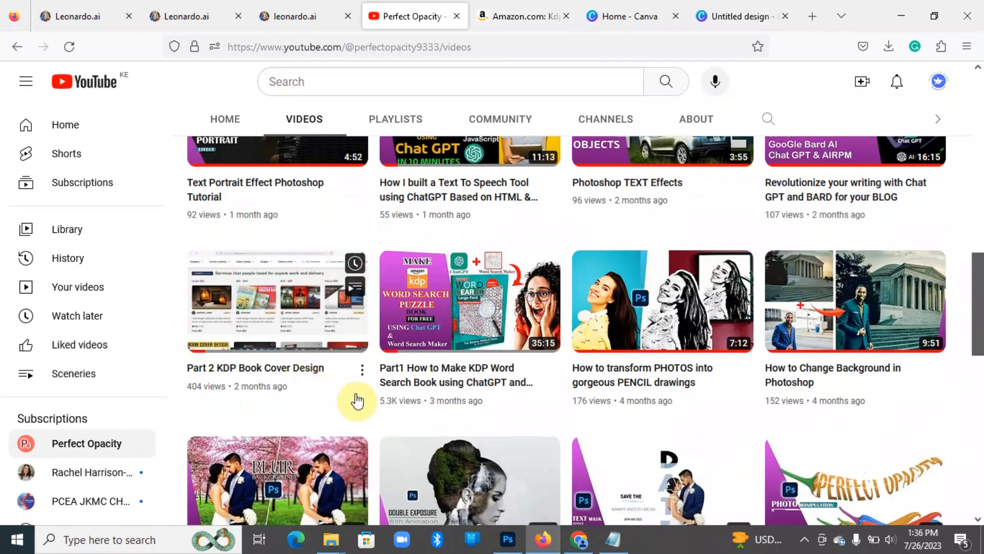